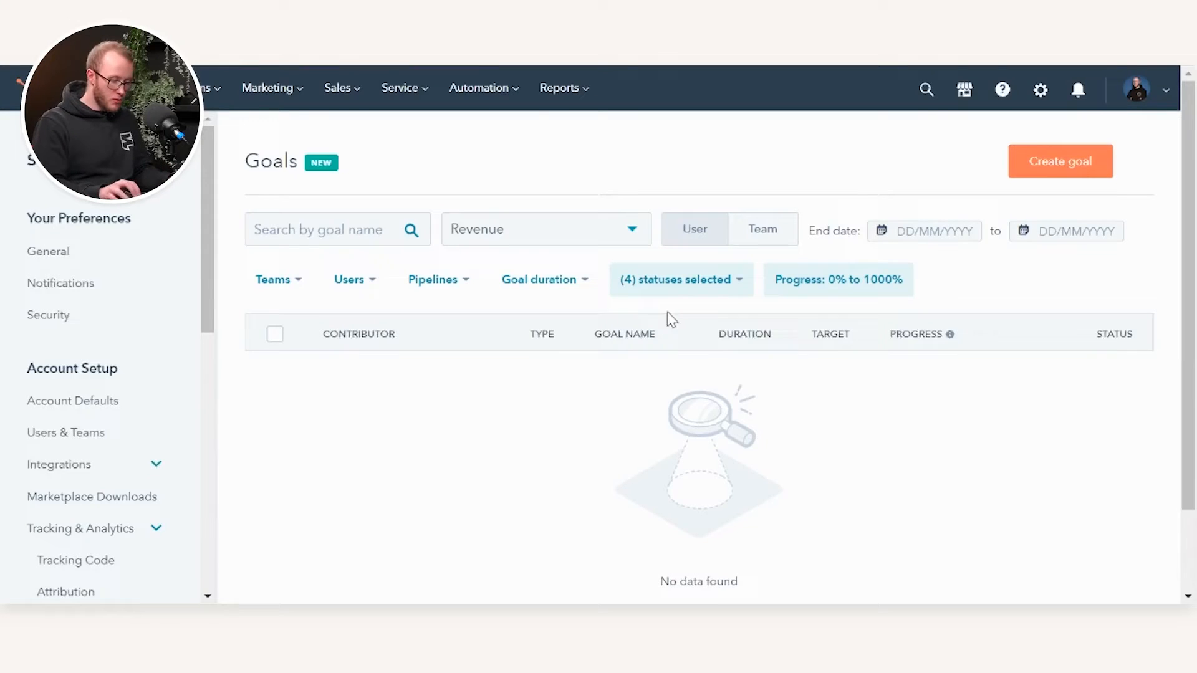
pyautogui.moveTo(1019, 129)
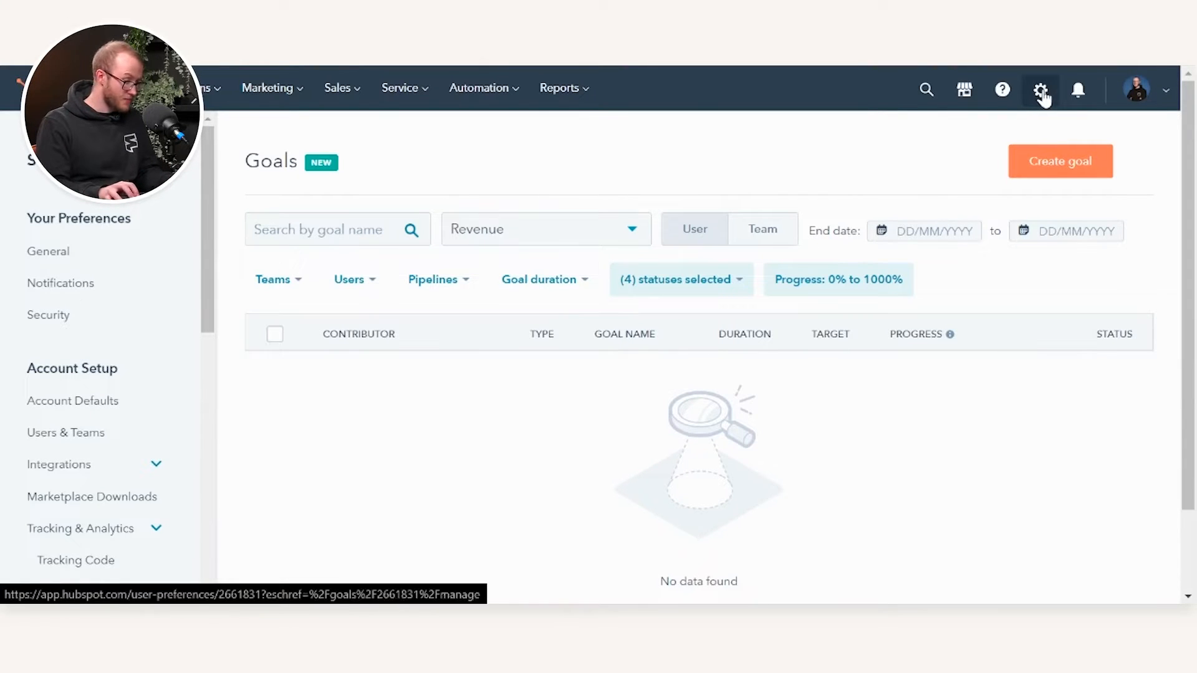
# Start a new goal and choose the Create from template option
pyautogui.scroll(-3)
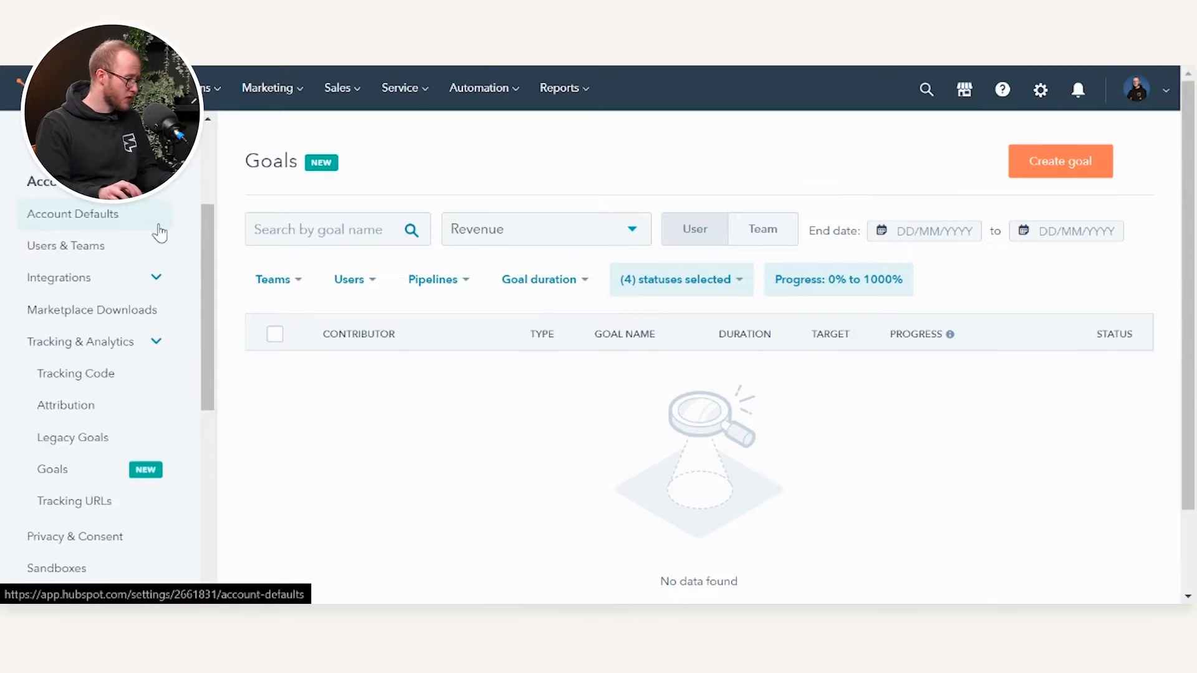
pyautogui.scroll(-3)
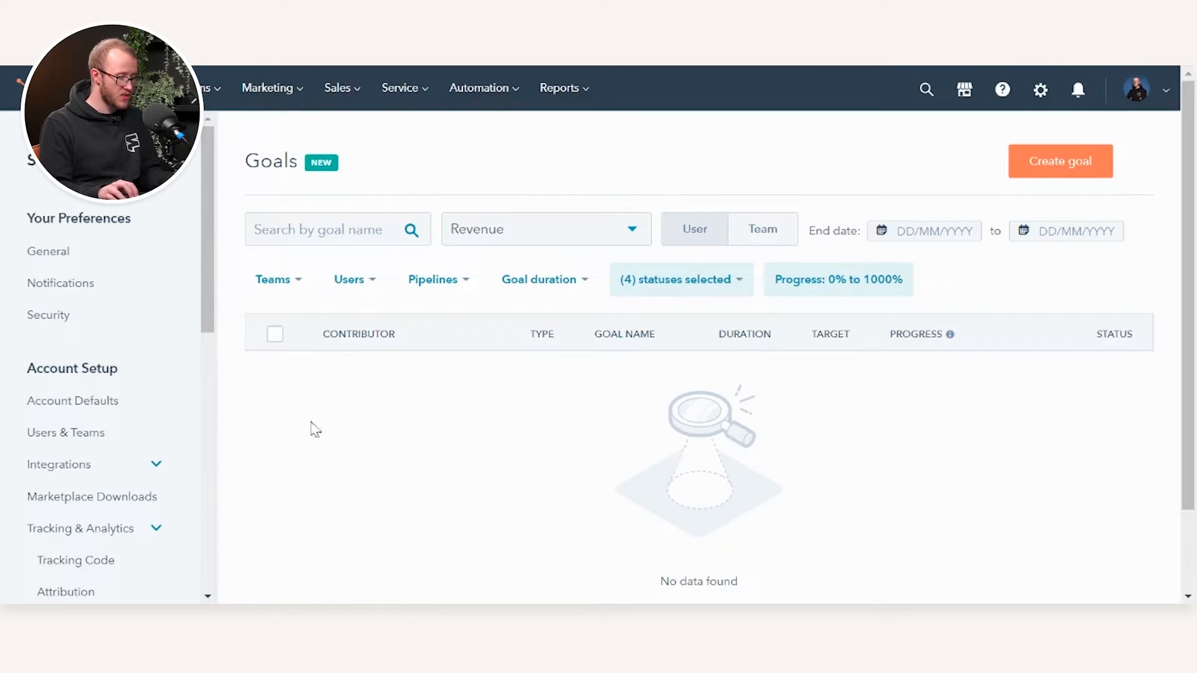
pyautogui.moveTo(540, 287)
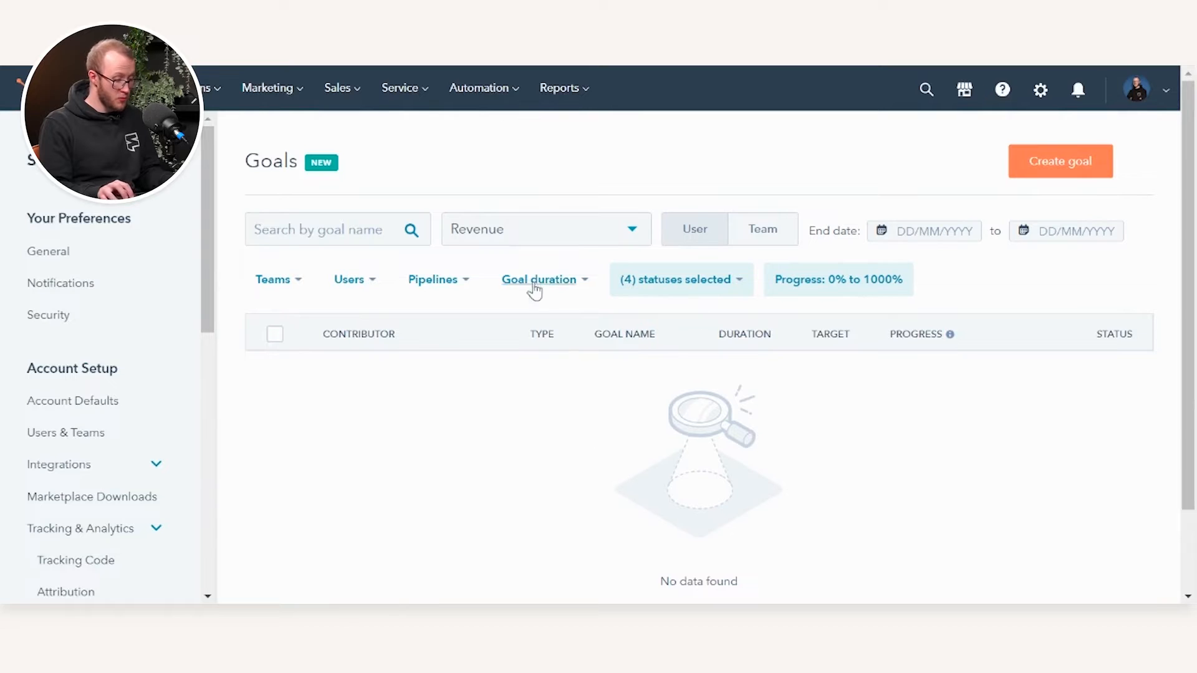
pyautogui.moveTo(866, 188)
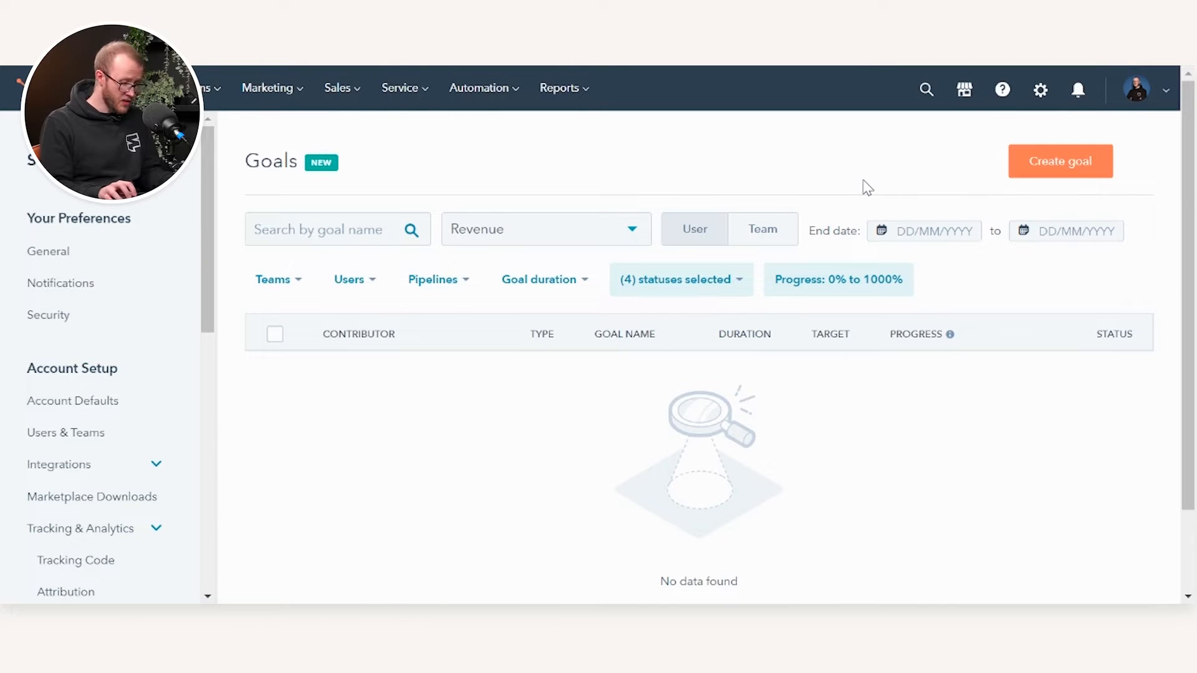
pyautogui.moveTo(1081, 216)
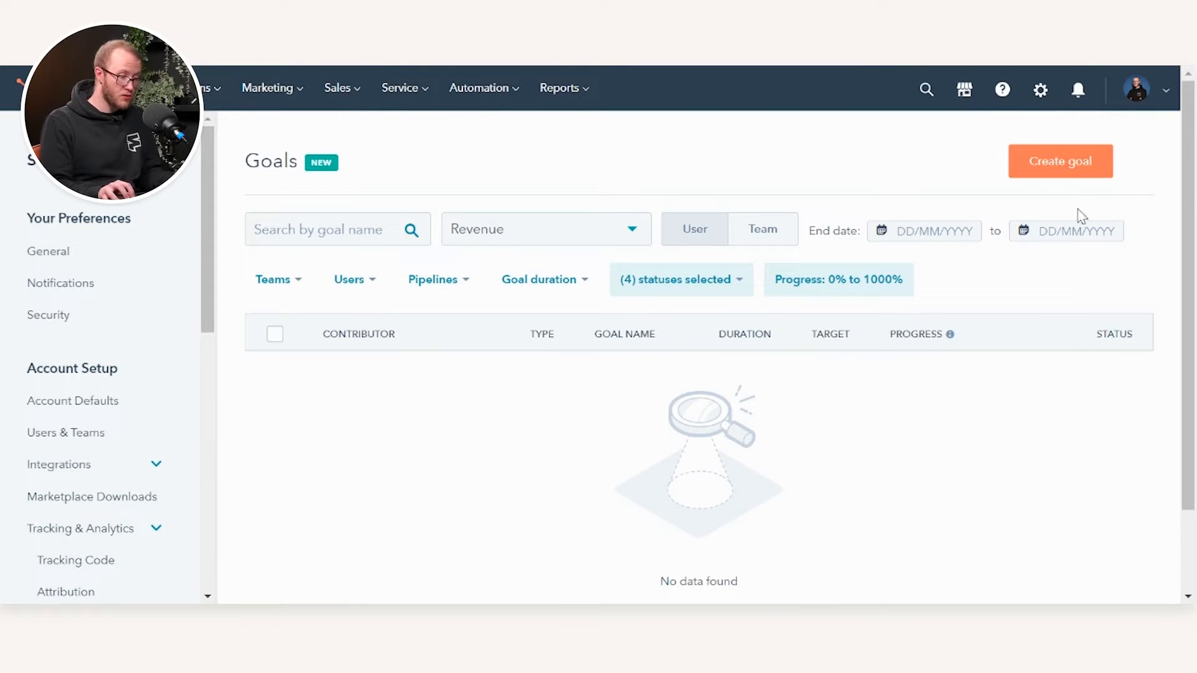
pyautogui.click(1060, 161)
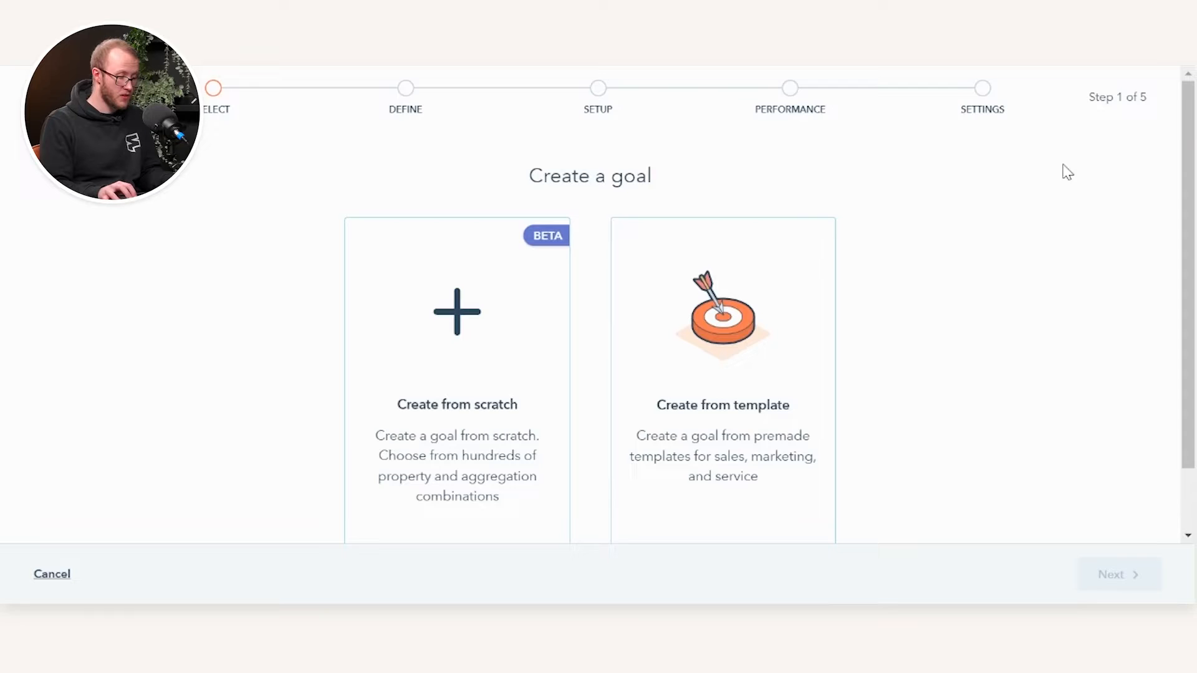
pyautogui.scroll(-3)
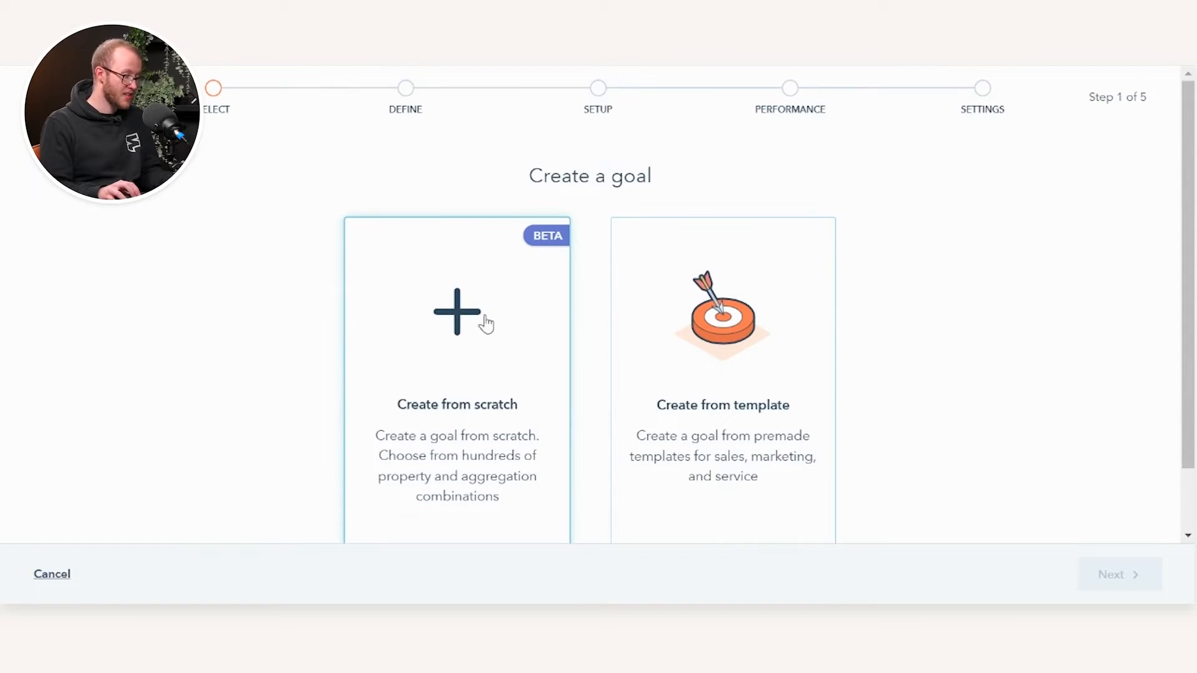
pyautogui.moveTo(487, 332)
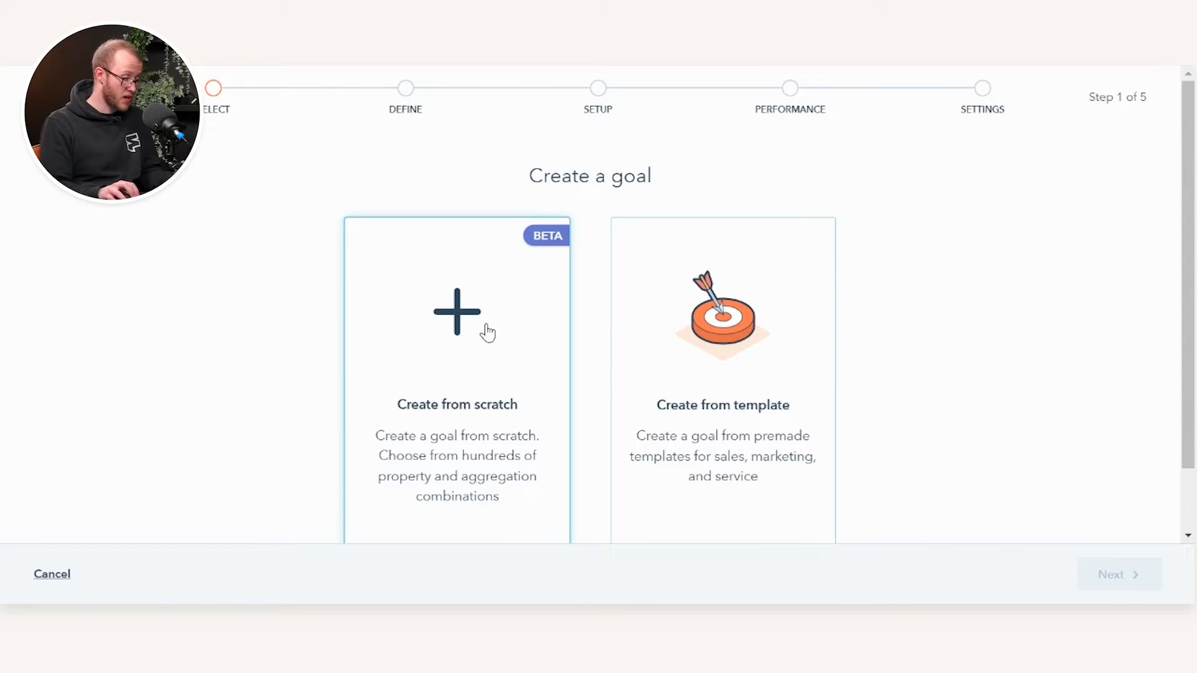
pyautogui.moveTo(369, 274)
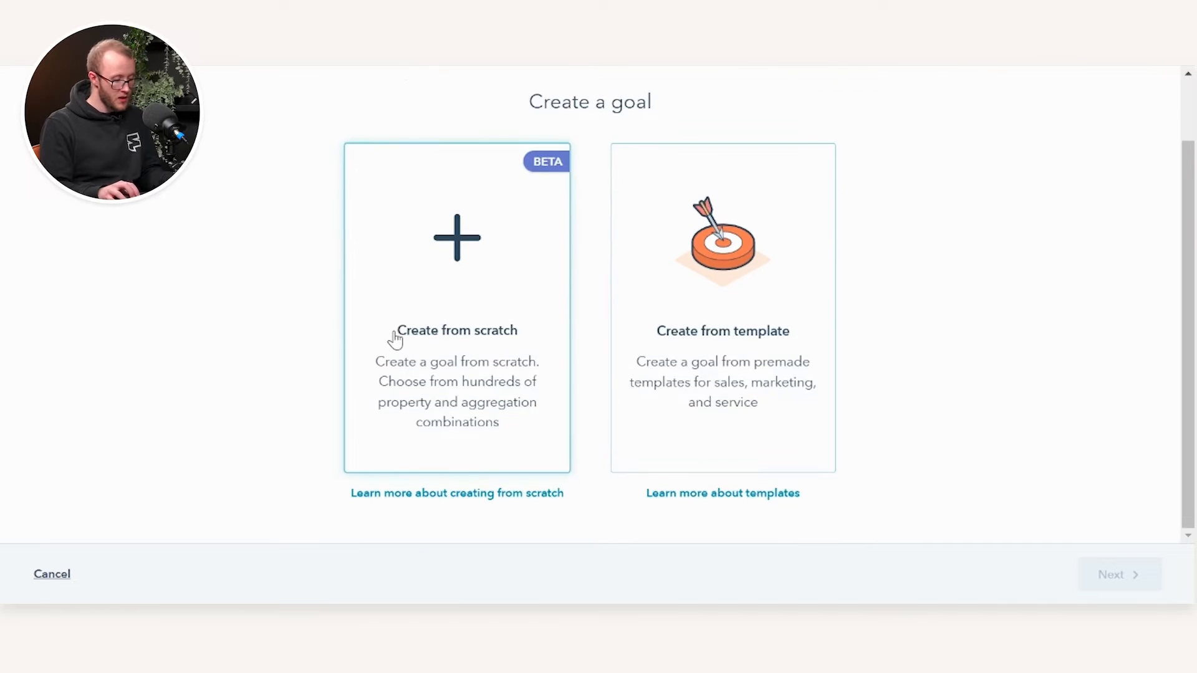
pyautogui.moveTo(731, 171)
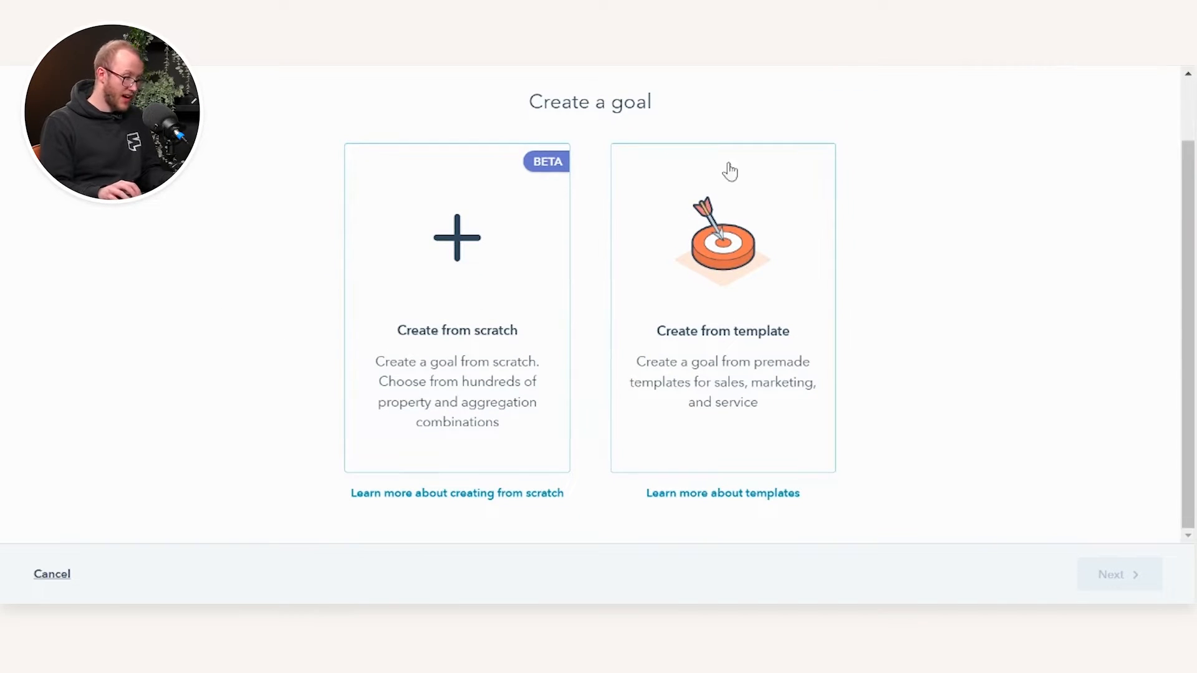
pyautogui.click(722, 306)
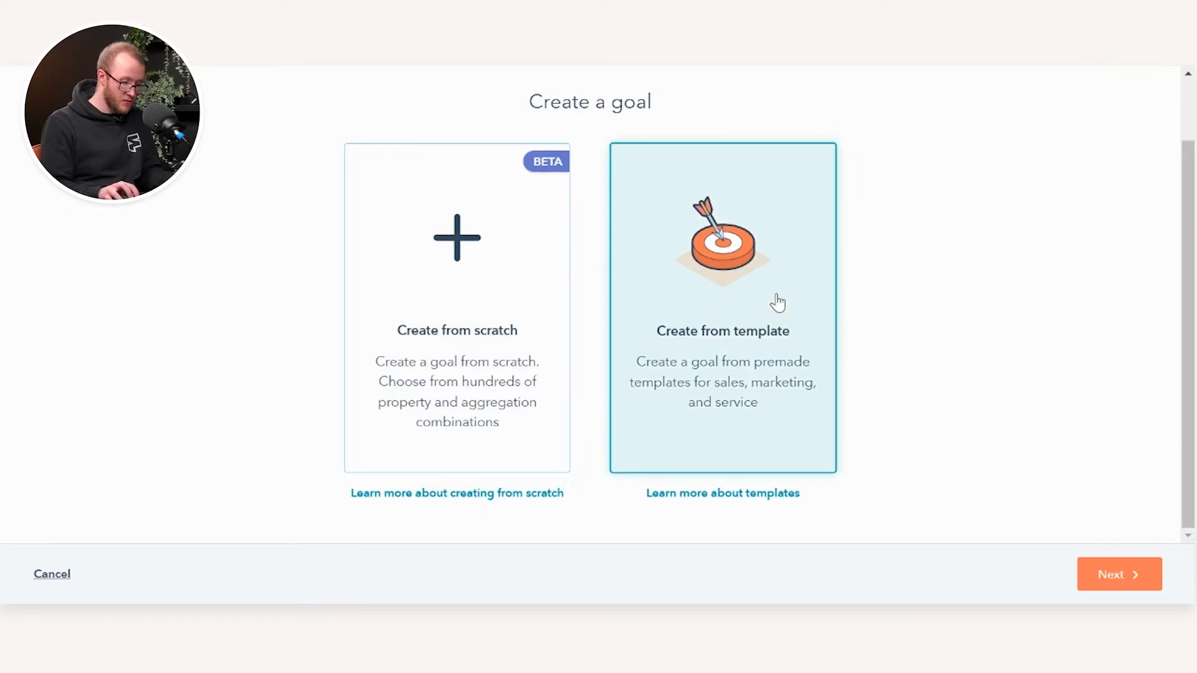
# Continue to the define step and enter the goal name 'Revenue'
pyautogui.click(1119, 574)
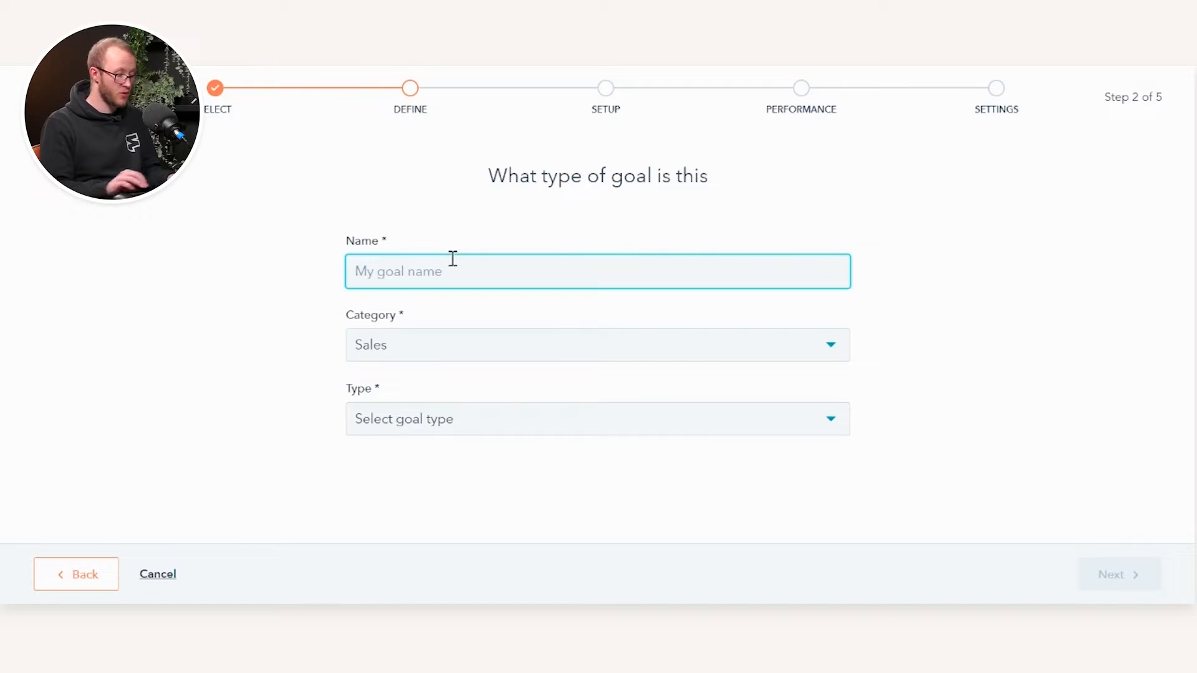
pyautogui.write("Revenue '21")
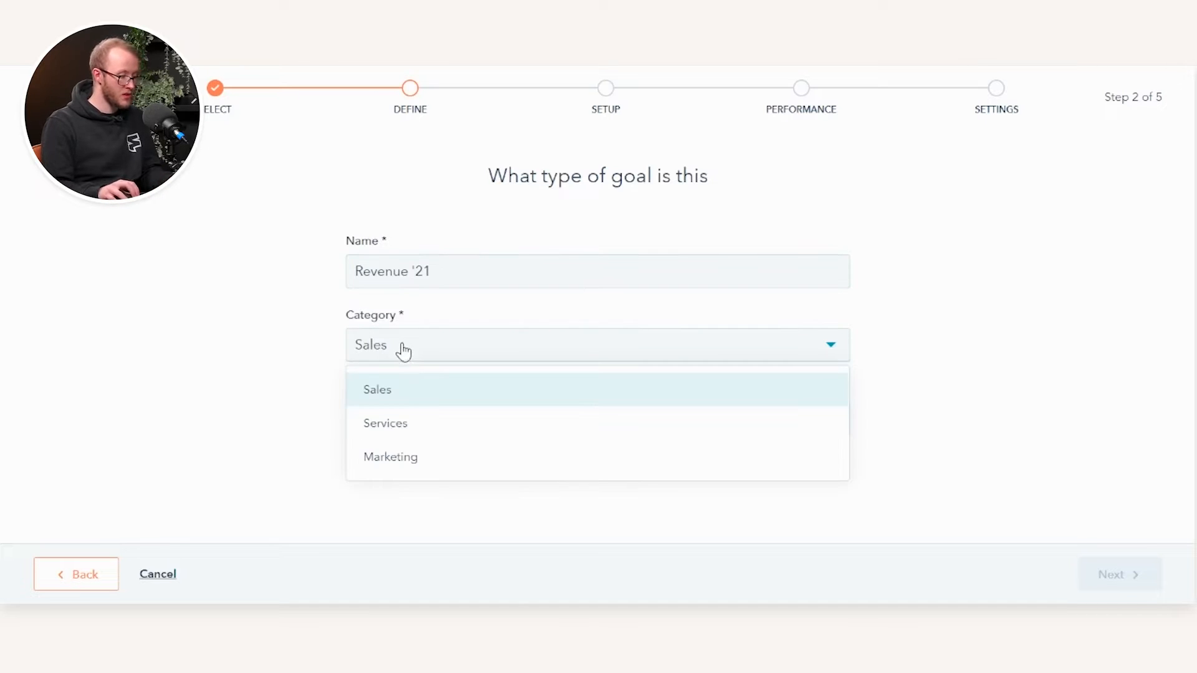
pyautogui.moveTo(406, 423)
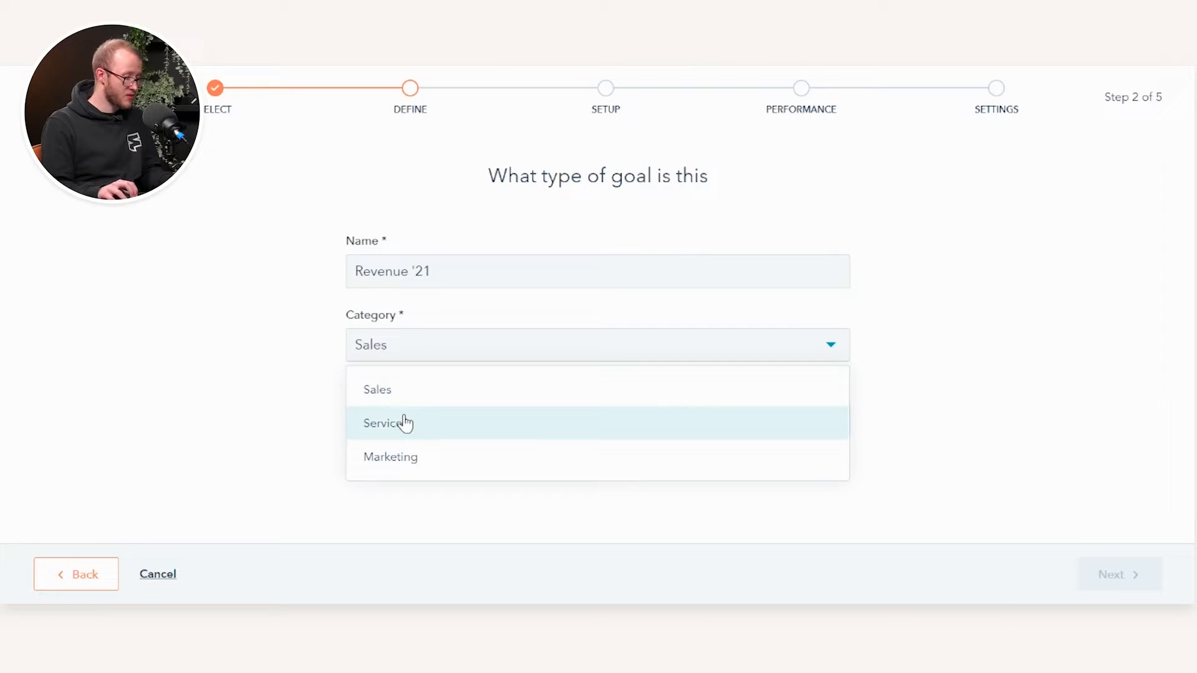
pyautogui.moveTo(418, 456)
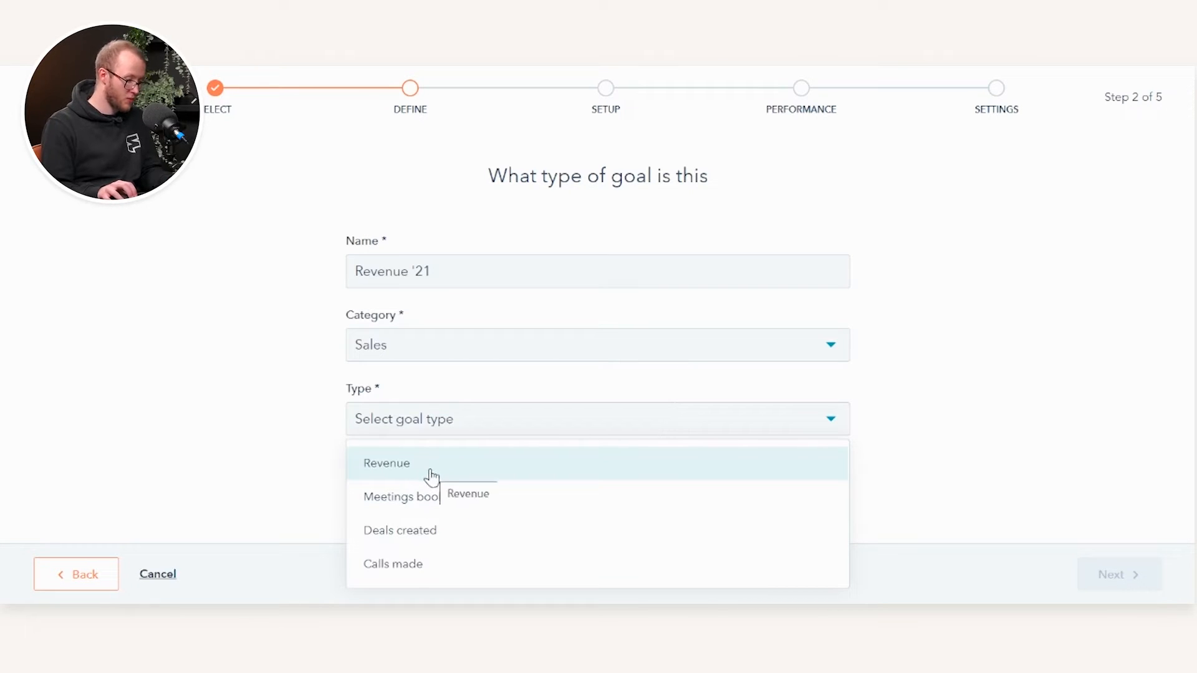
pyautogui.moveTo(443, 532)
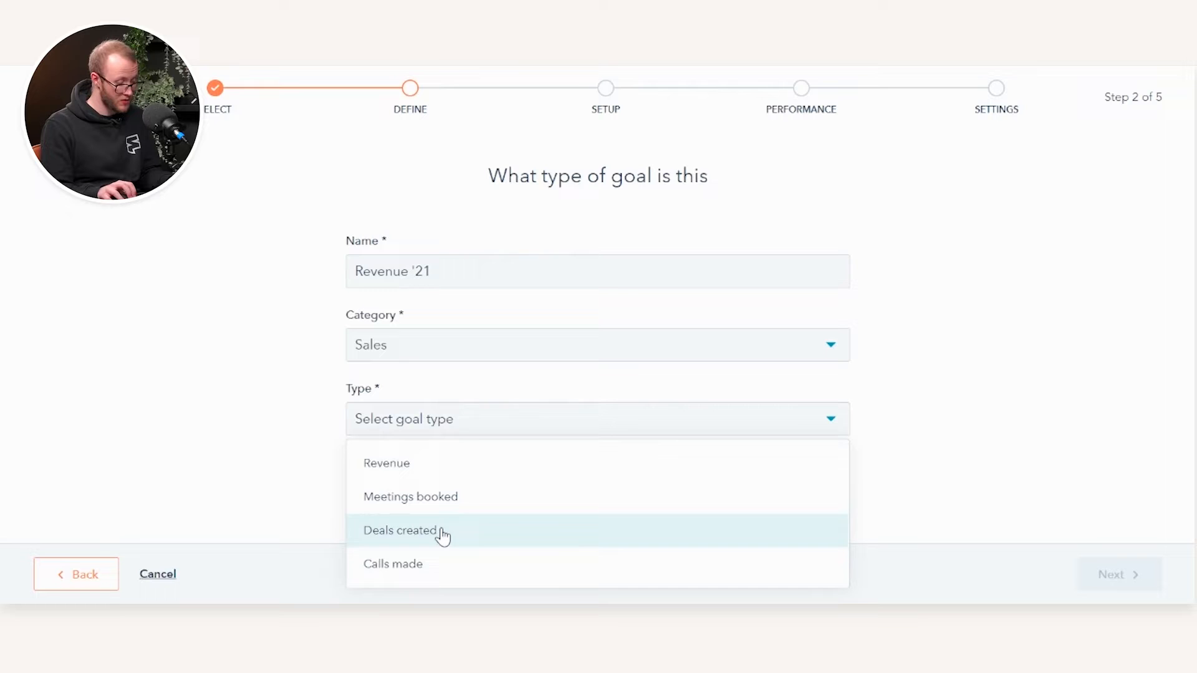
pyautogui.moveTo(612, 505)
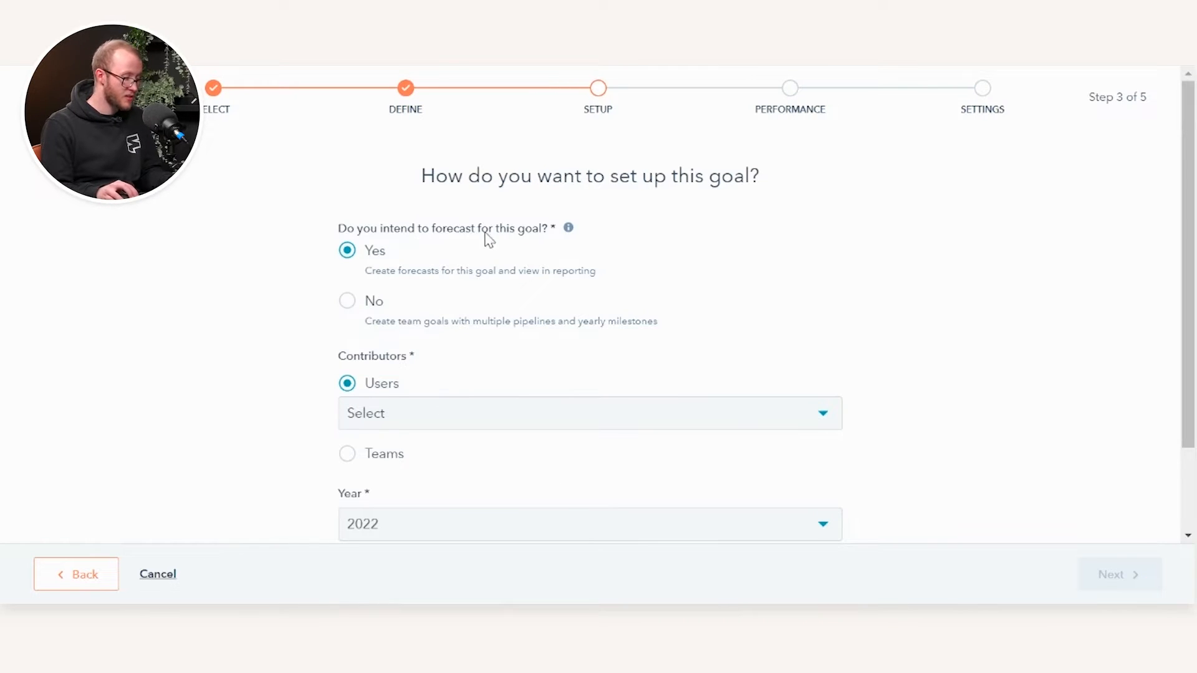
pyautogui.moveTo(419, 276)
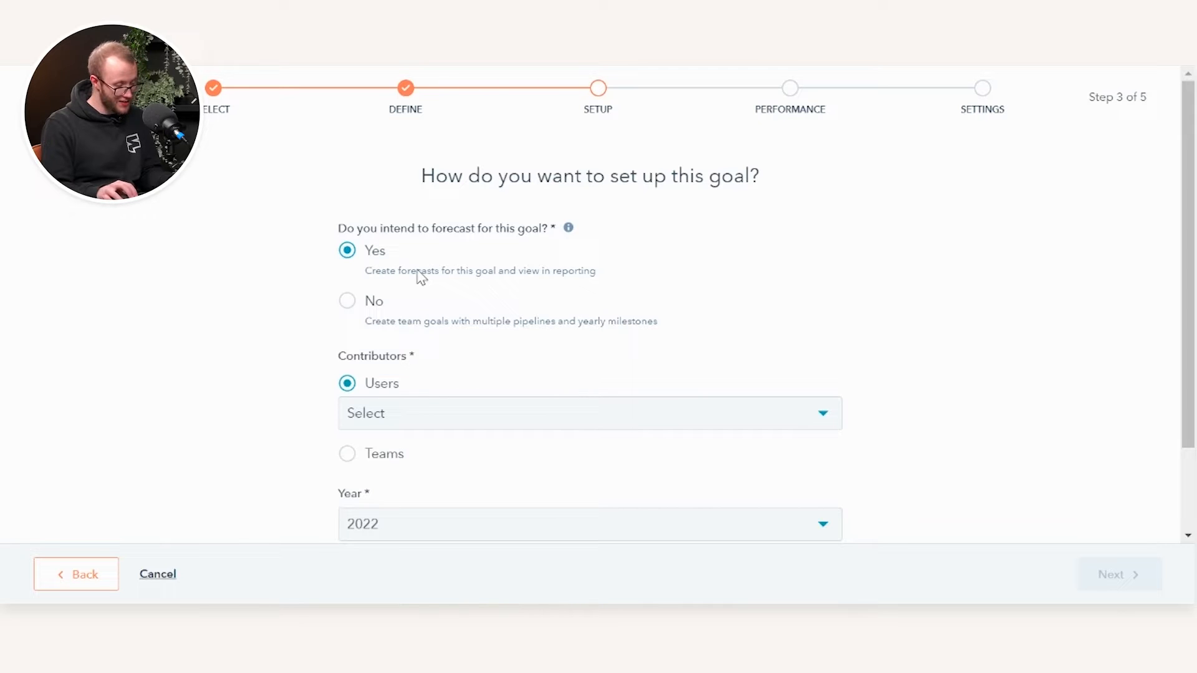
pyautogui.moveTo(319, 216)
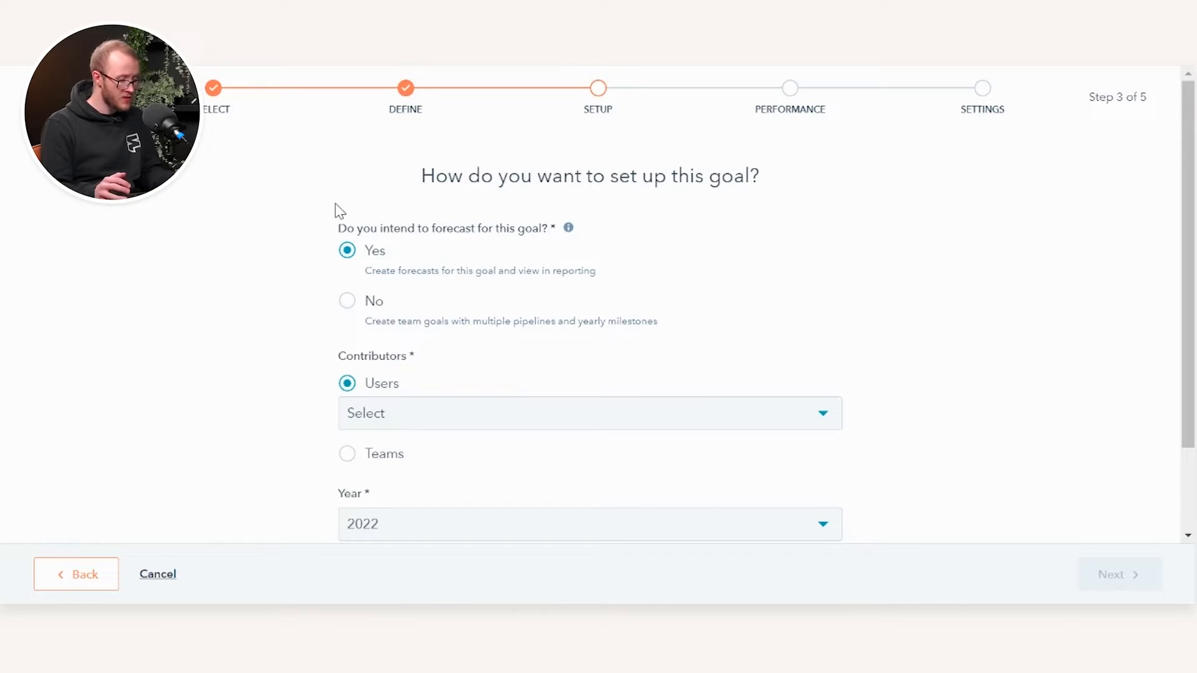
# Choose a contributing user, keep year 2022 and select the Direct/End User Pipeline
pyautogui.click(588, 413)
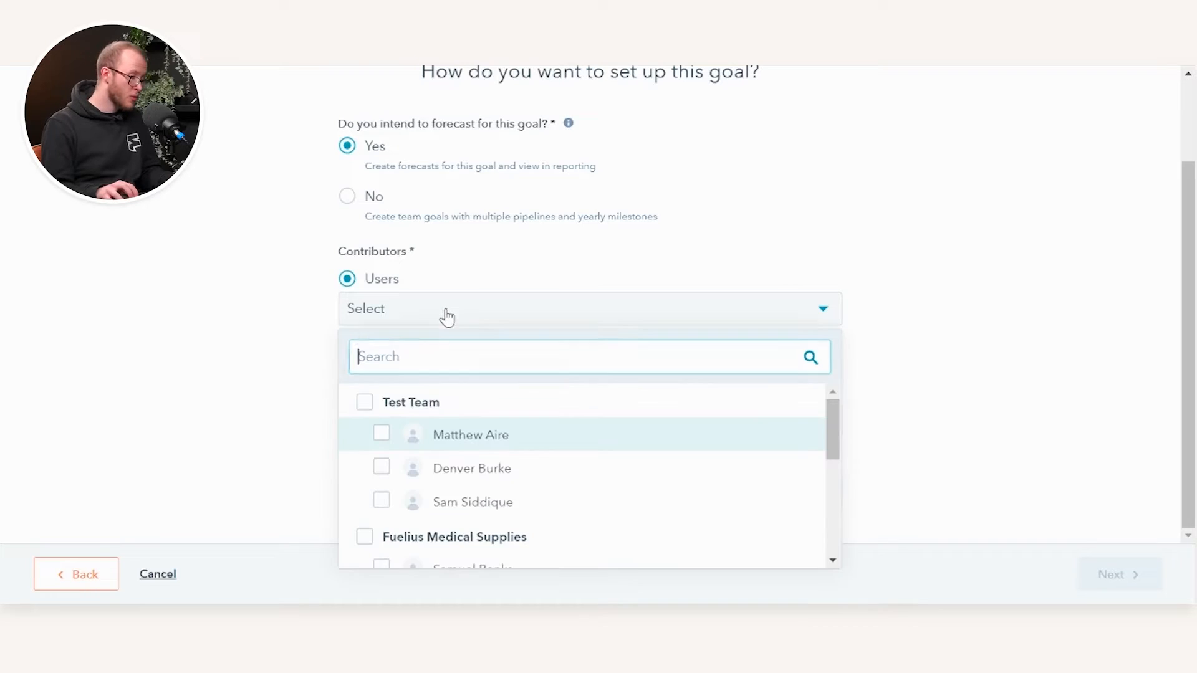
pyautogui.scroll(-3)
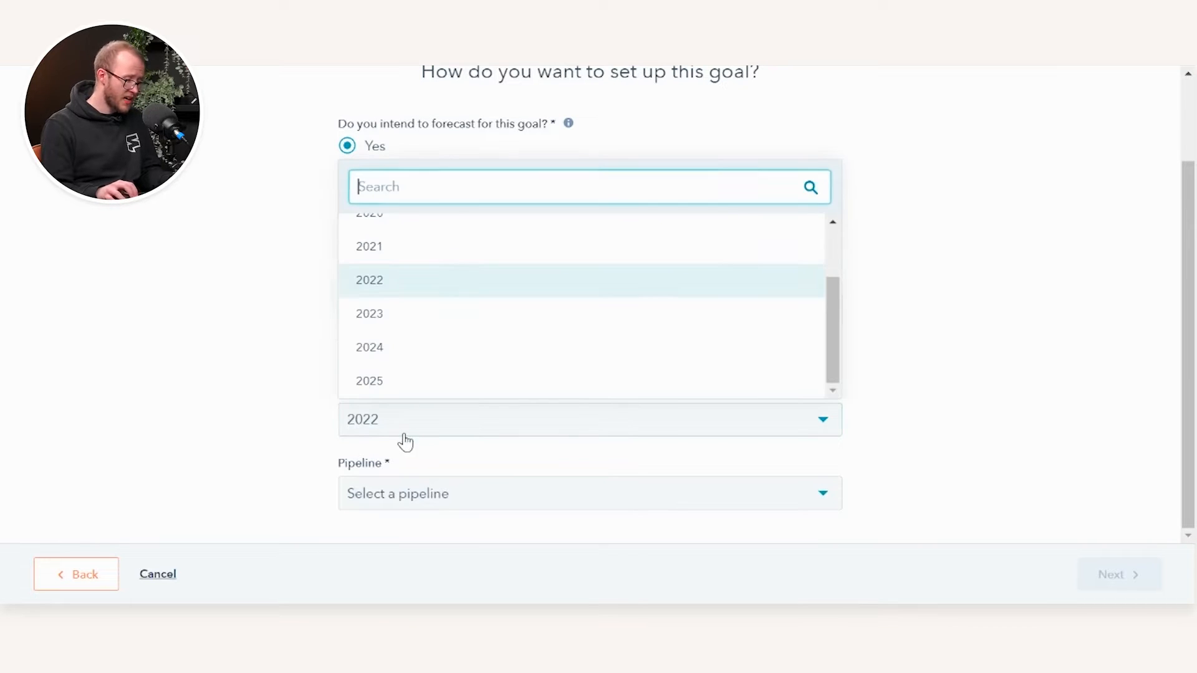
pyautogui.click(369, 279)
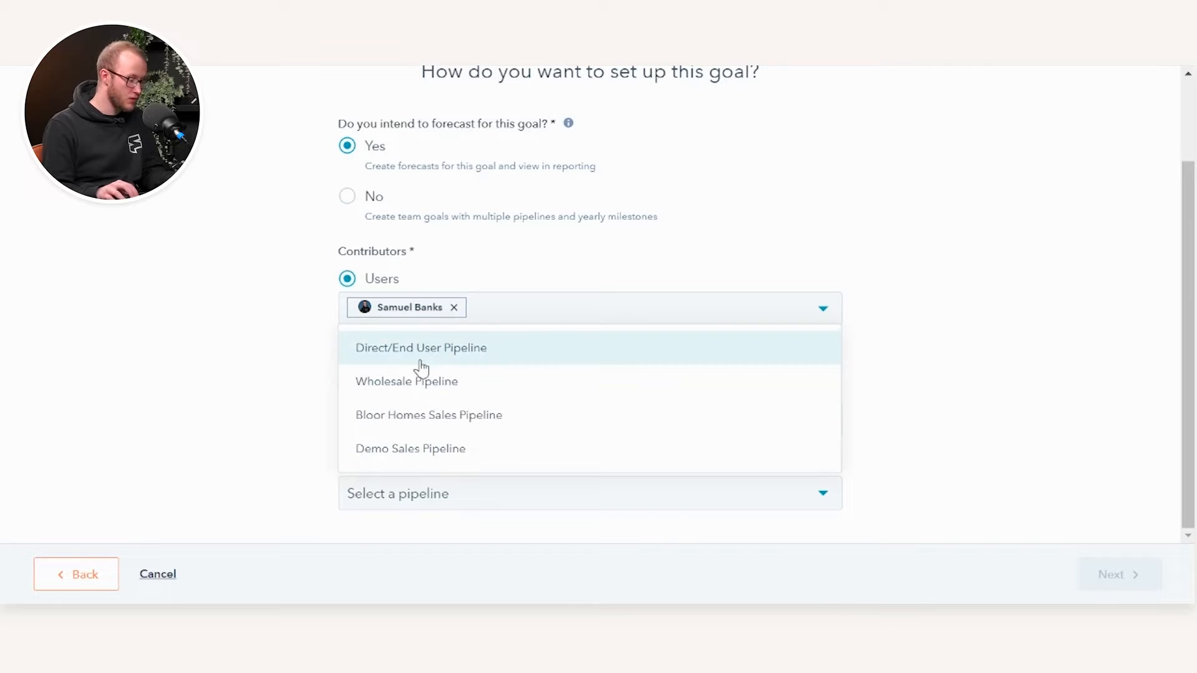
pyautogui.click(421, 348)
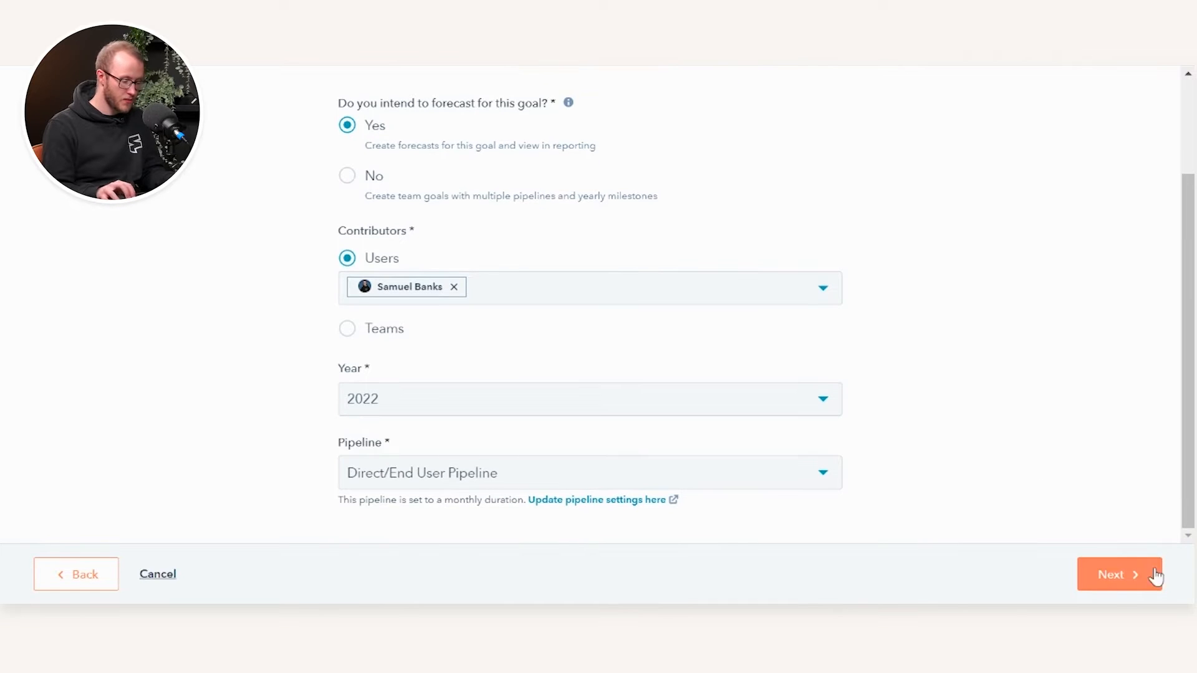
# Enter a MAR 2022 target of 1500 so the yearly total reads £3,500, then continue
pyautogui.click(1119, 573)
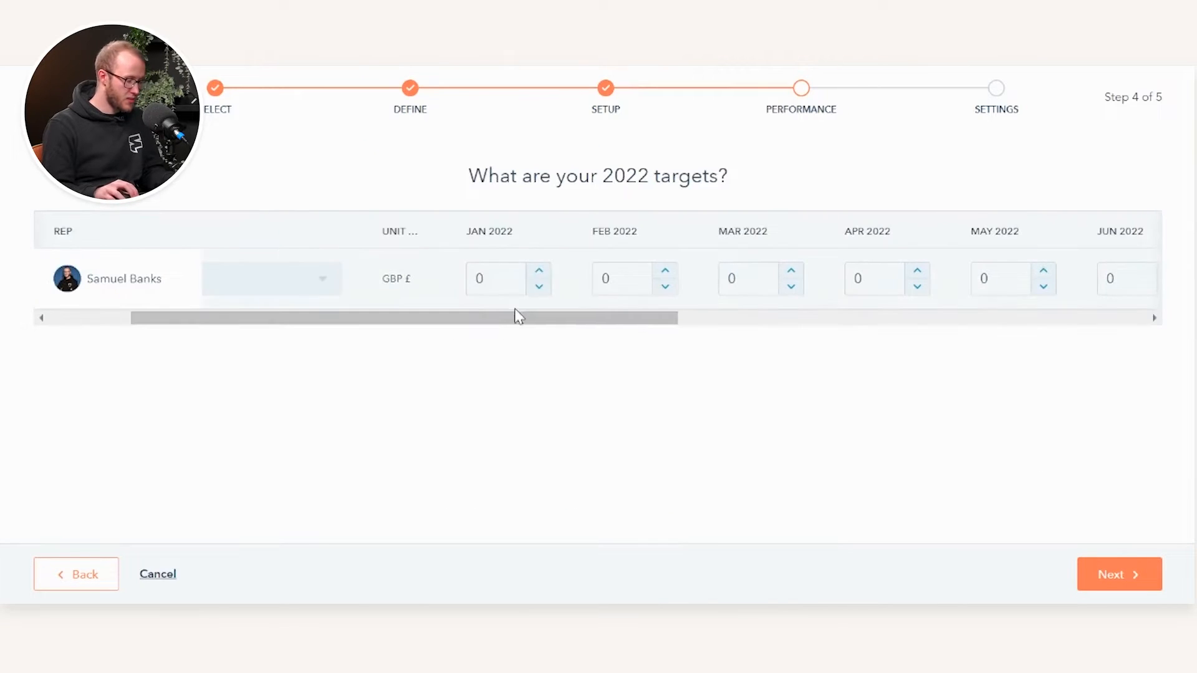
pyautogui.hscroll(3)
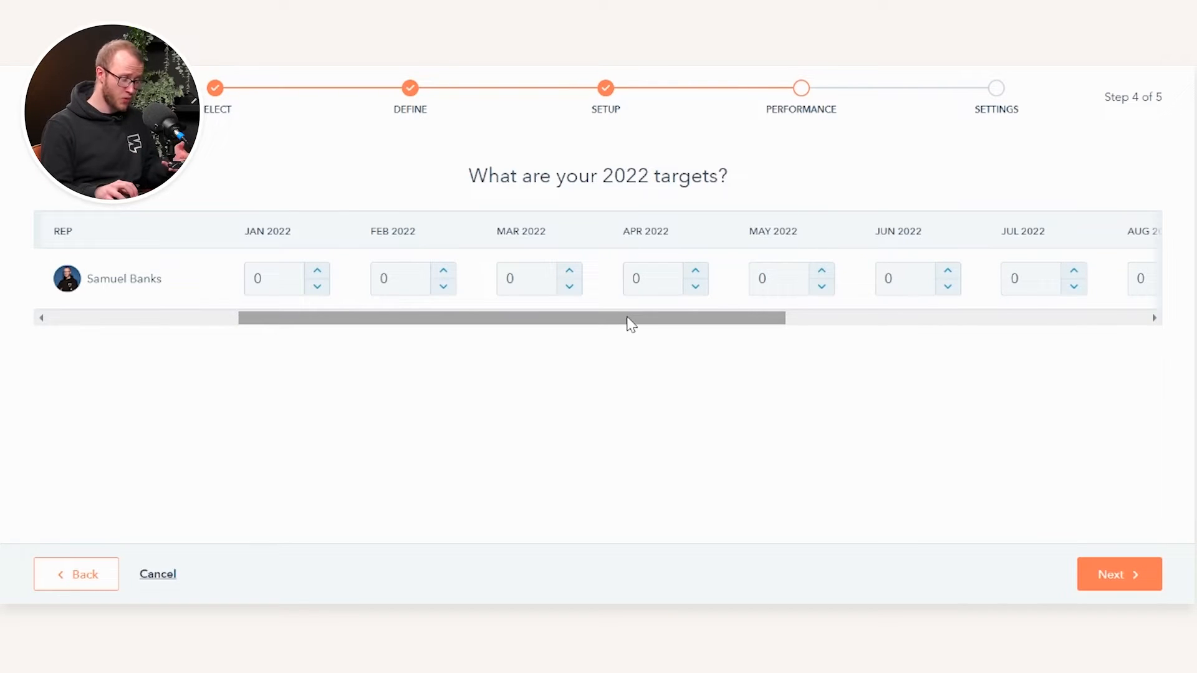
pyautogui.click(525, 278)
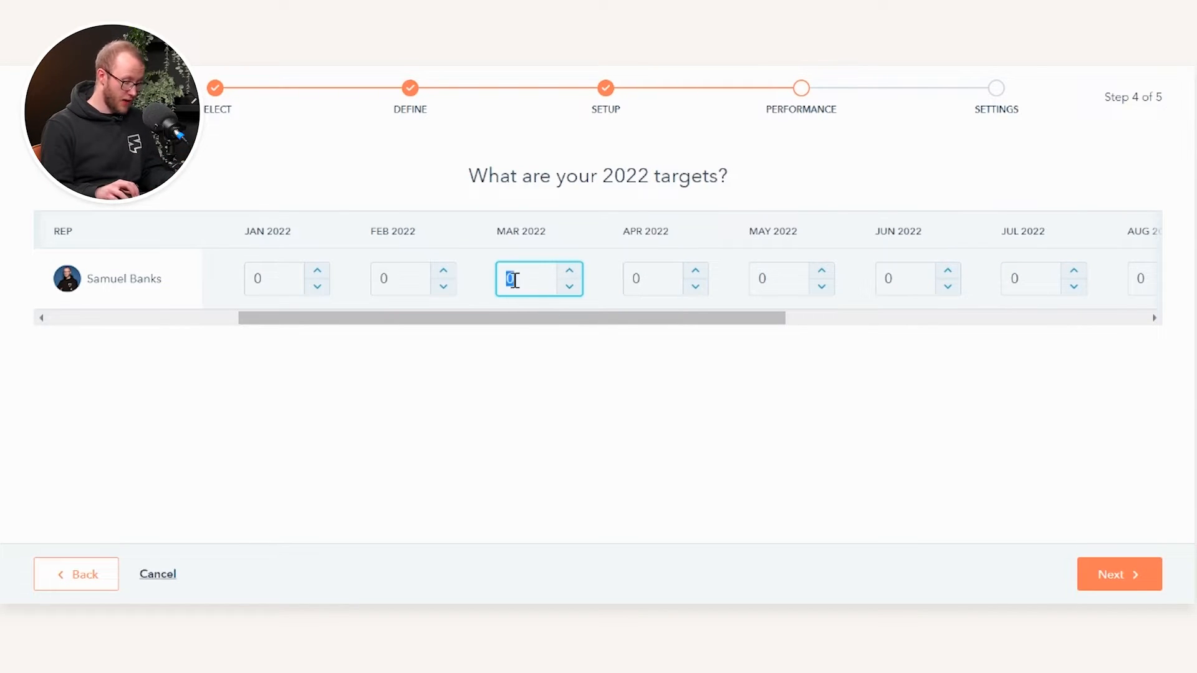
pyautogui.write('1500')
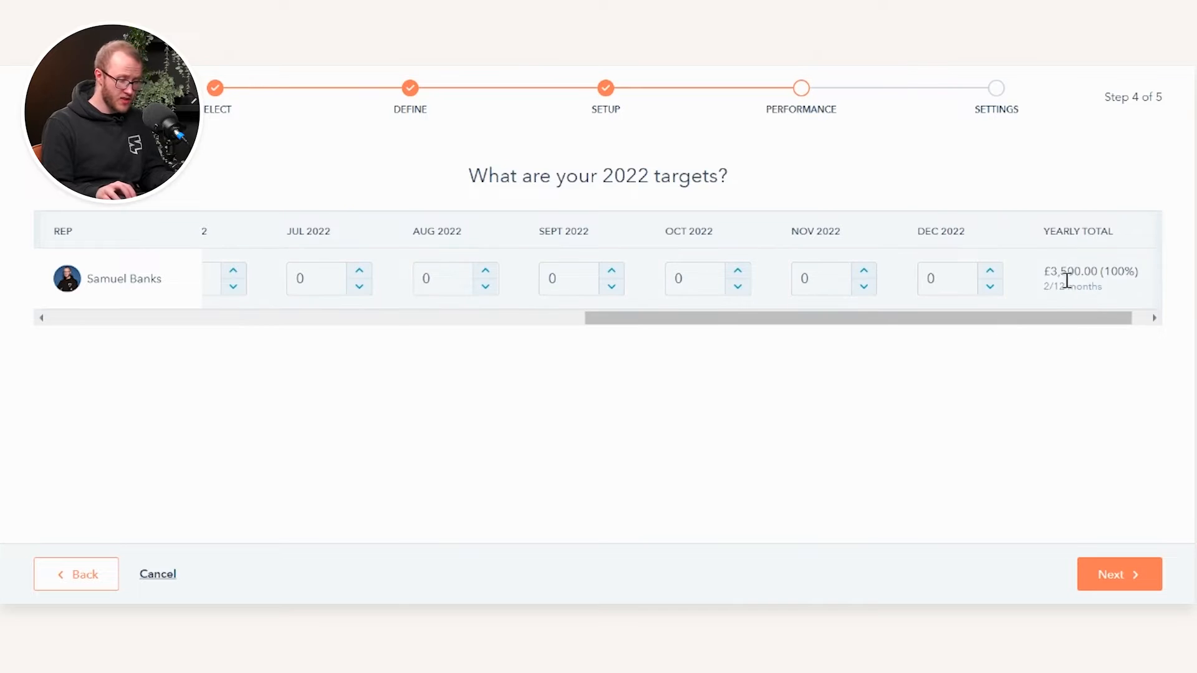
pyautogui.doubleClick(1073, 271)
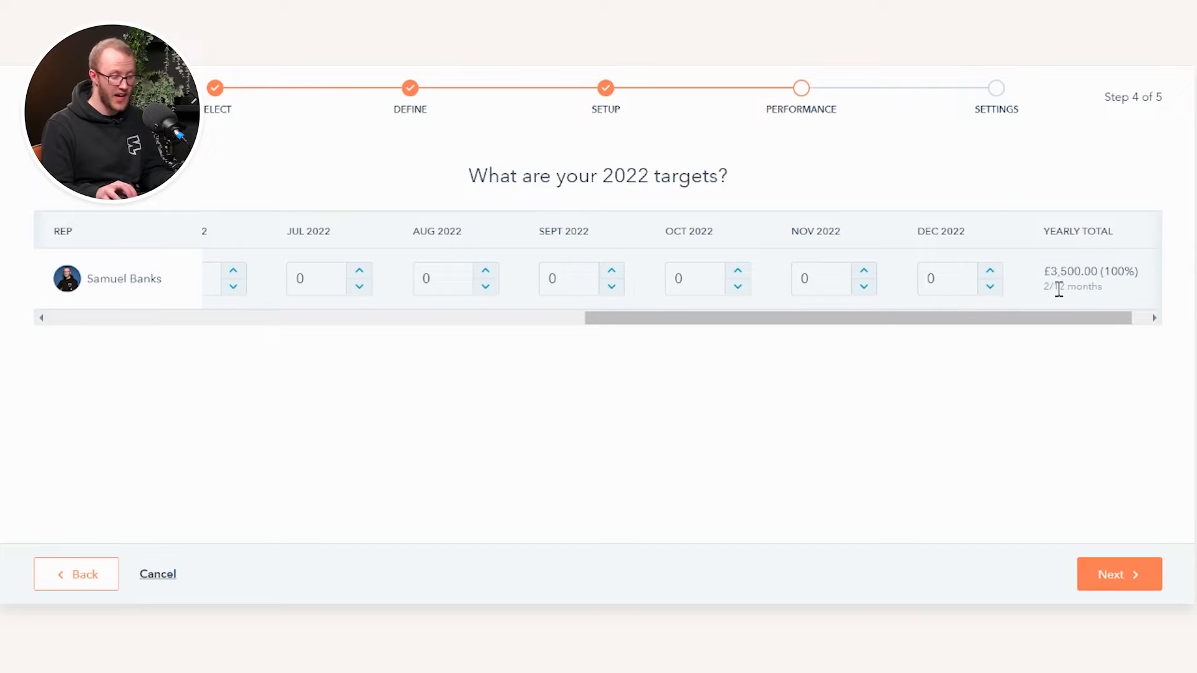
pyautogui.moveTo(1134, 429)
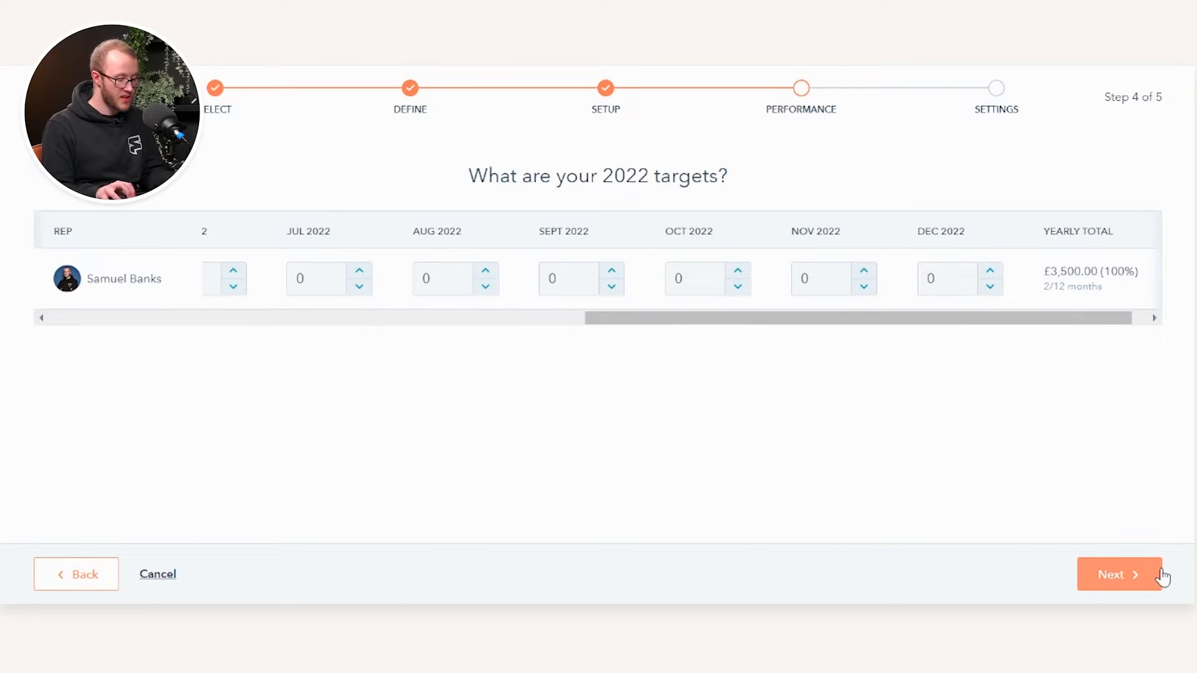
pyautogui.click(1120, 574)
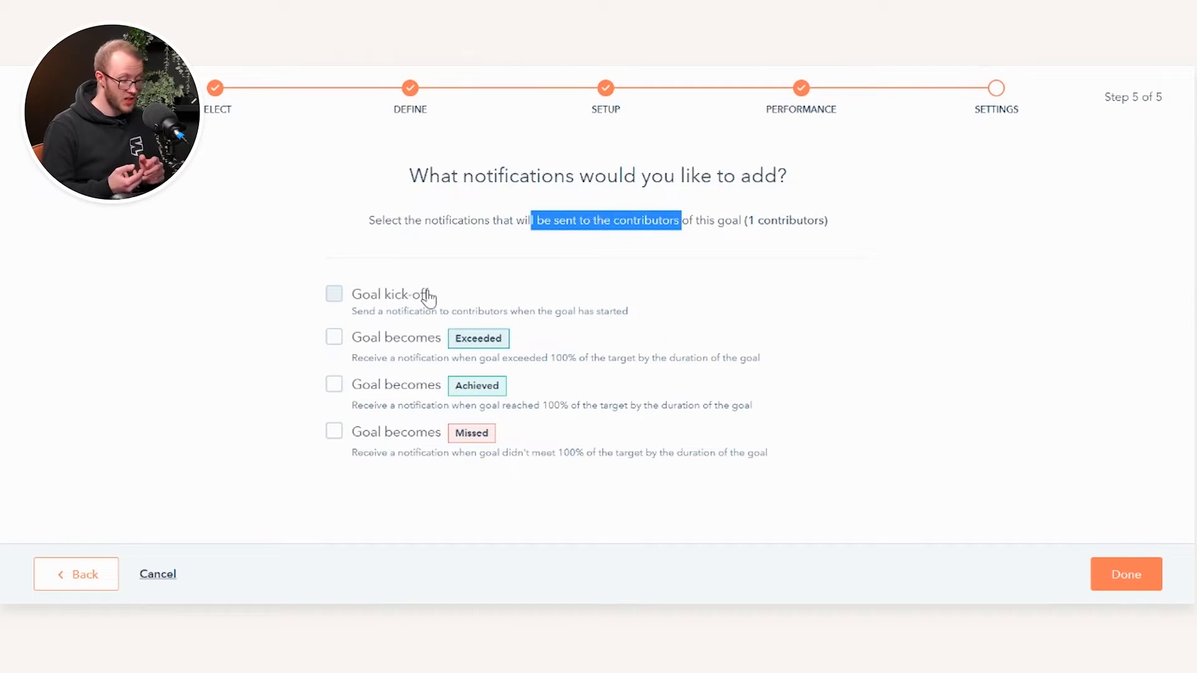
pyautogui.moveTo(1144, 542)
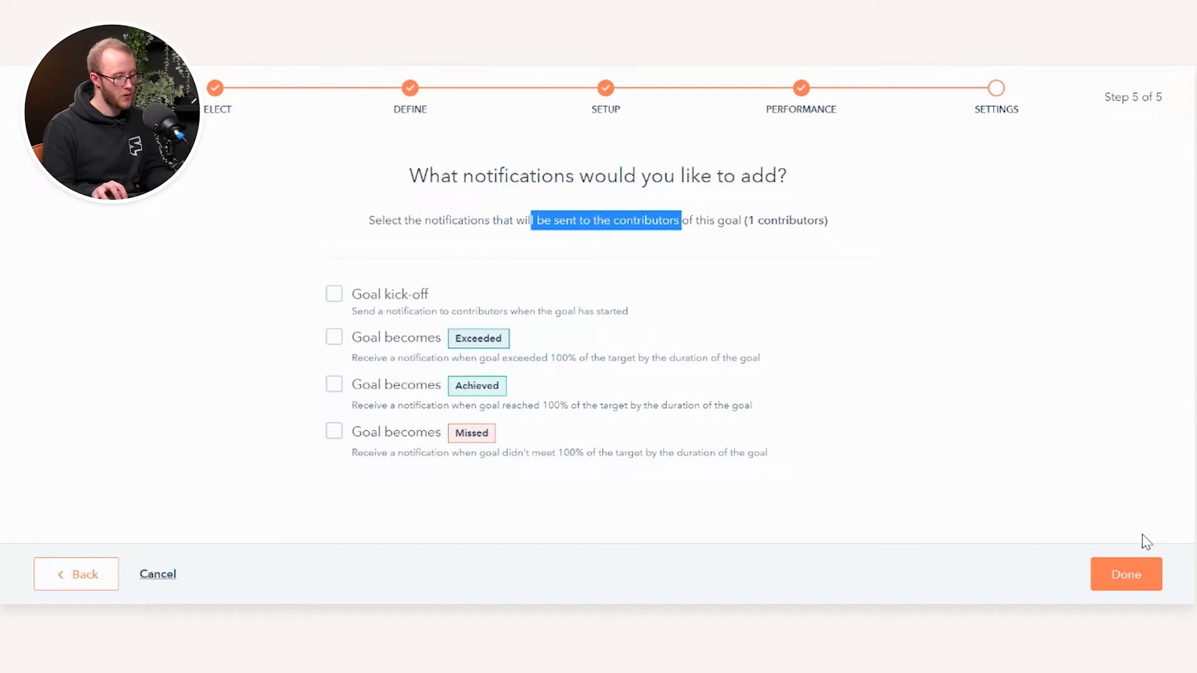
# Finish the goal with no notifications ticked and return to the Goals list
pyautogui.click(1125, 574)
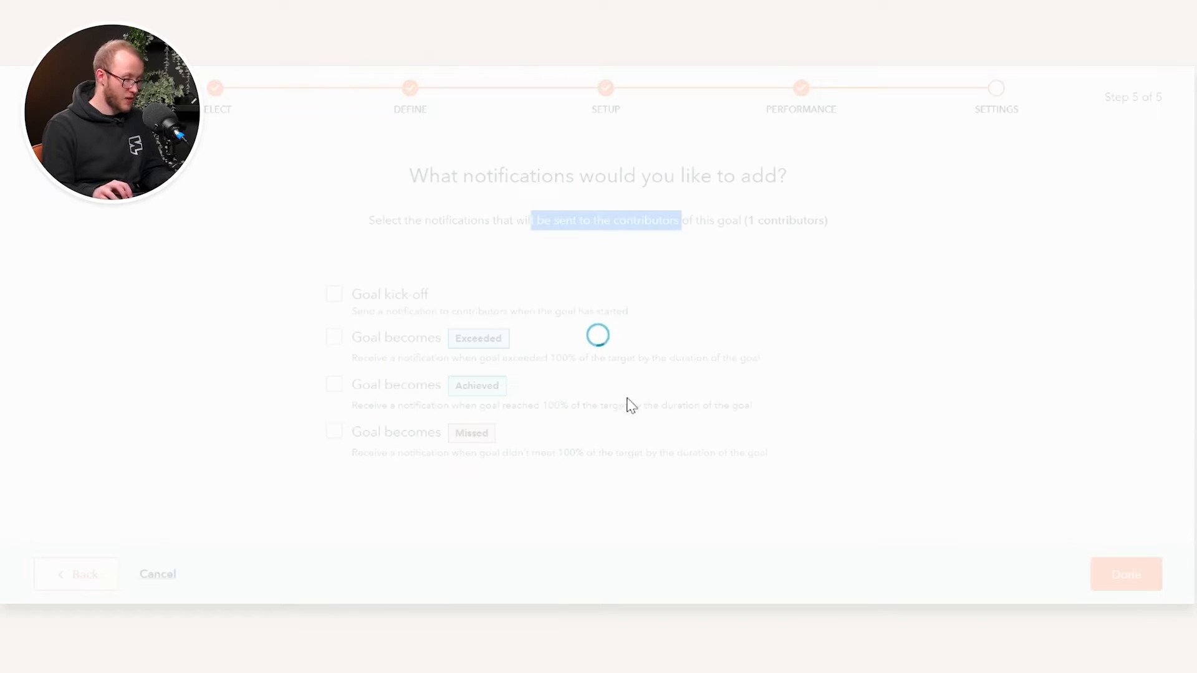
pyautogui.moveTo(557, 274)
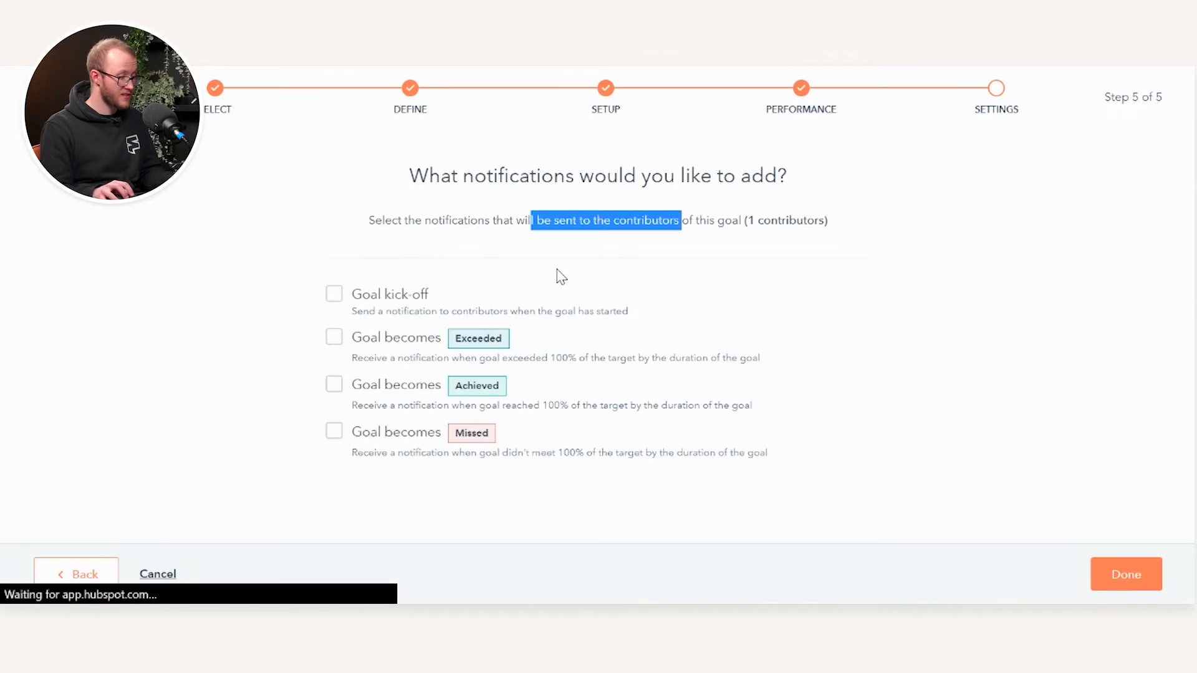
pyautogui.click(1125, 573)
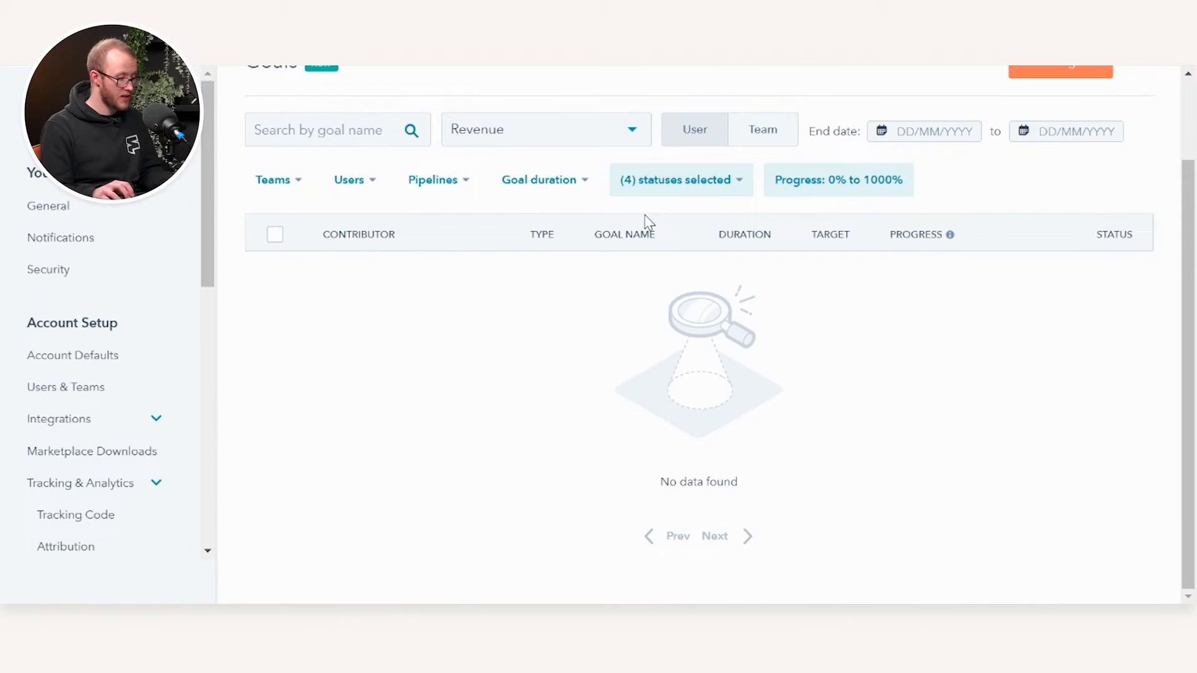
pyautogui.scroll(3)
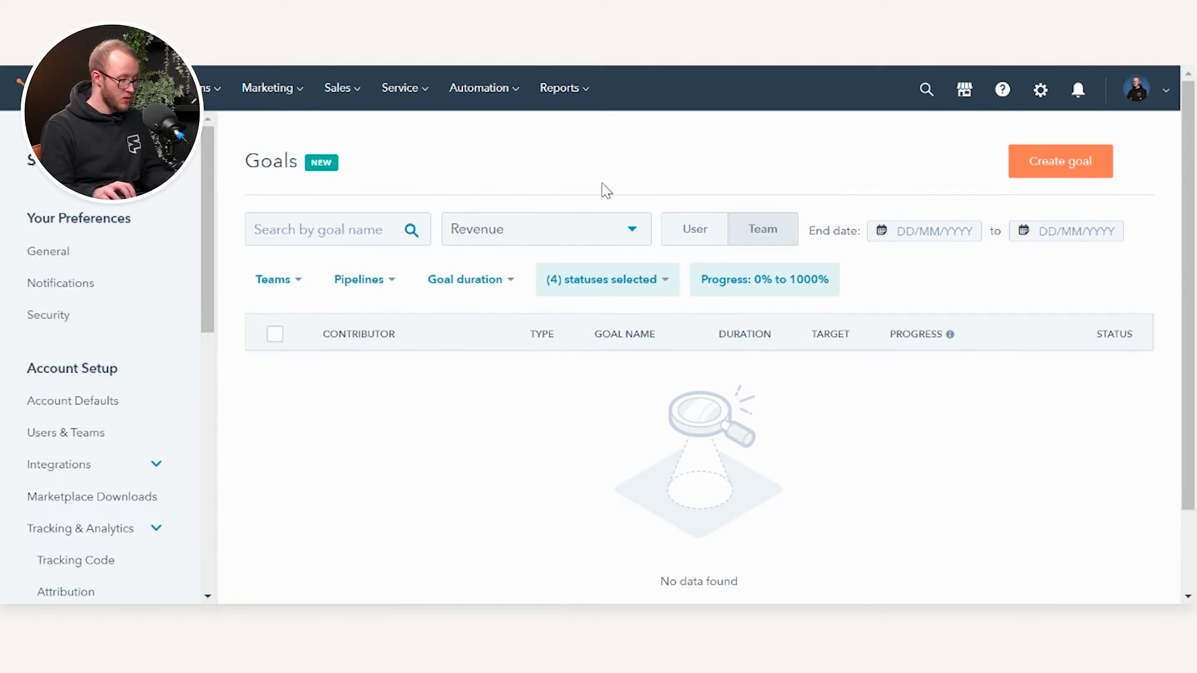
pyautogui.click(602, 279)
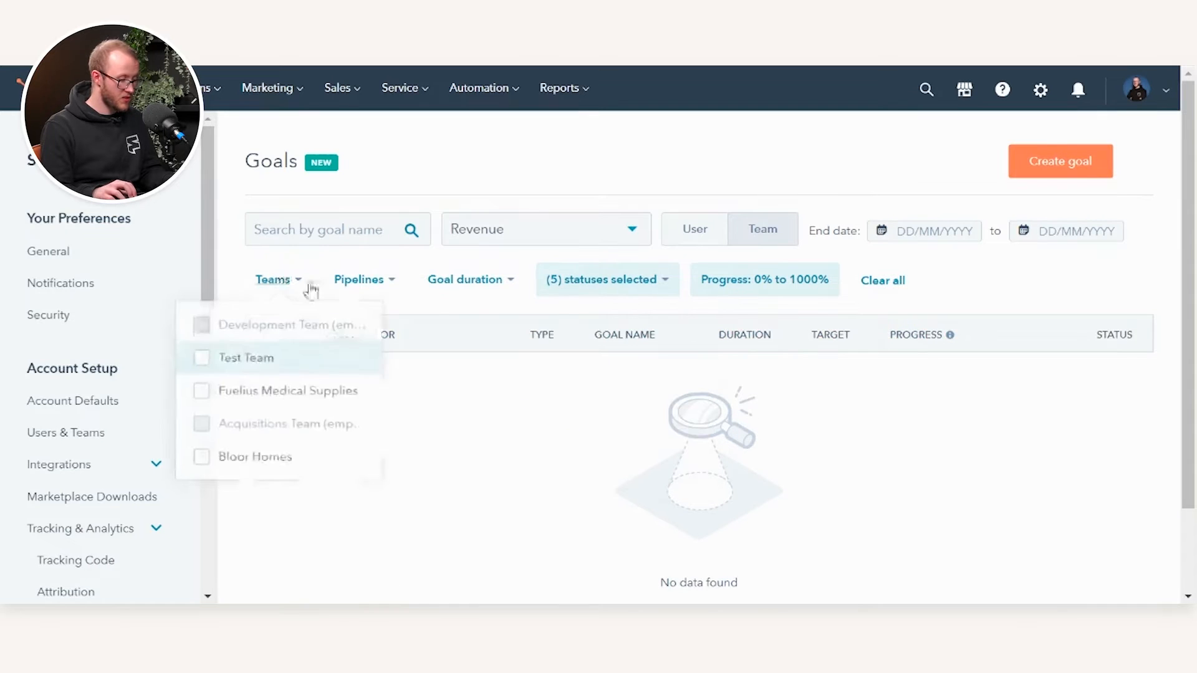
pyautogui.click(230, 393)
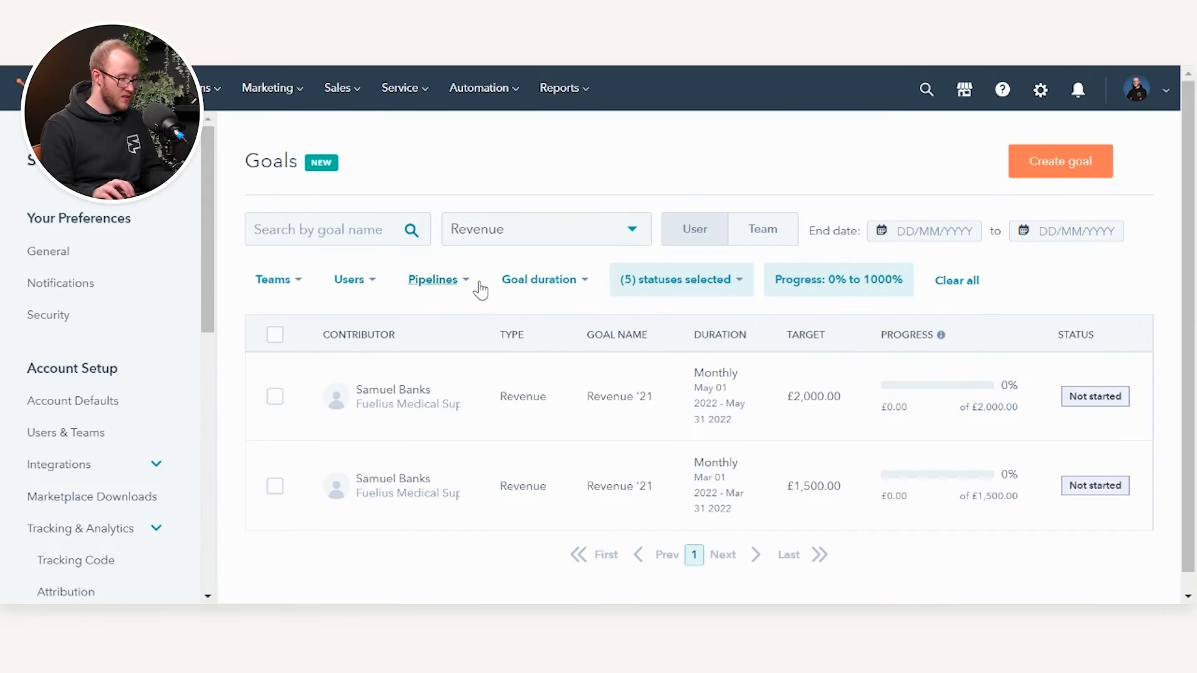
pyautogui.moveTo(382, 395)
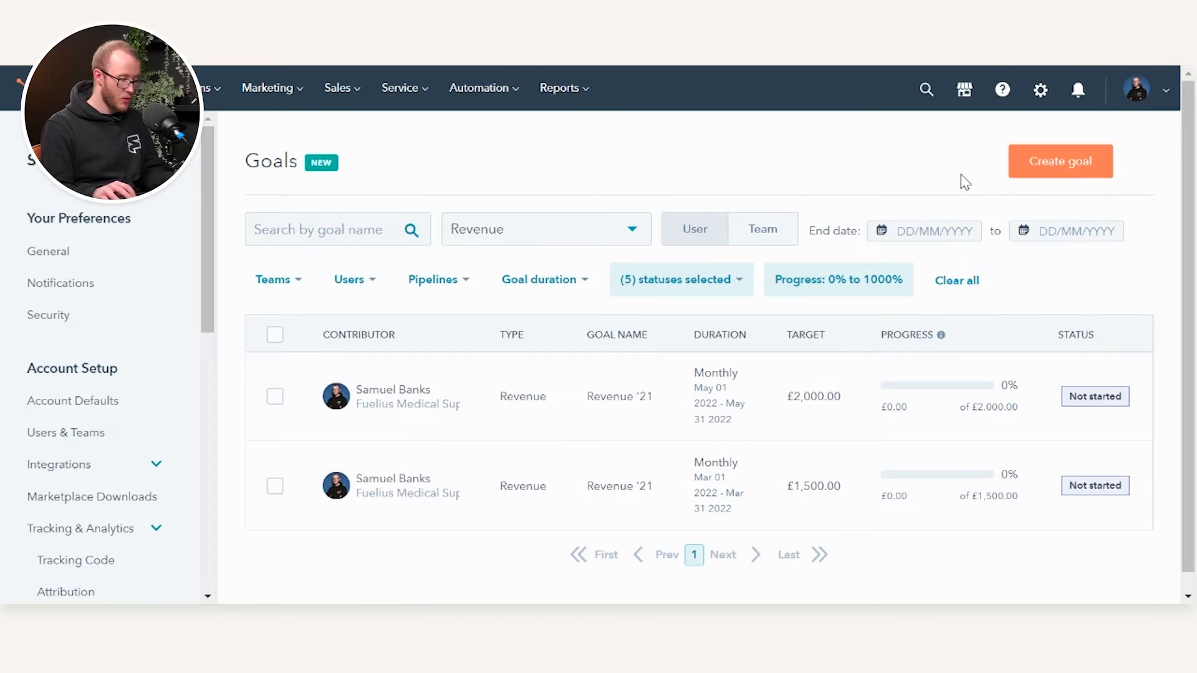
# Start a goal from scratch named 'Increase the number of category sales'
pyautogui.click(1060, 161)
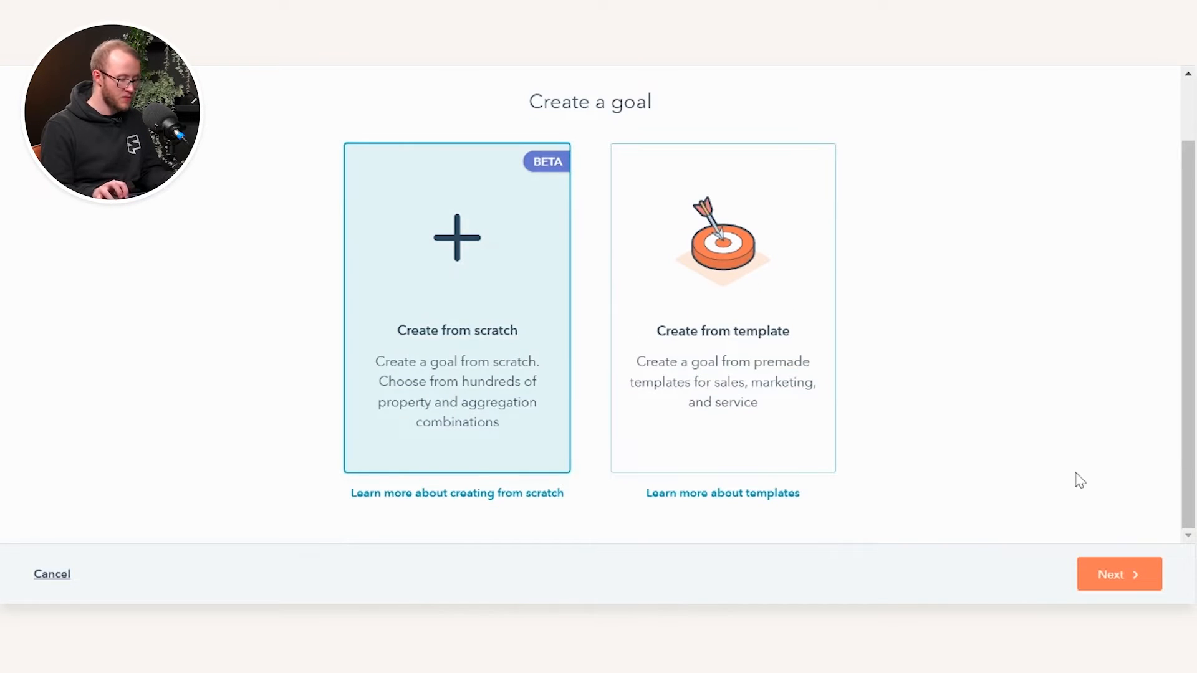
pyautogui.click(1118, 574)
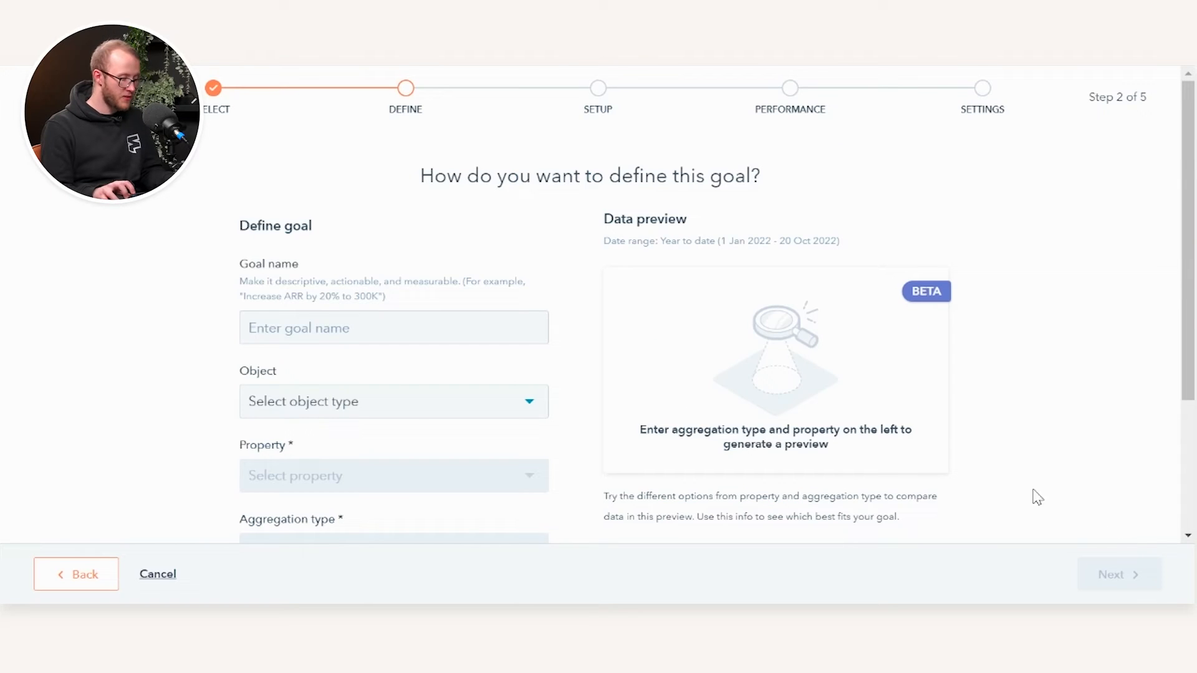
pyautogui.click(393, 328)
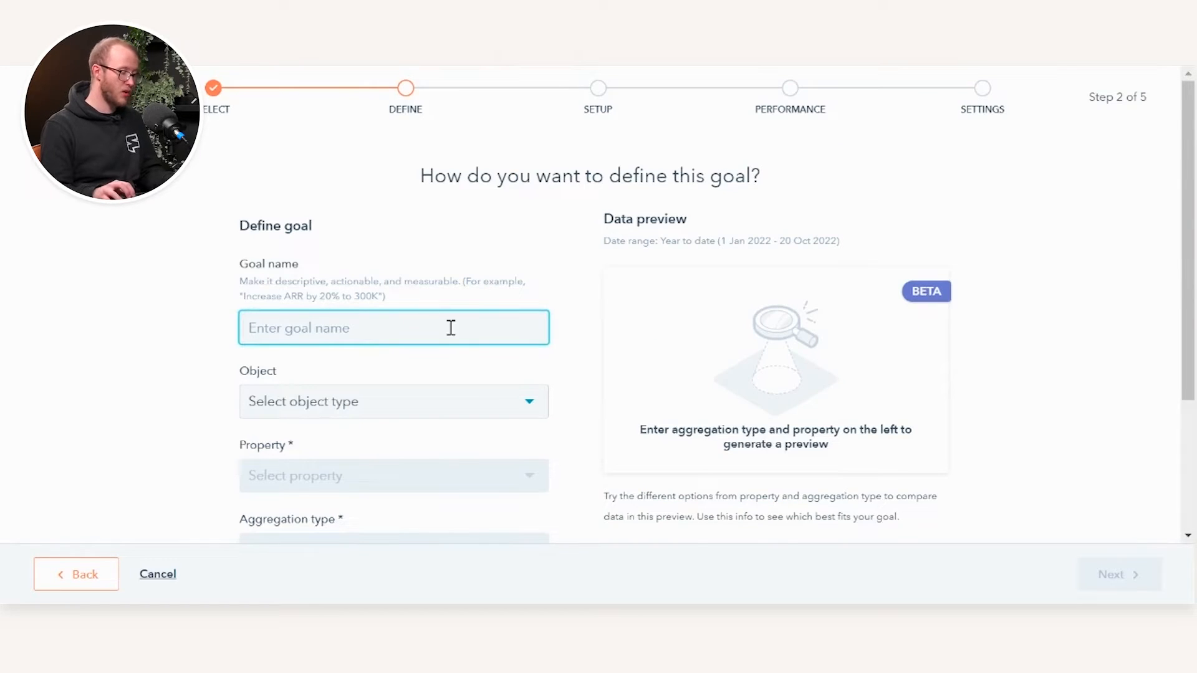
pyautogui.scroll(-3)
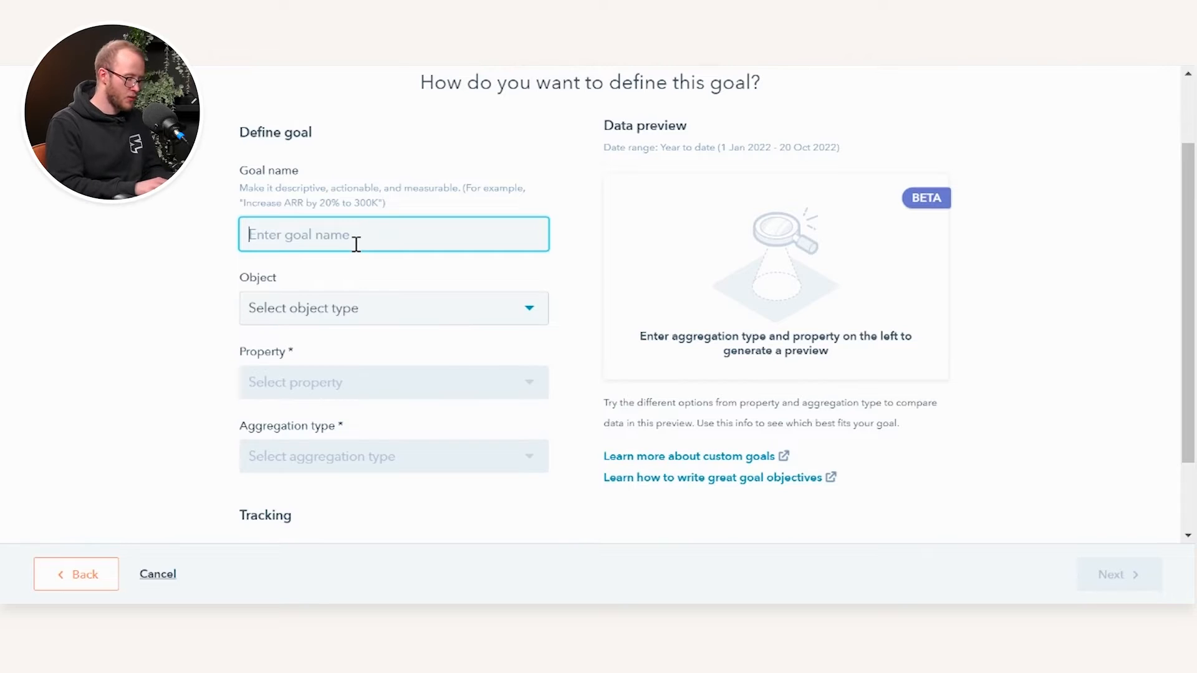
pyautogui.write('Increase t')
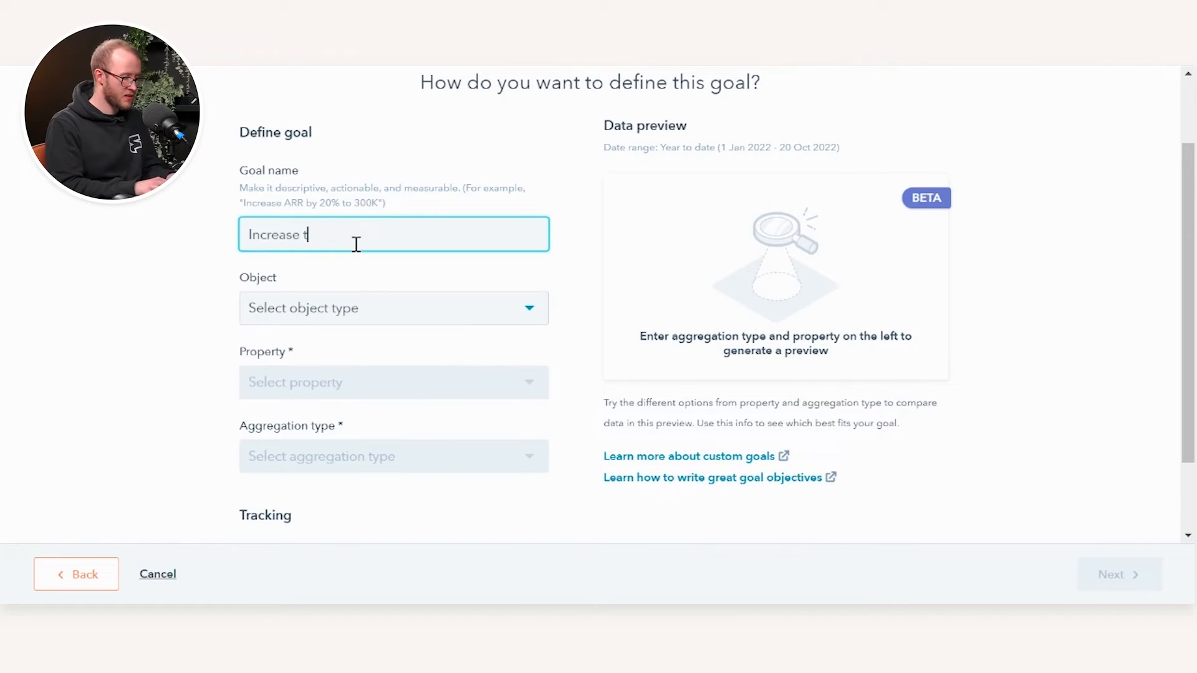
pyautogui.write('he n')
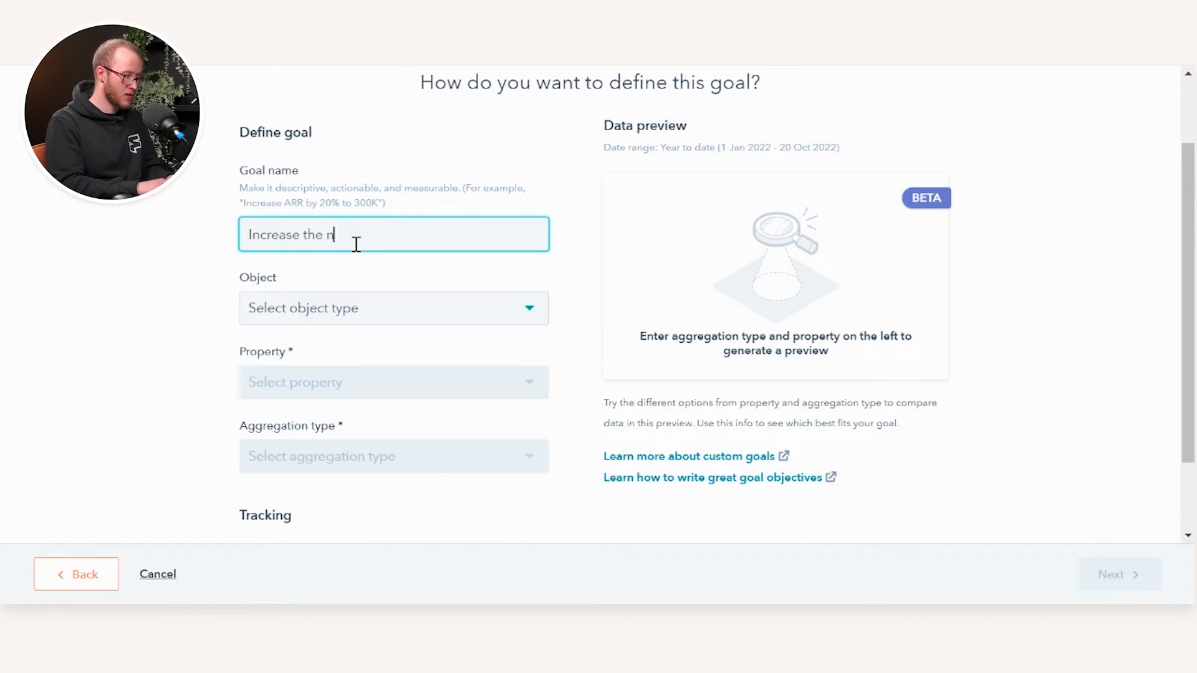
pyautogui.write('umber of category')
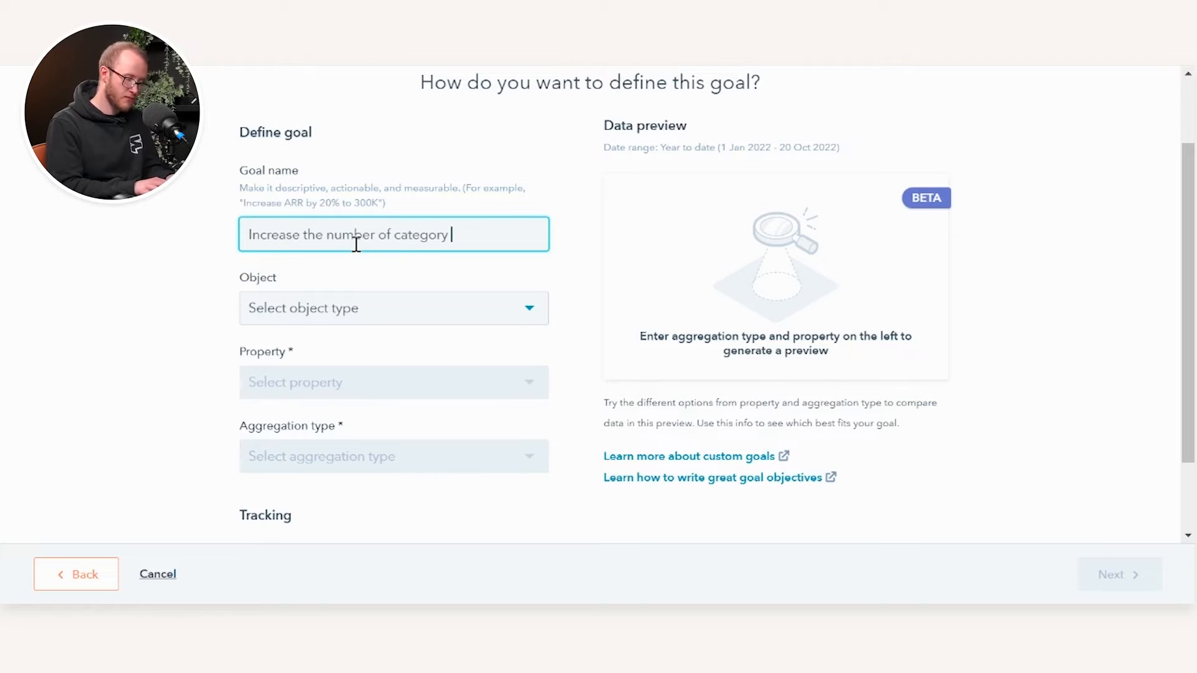
pyautogui.write('sales')
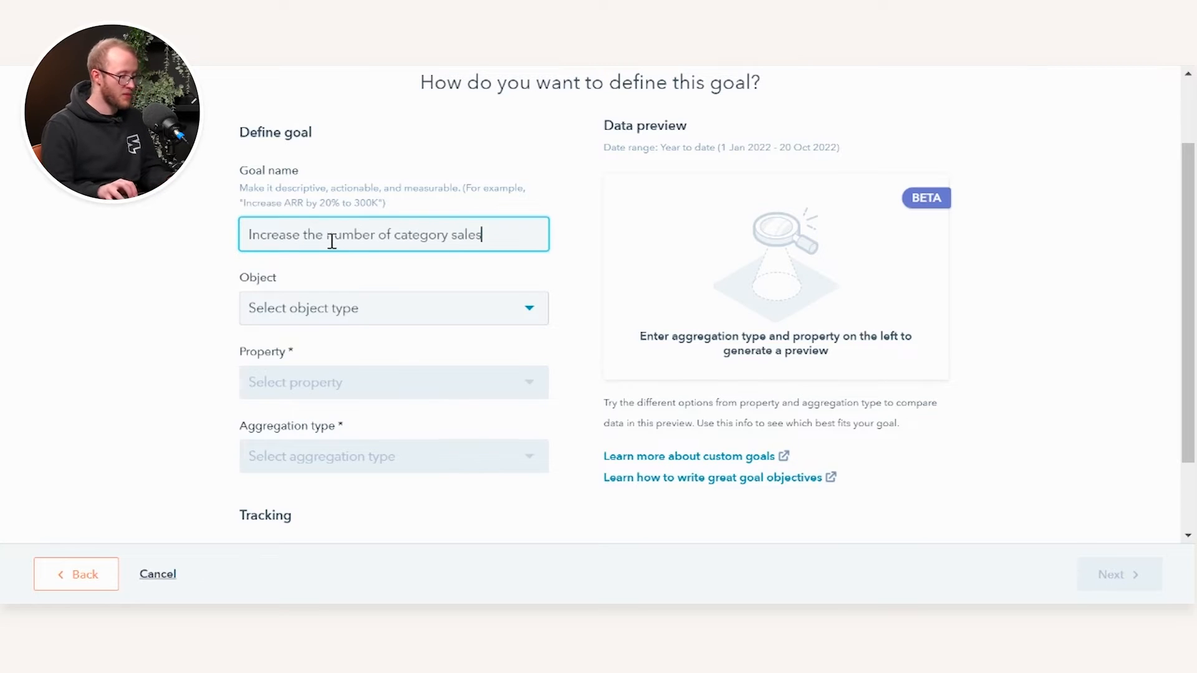
pyautogui.click(392, 308)
pyautogui.write('cate')
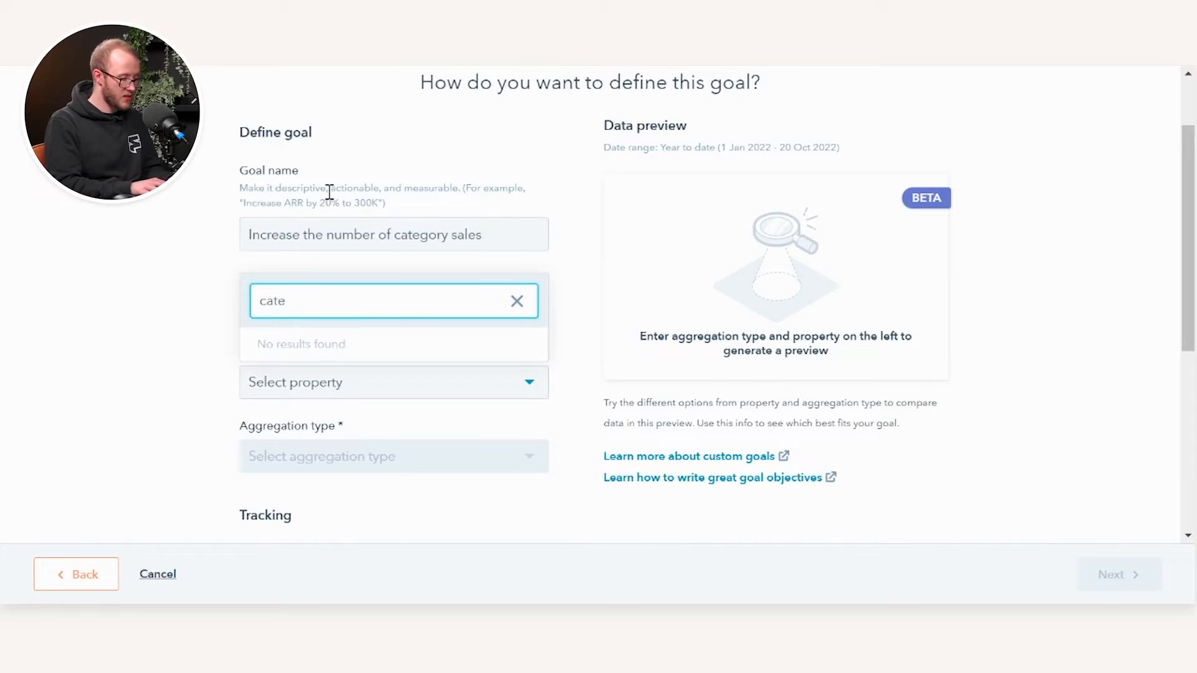
# Select the Deal property 'Number of deal splits' as the goal's tracked property
pyautogui.click(516, 301)
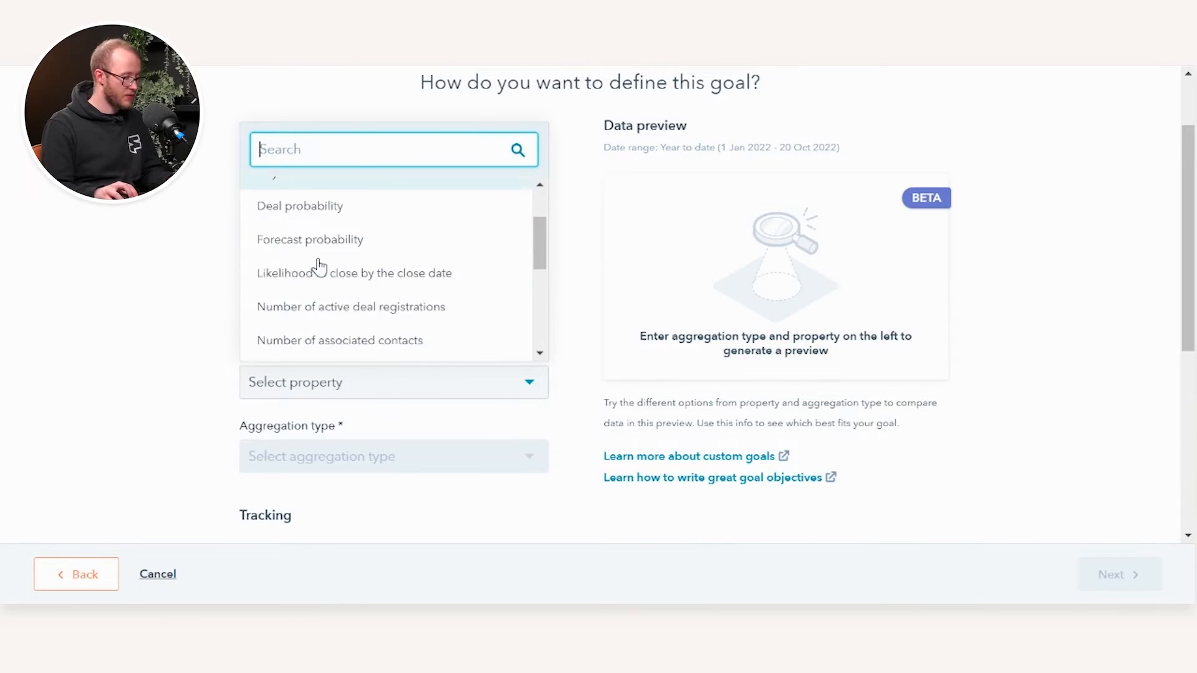
pyautogui.scroll(-3)
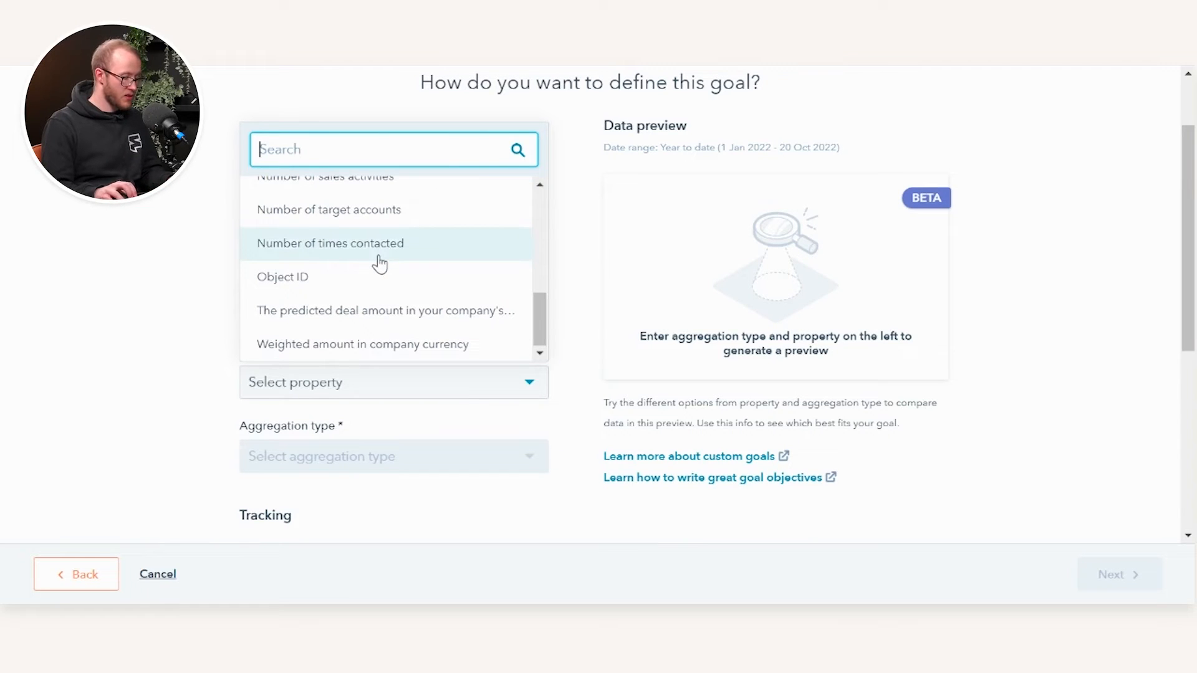
pyautogui.scroll(3)
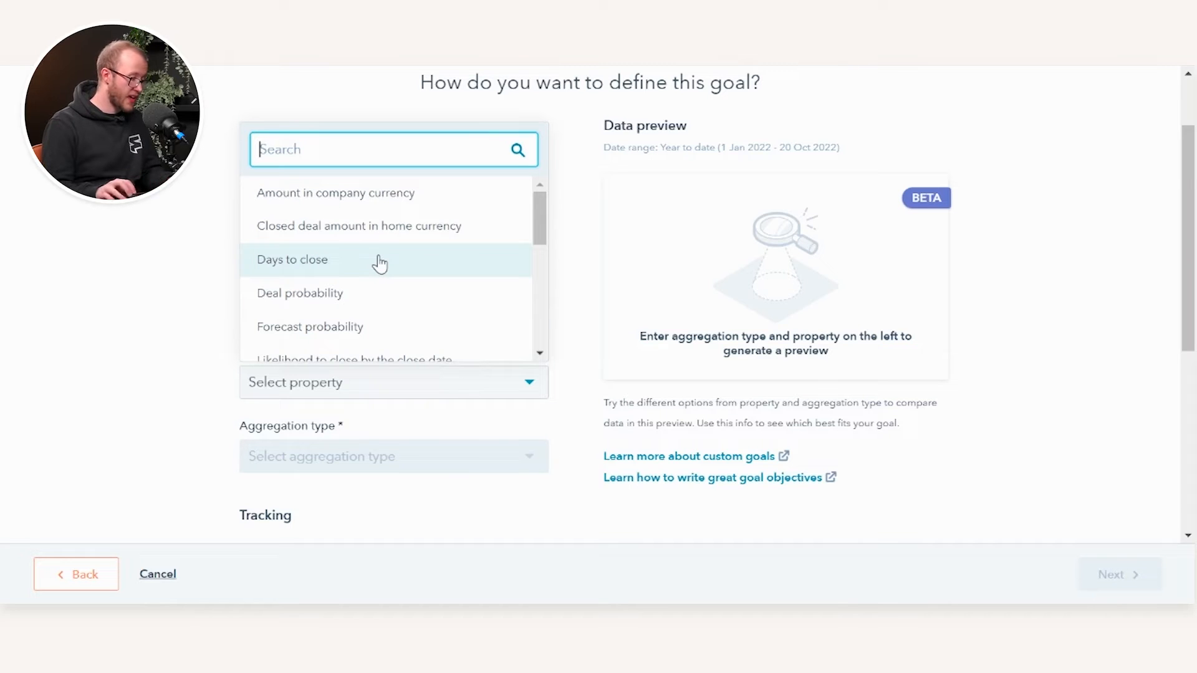
pyautogui.scroll(-3)
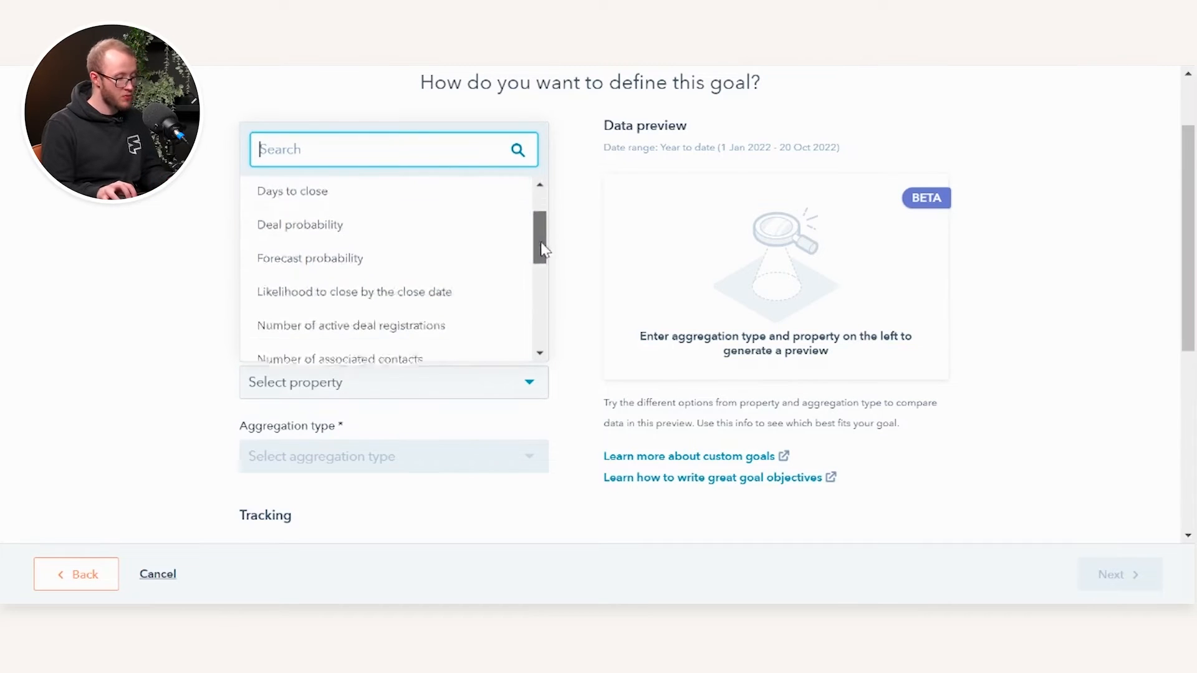
pyautogui.scroll(-3)
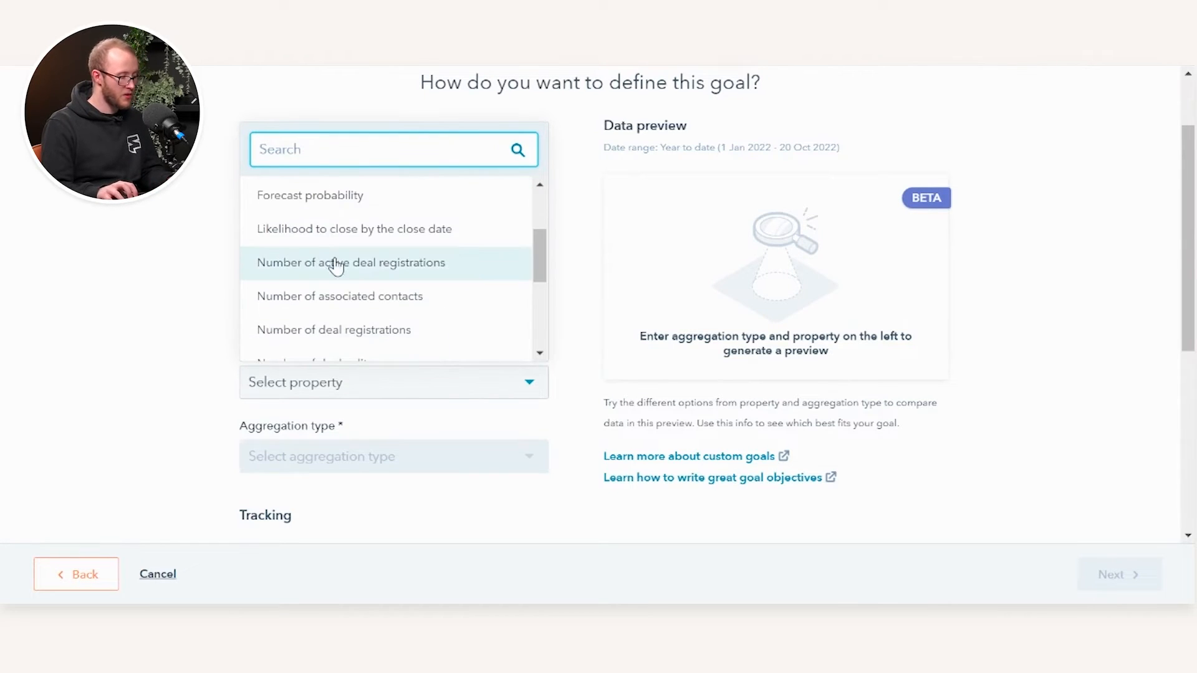
pyautogui.scroll(3)
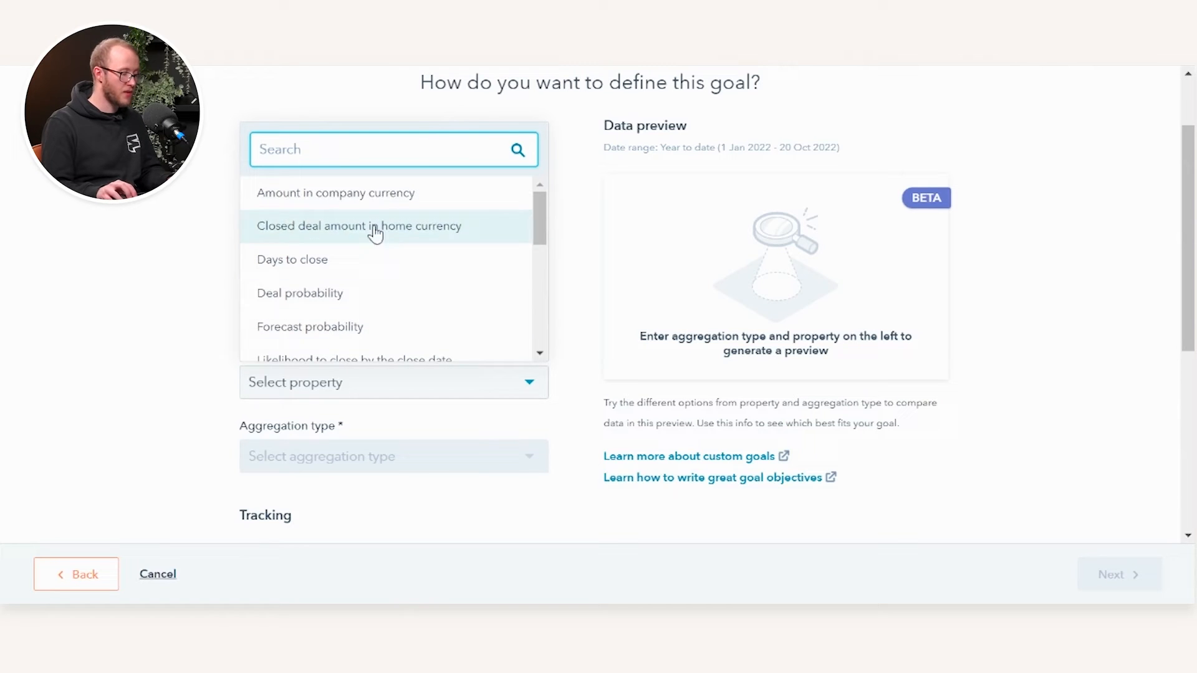
pyautogui.moveTo(339, 270)
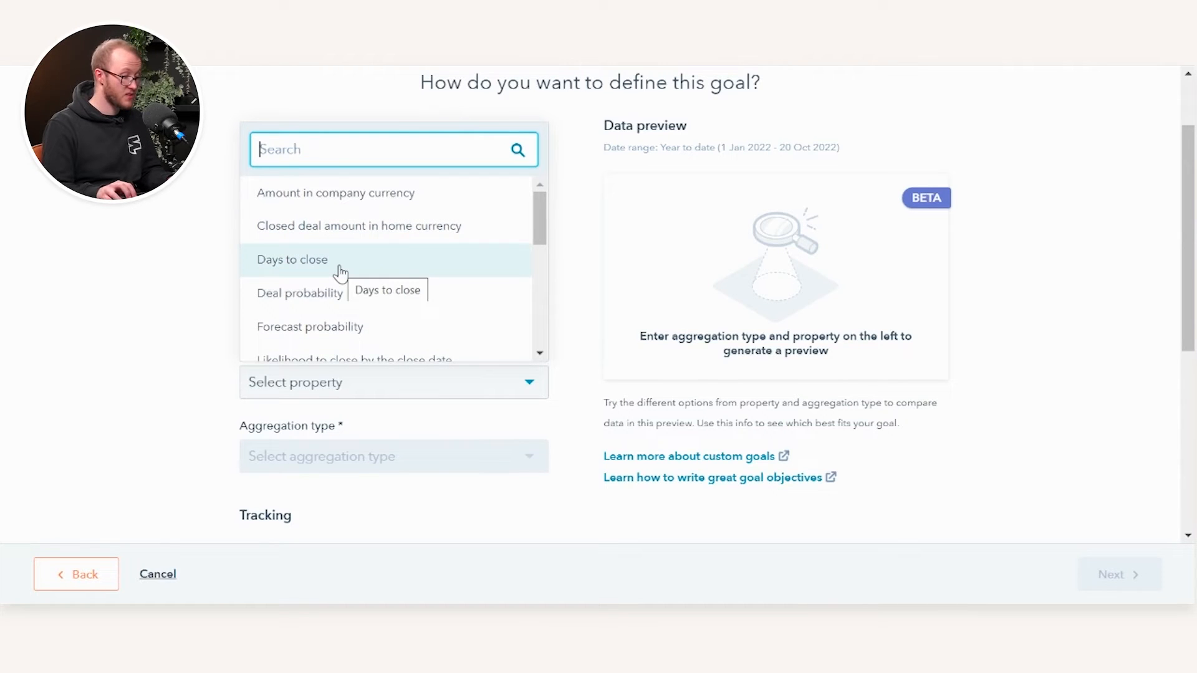
pyautogui.scroll(-3)
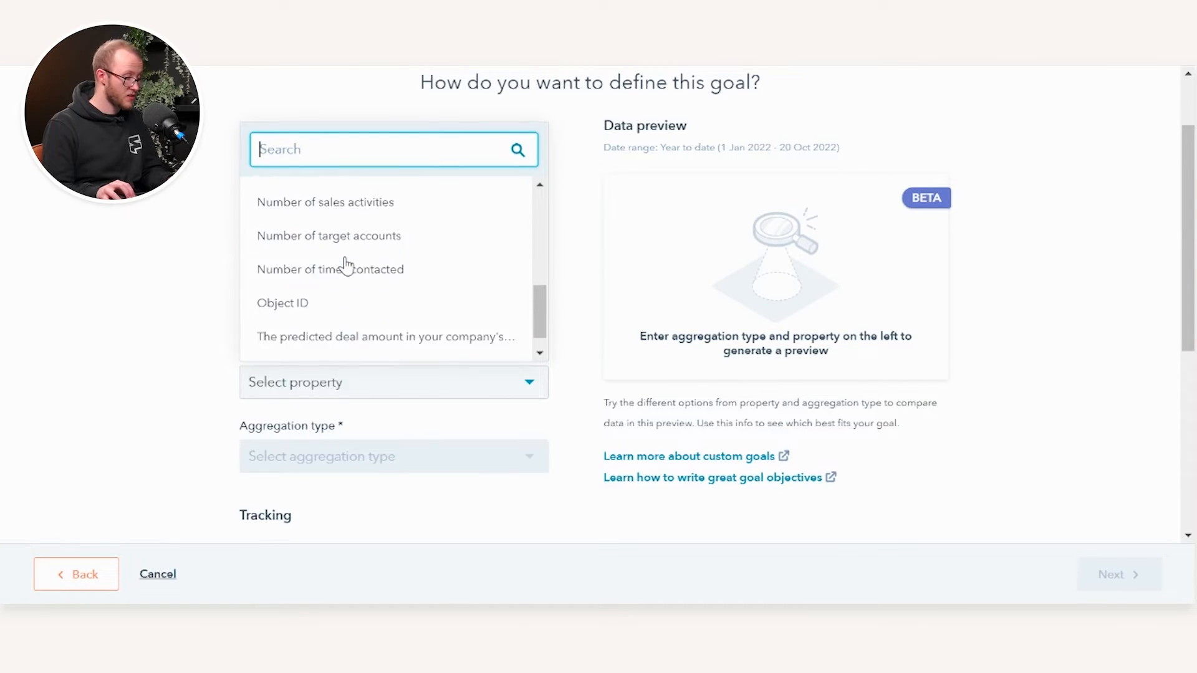
pyautogui.scroll(3)
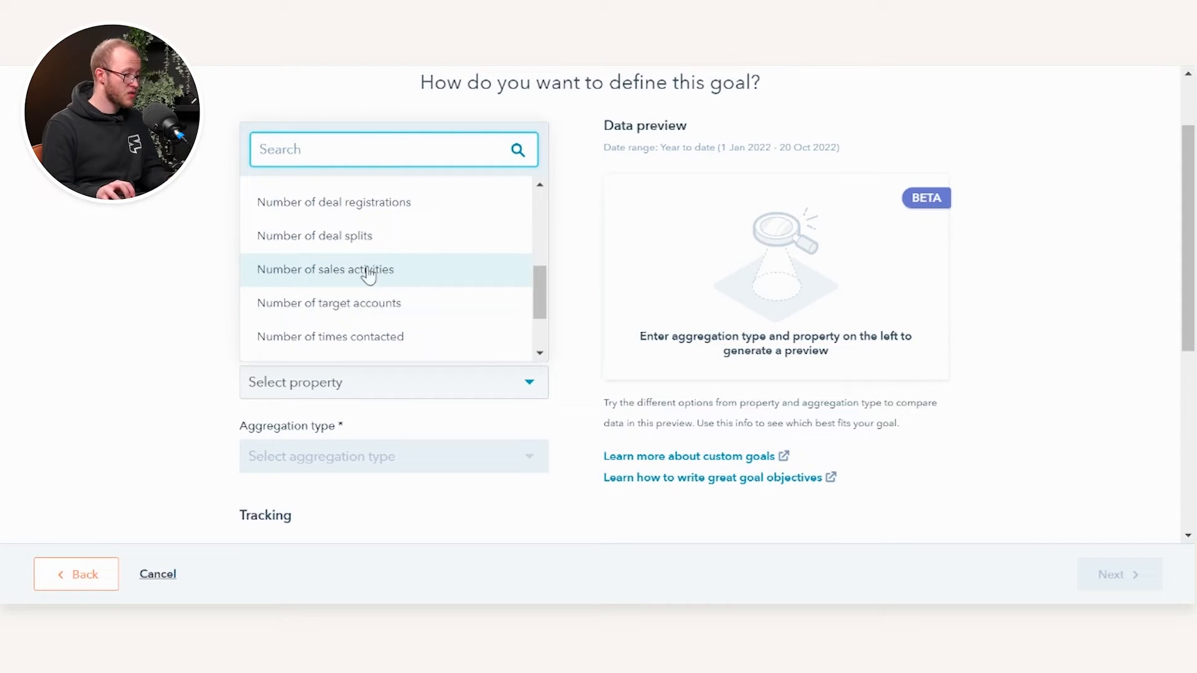
pyautogui.moveTo(353, 252)
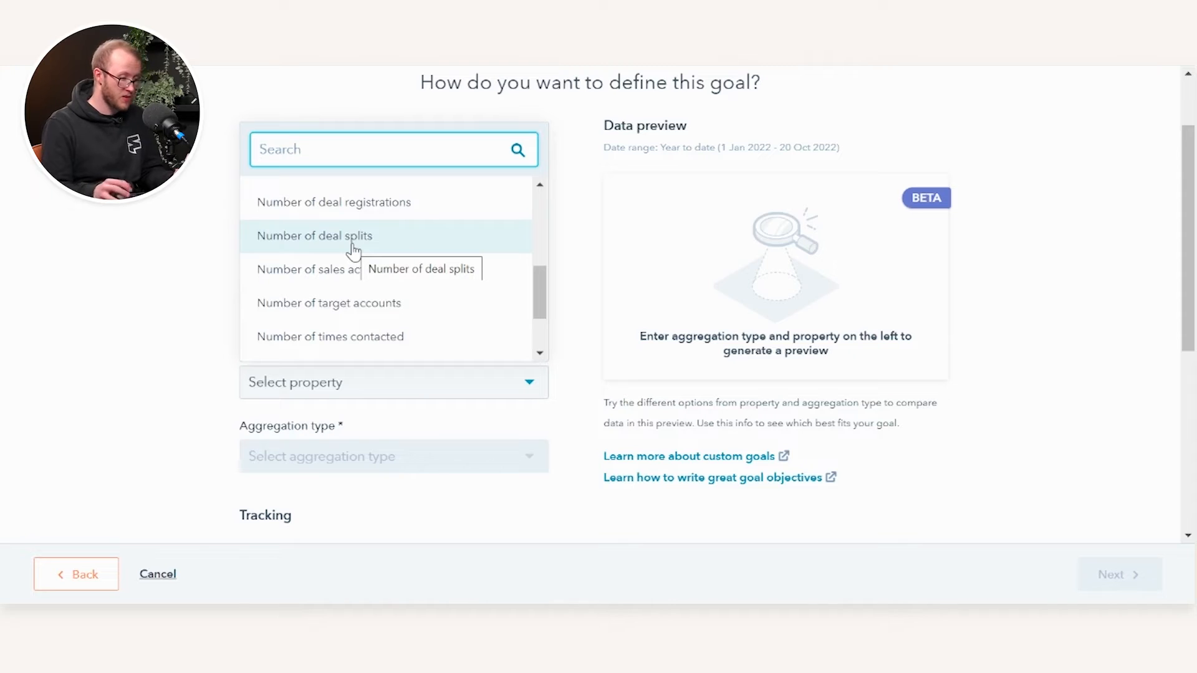
pyautogui.click(315, 236)
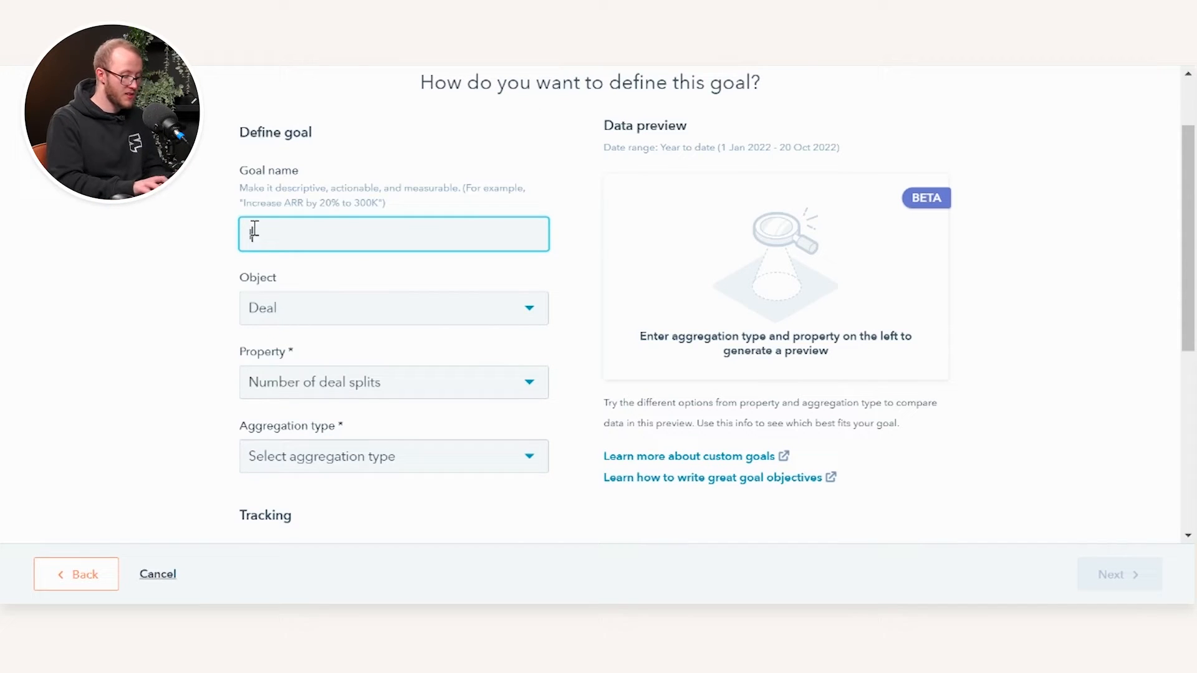
pyautogui.write('Increase the o')
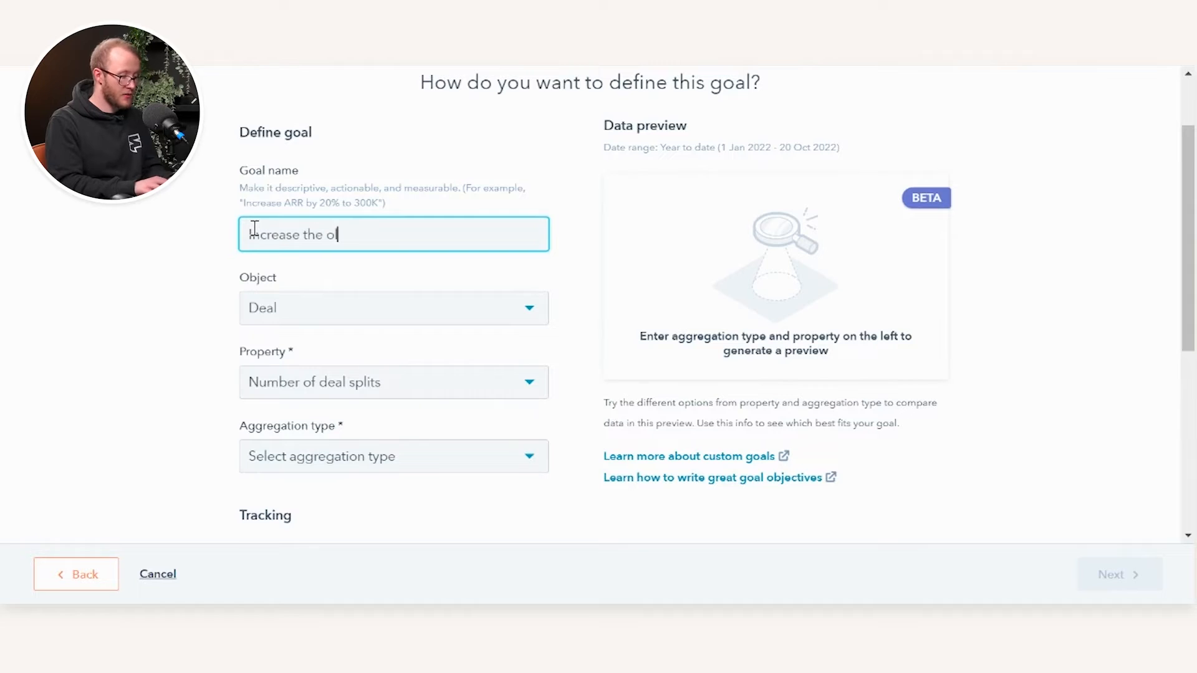
pyautogui.write('Collaboration of Huw Robe')
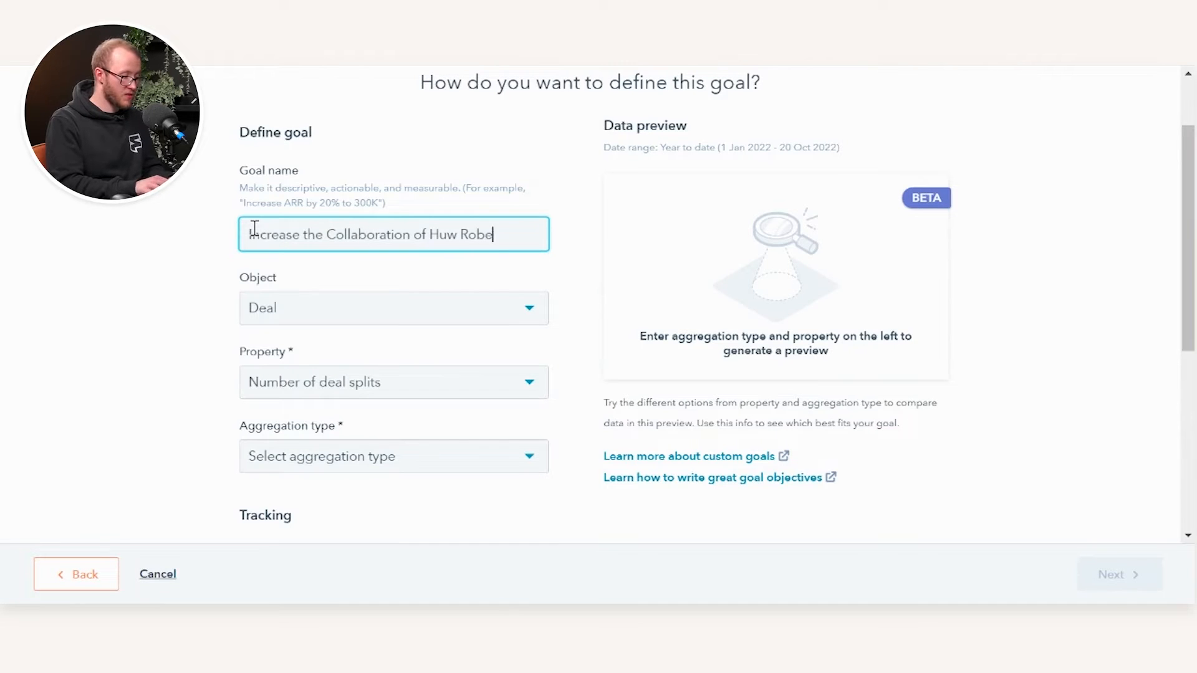
pyautogui.write('rts involvement in')
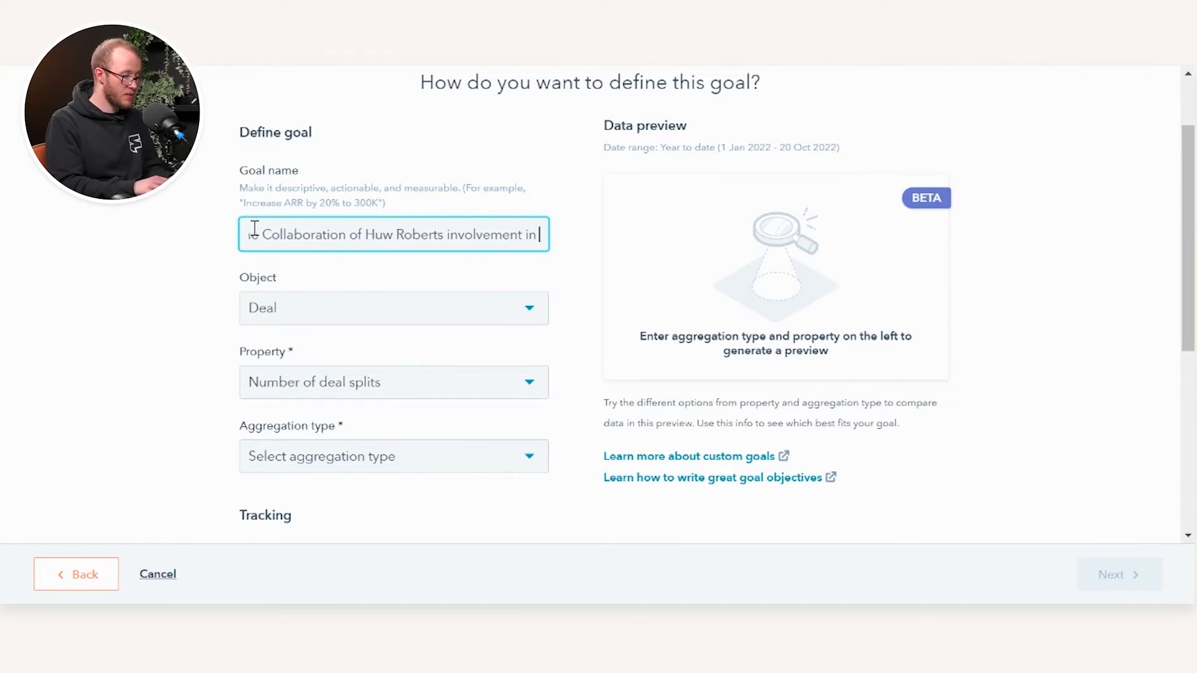
pyautogui.write('BD')
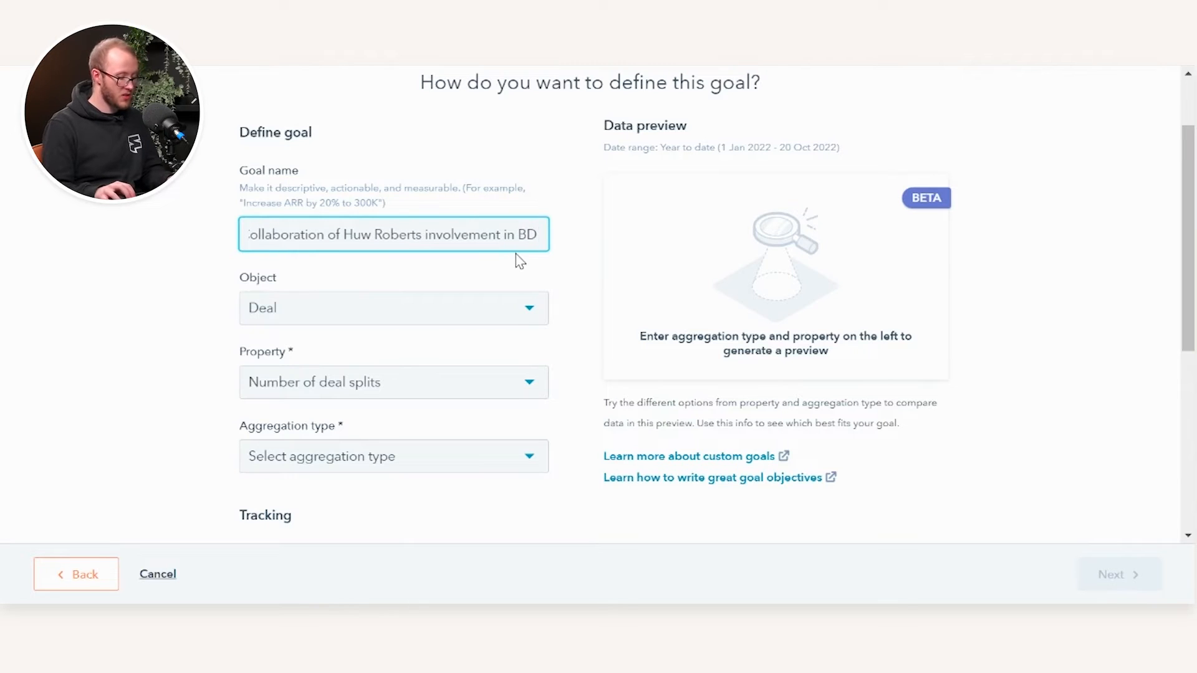
pyautogui.write('by')
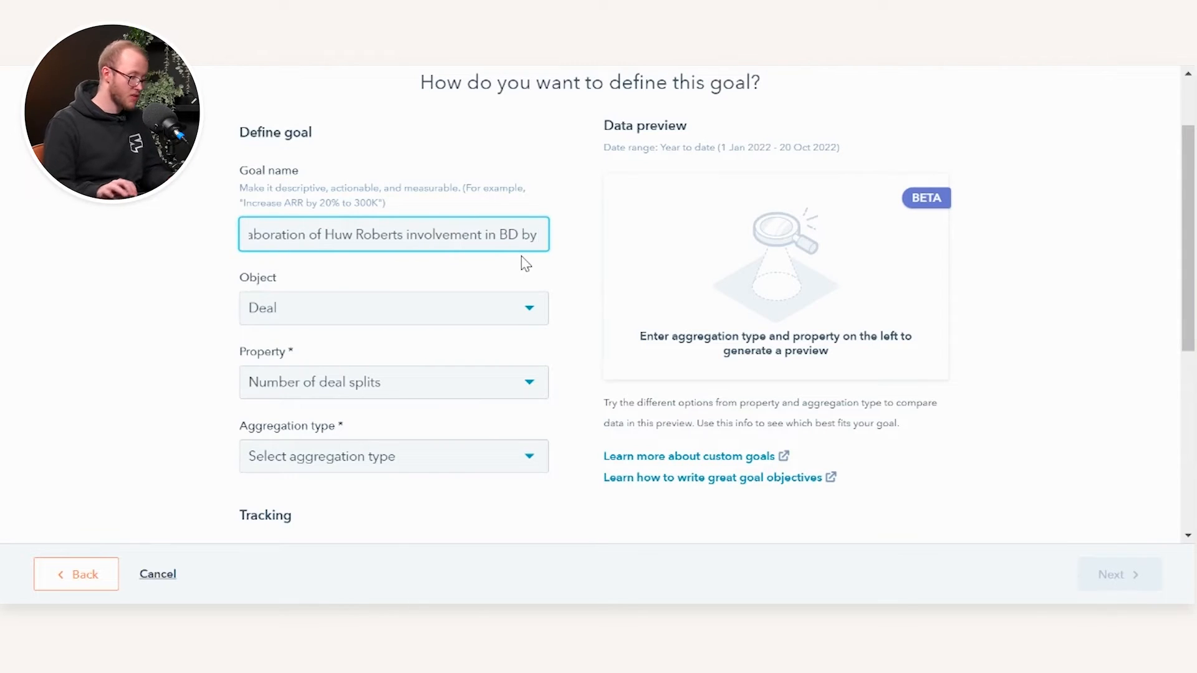
pyautogui.write('X')
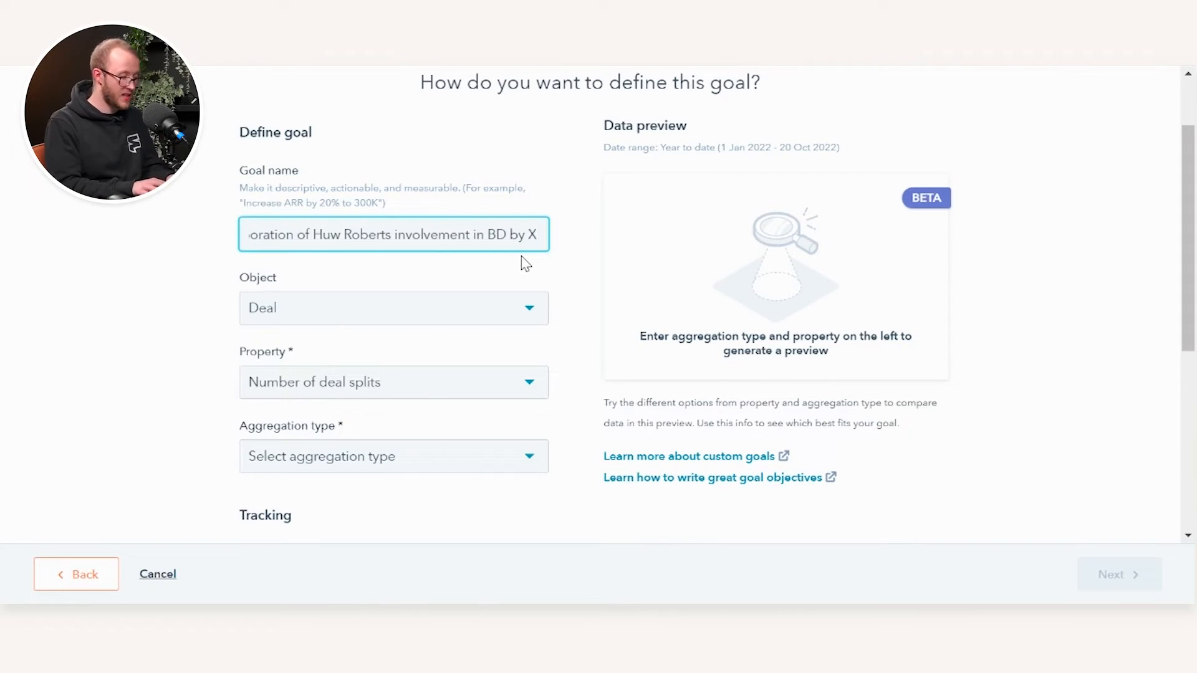
pyautogui.write('% by')
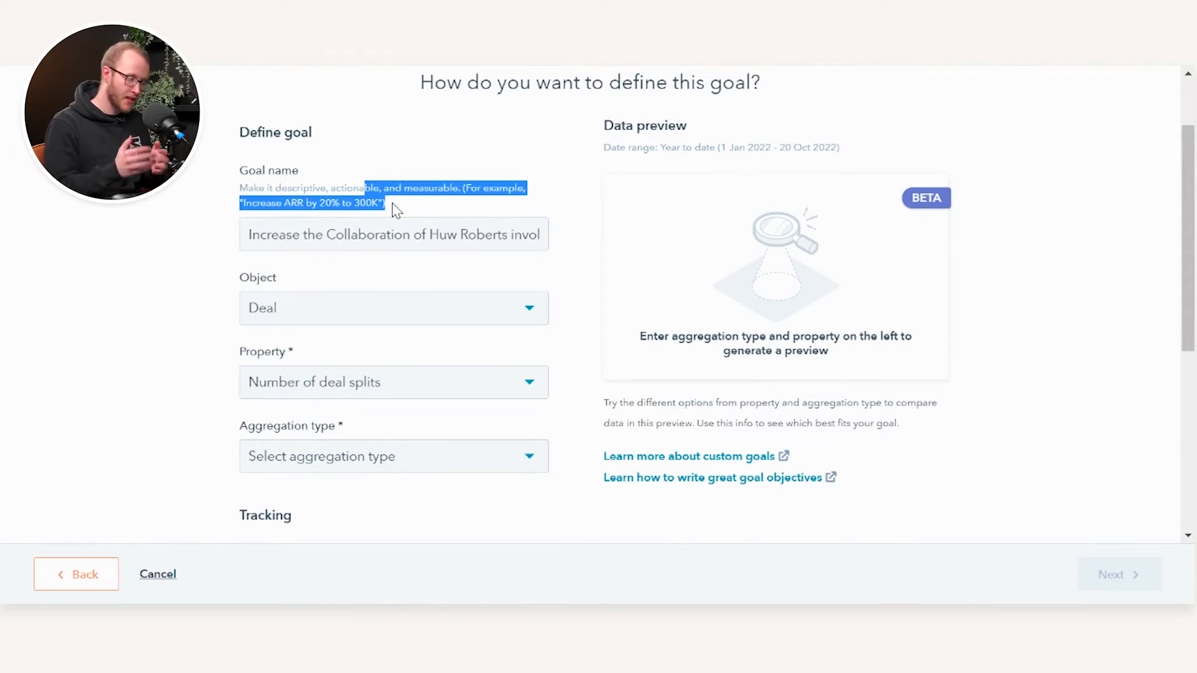
# Set aggregation type to SUM and tracking method to higher value is better
pyautogui.scroll(-3)
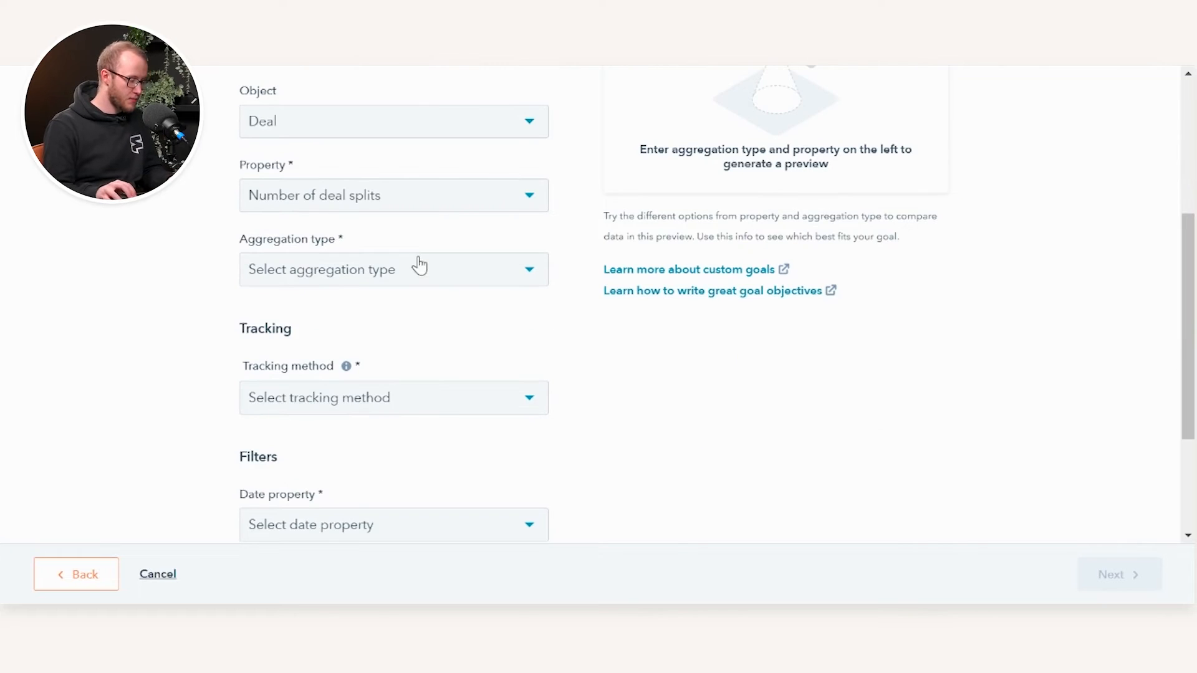
pyautogui.click(393, 270)
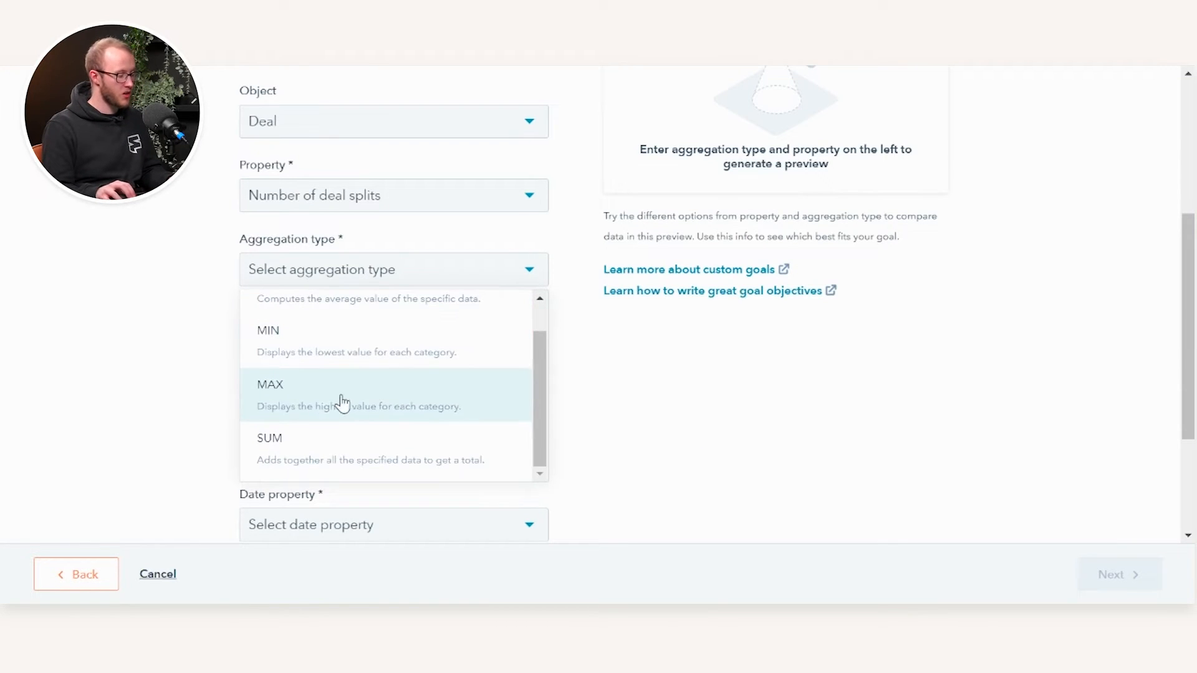
pyautogui.moveTo(273, 342)
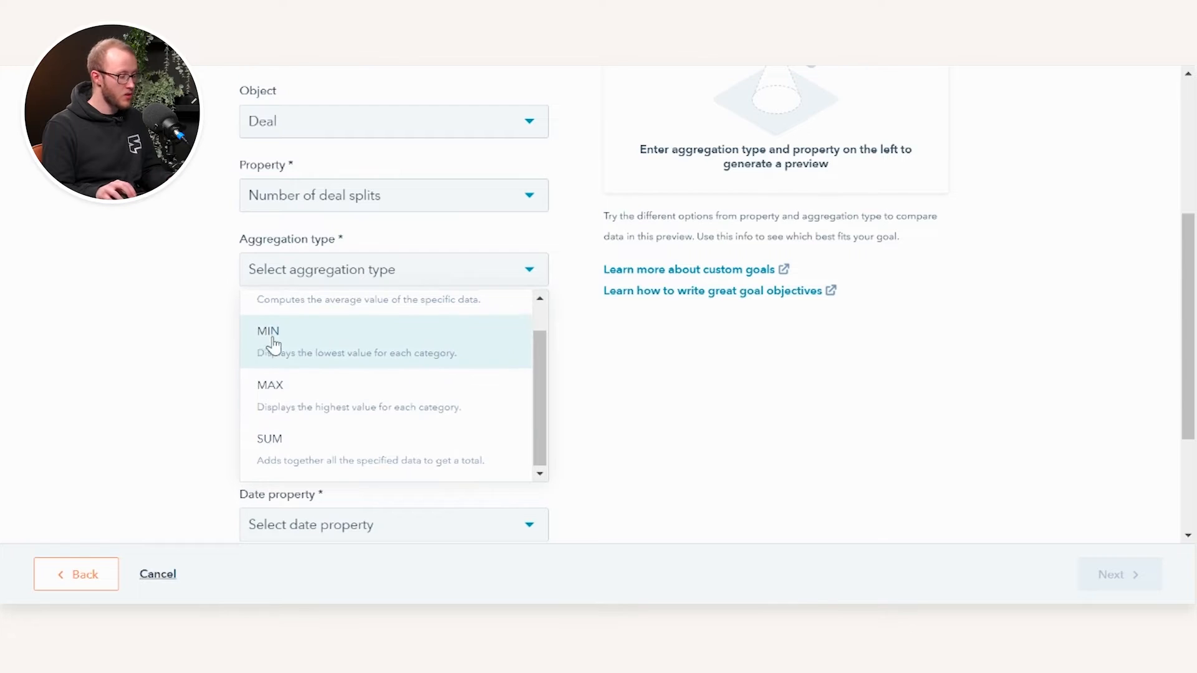
pyautogui.scroll(3)
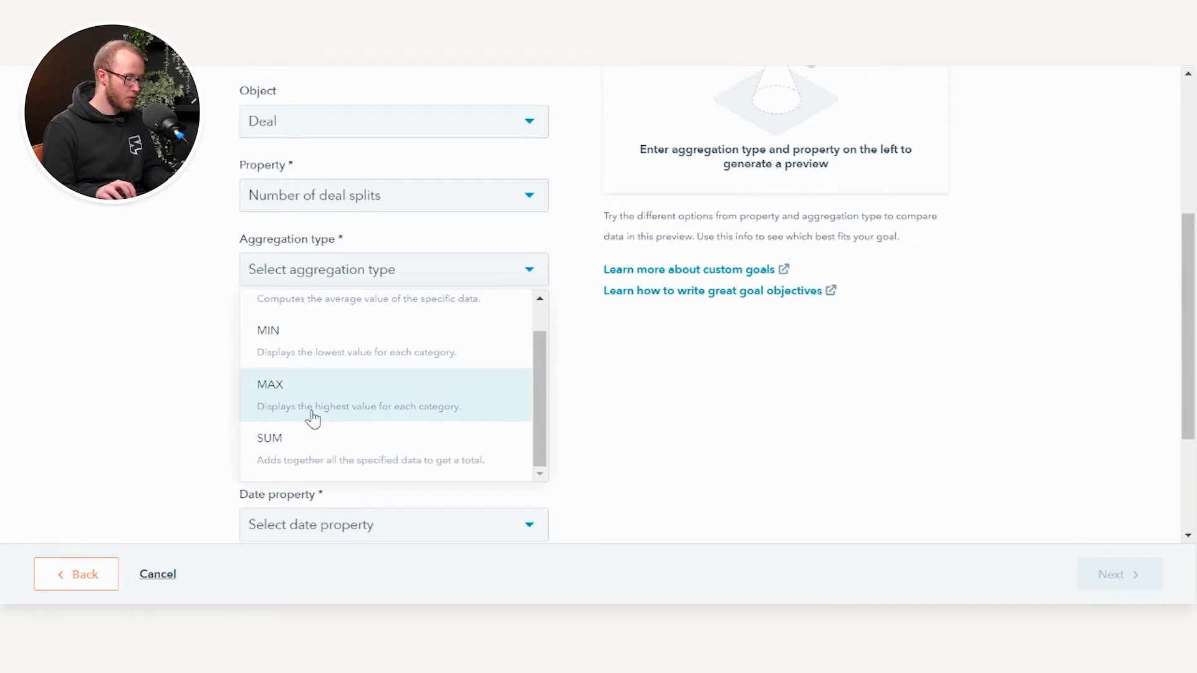
pyautogui.click(270, 438)
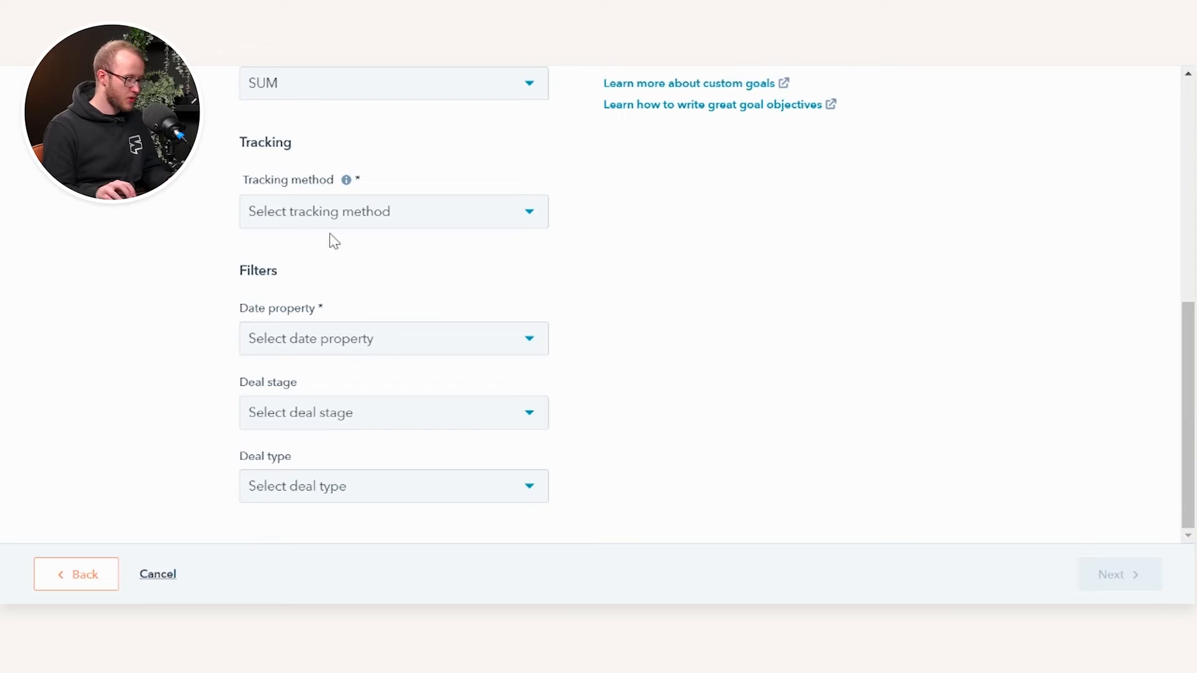
pyautogui.click(393, 212)
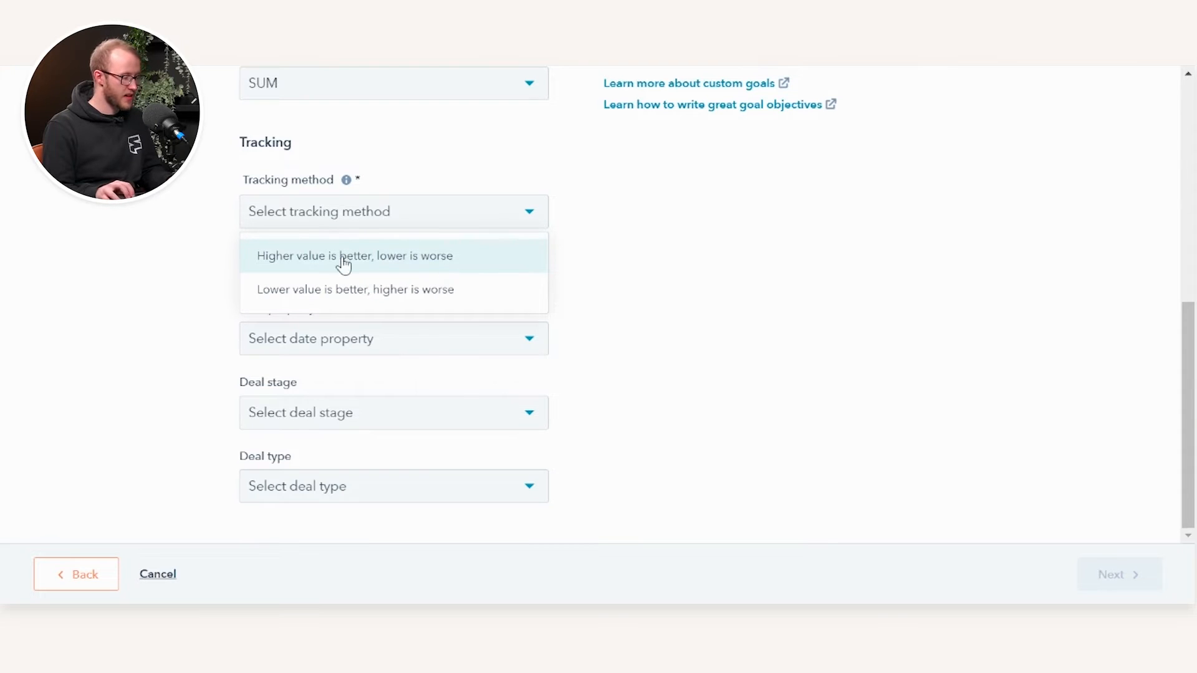
pyautogui.moveTo(277, 229)
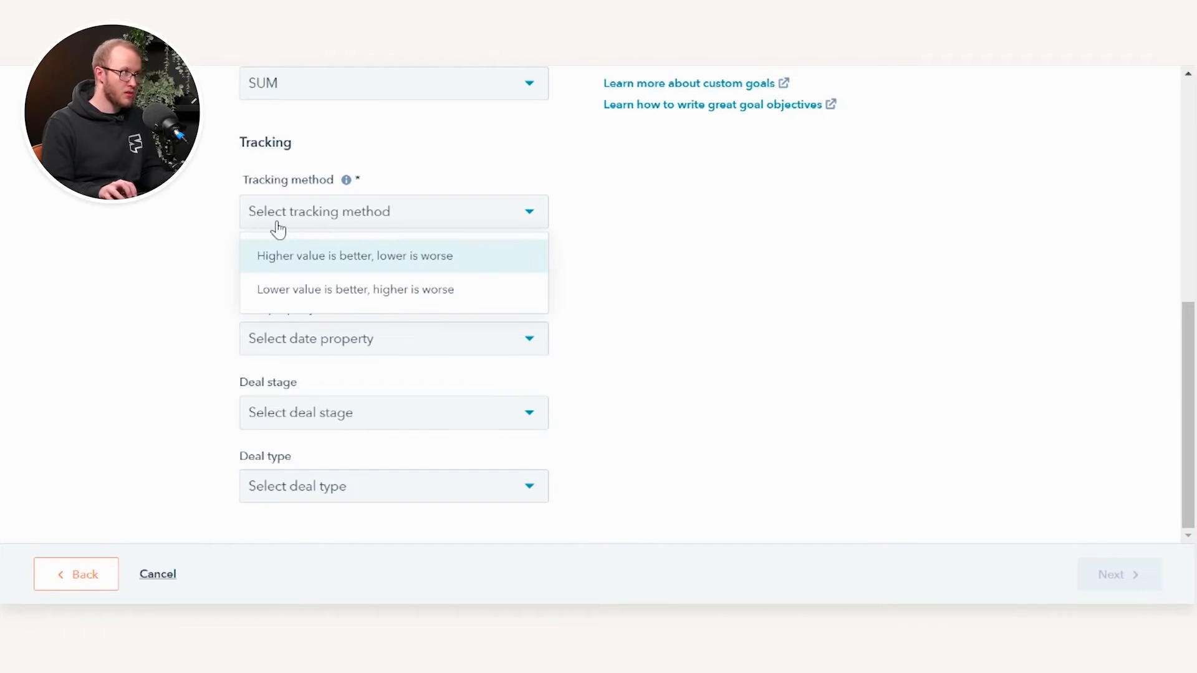
pyautogui.click(354, 256)
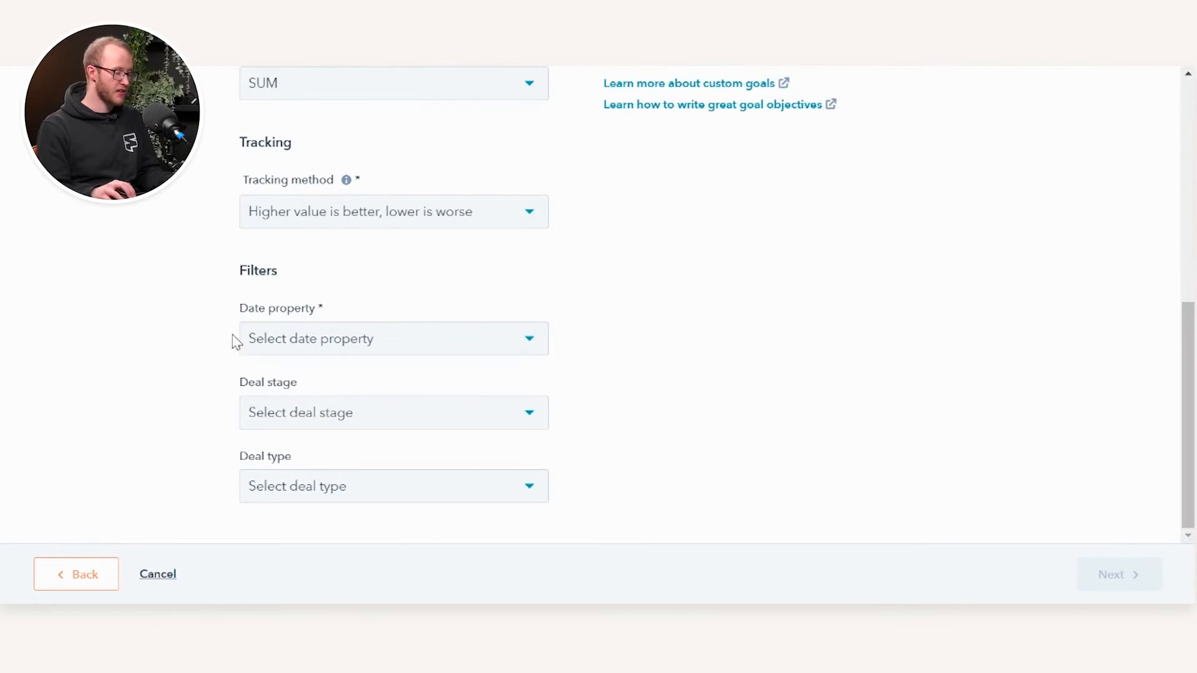
# Set the goal's date property to Close date and move on to filtering by deal stage
pyautogui.click(393, 338)
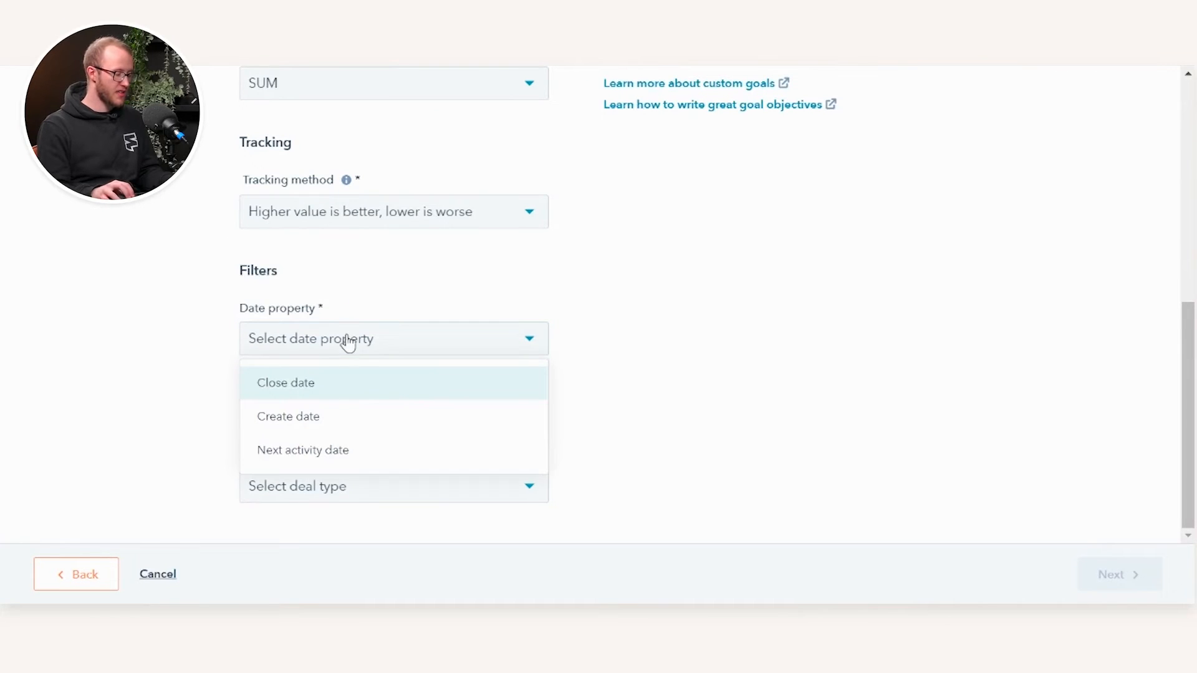
pyautogui.click(286, 382)
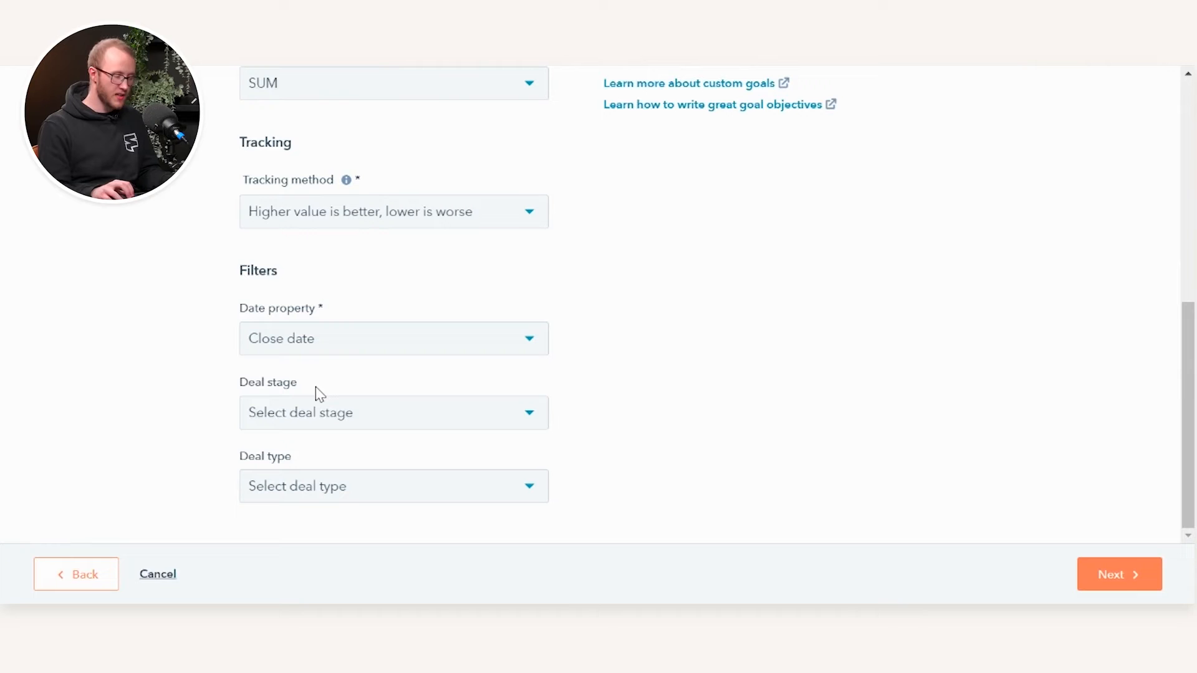
pyautogui.click(393, 413)
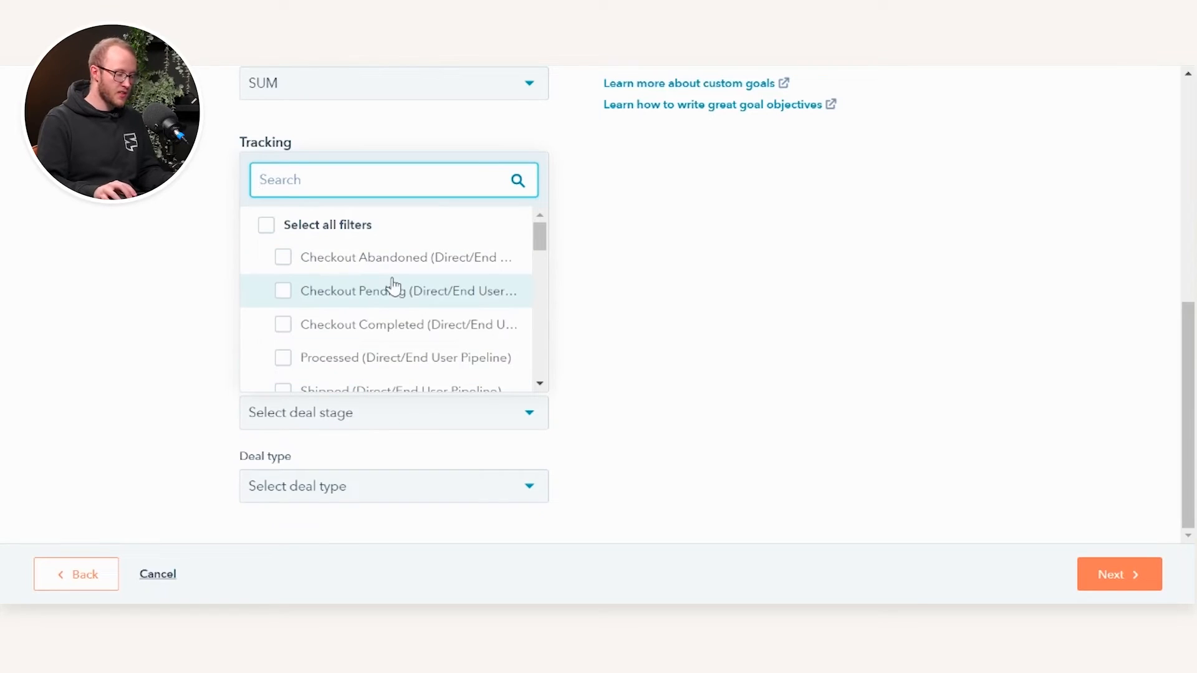
# Tick Demo Sales Pipeline stages Enquiry, Qualified To Buy and the following stages through Closed Won
pyautogui.scroll(-3)
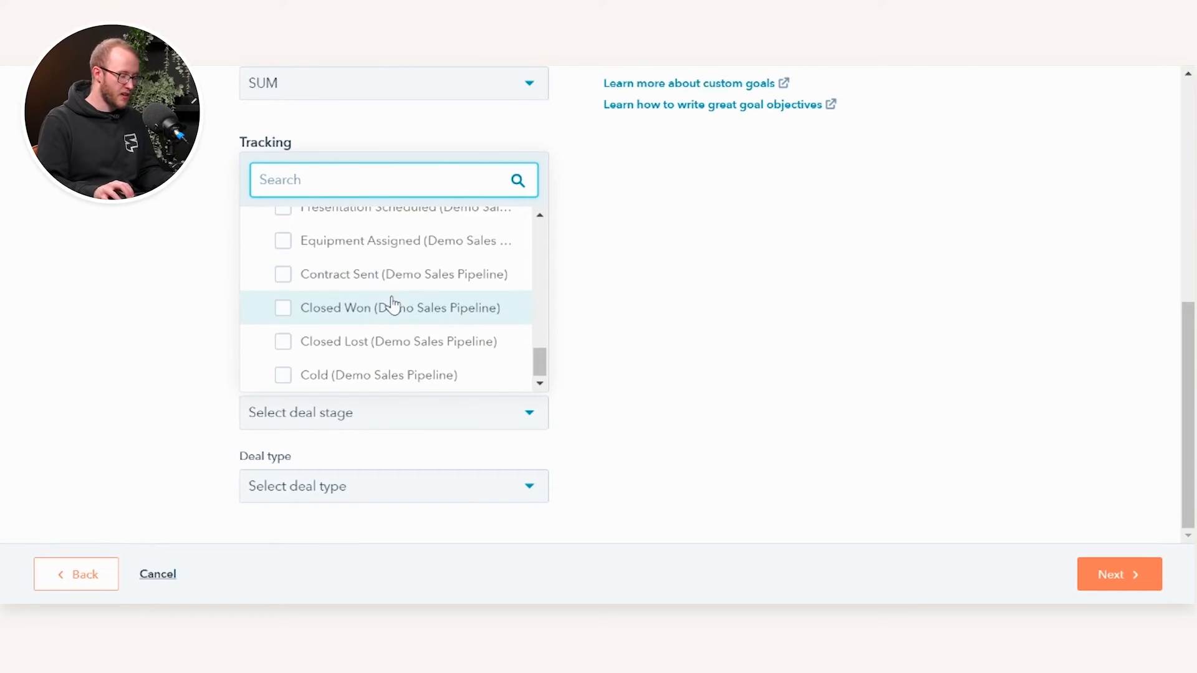
pyautogui.moveTo(356, 304)
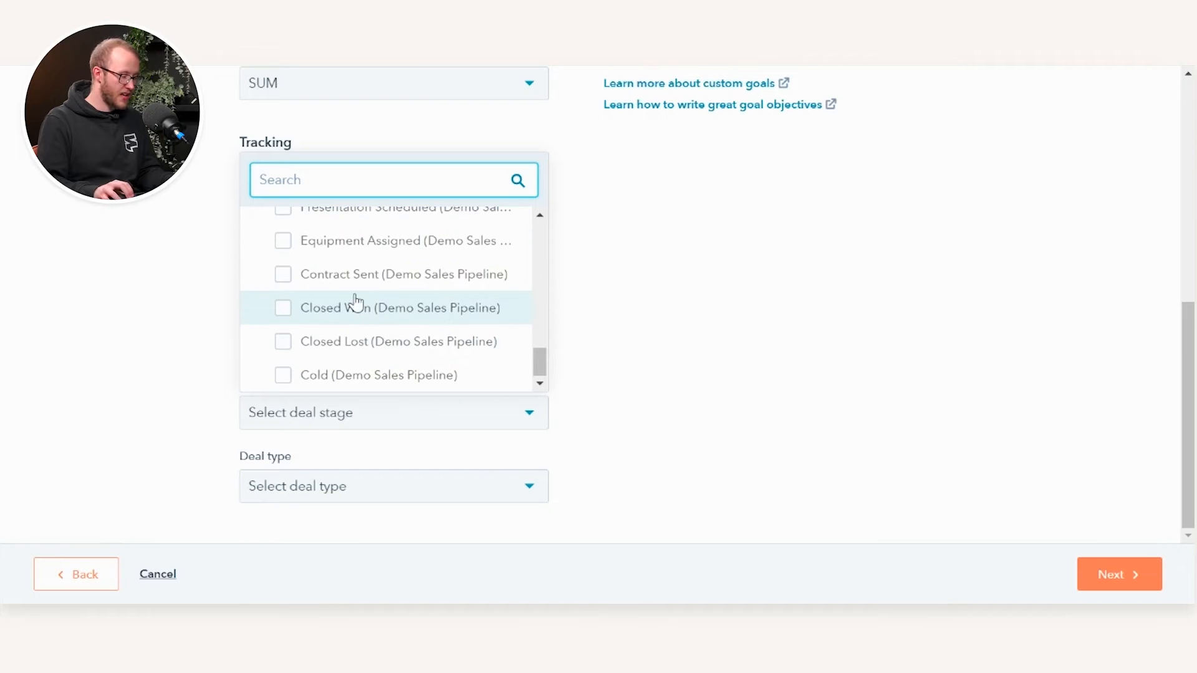
pyautogui.click(283, 233)
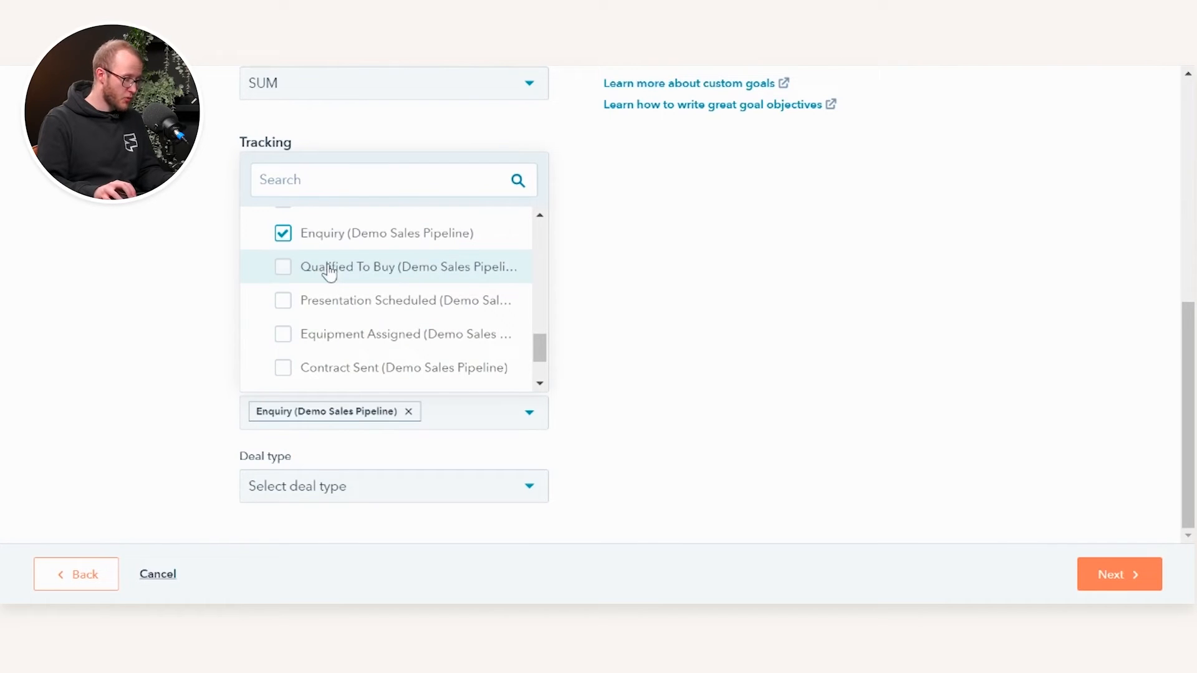
pyautogui.click(283, 334)
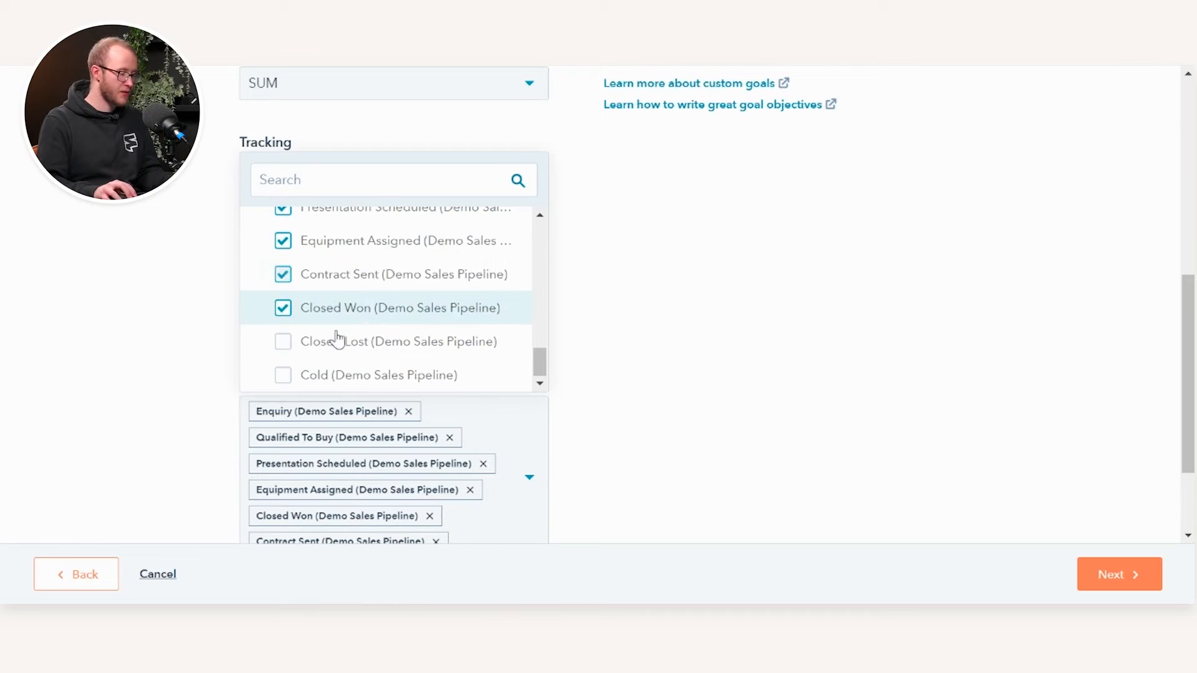
pyautogui.click(283, 308)
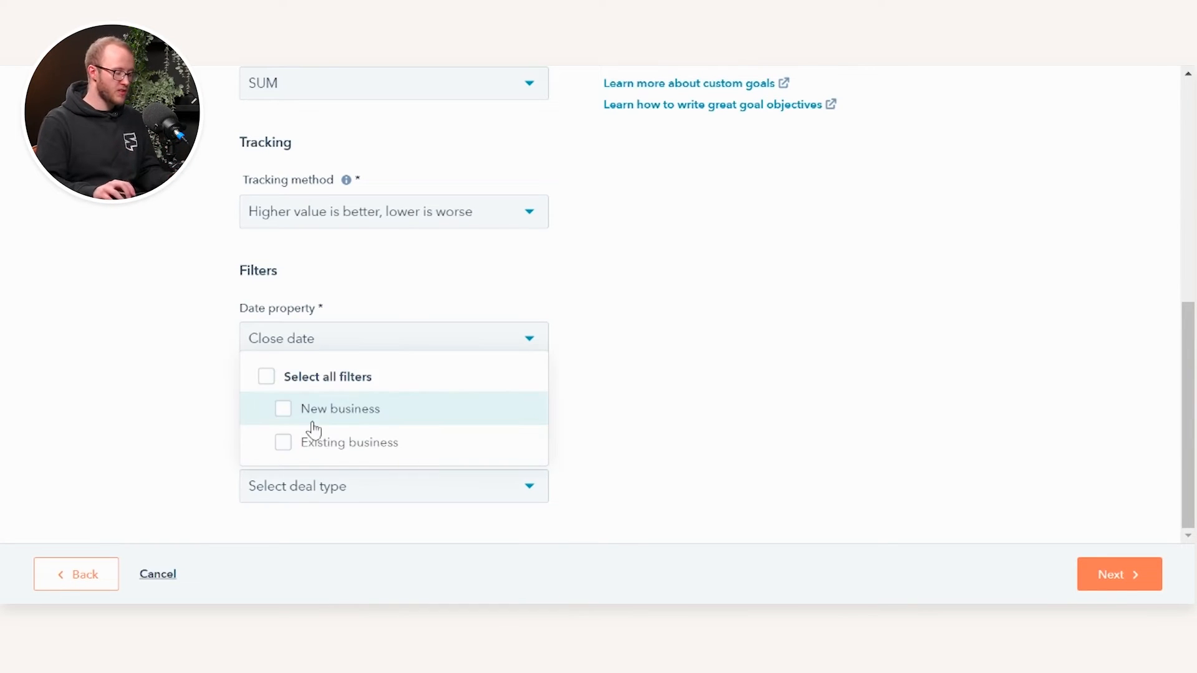
pyautogui.moveTo(356, 429)
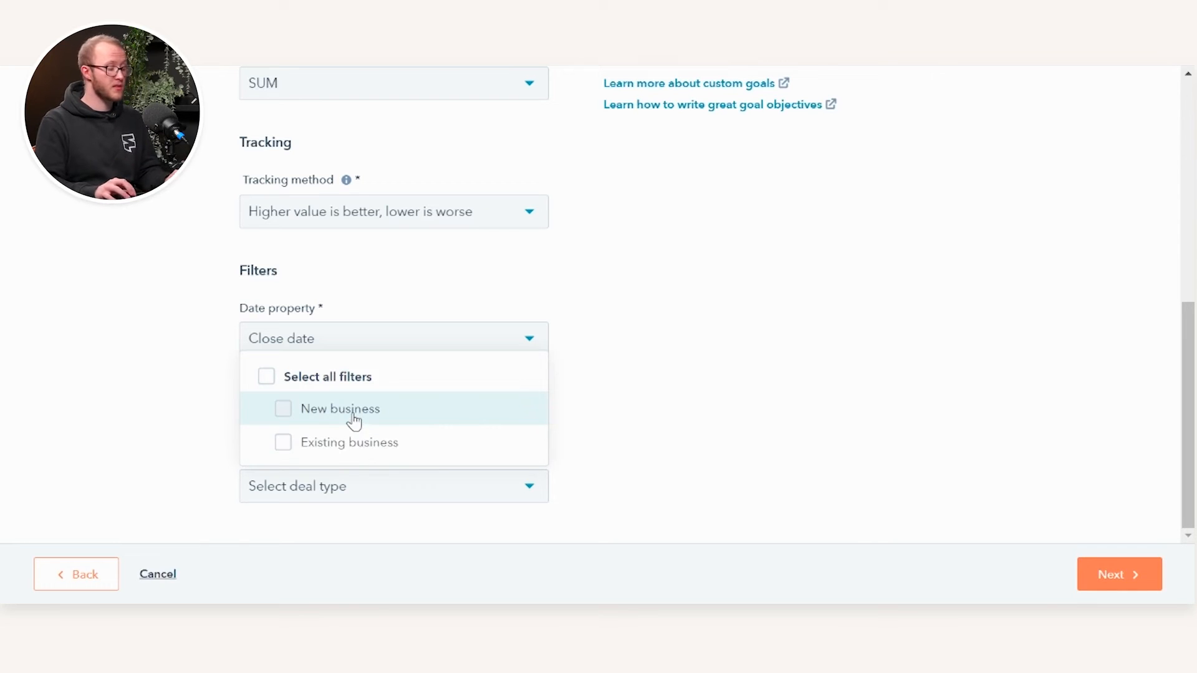
# Leave Deal type as is and advance the wizard to the Setup step
pyautogui.click(1117, 573)
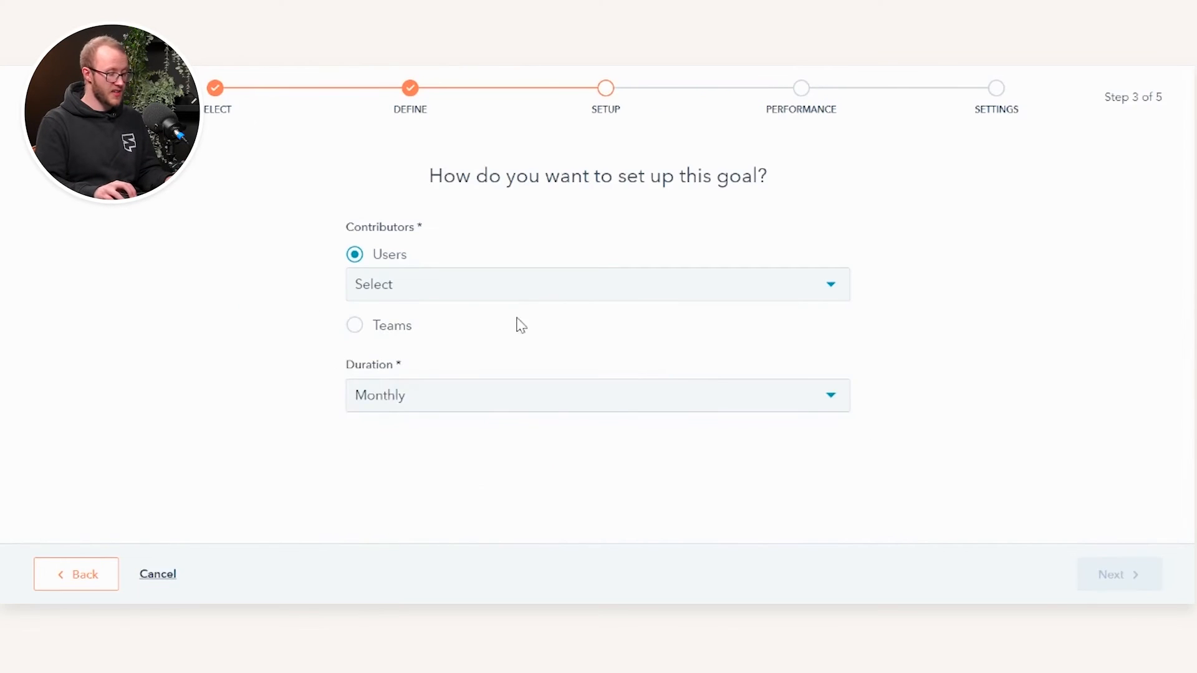
pyautogui.write('huw')
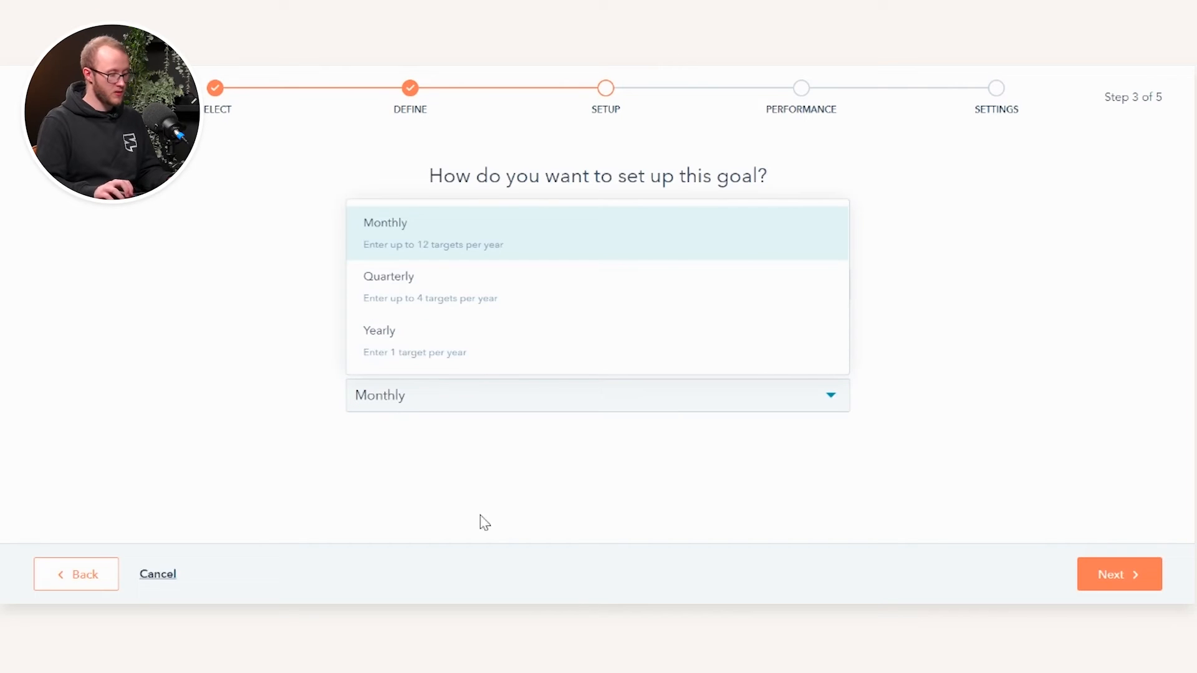
pyautogui.moveTo(481, 313)
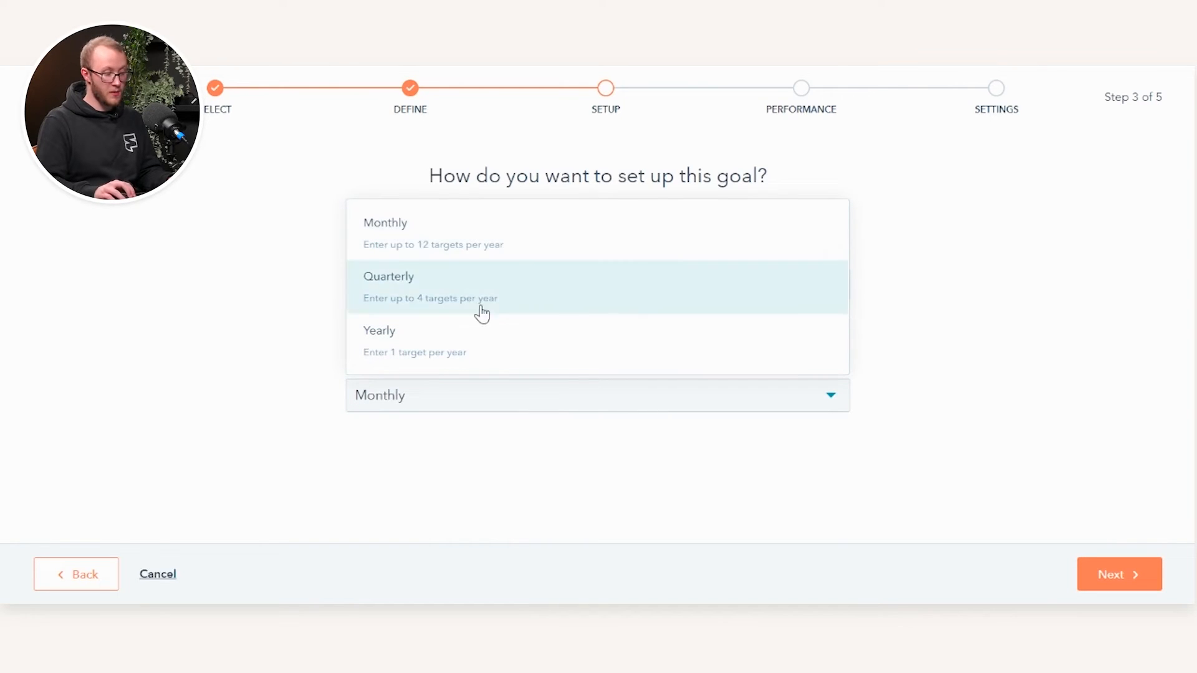
pyautogui.moveTo(484, 331)
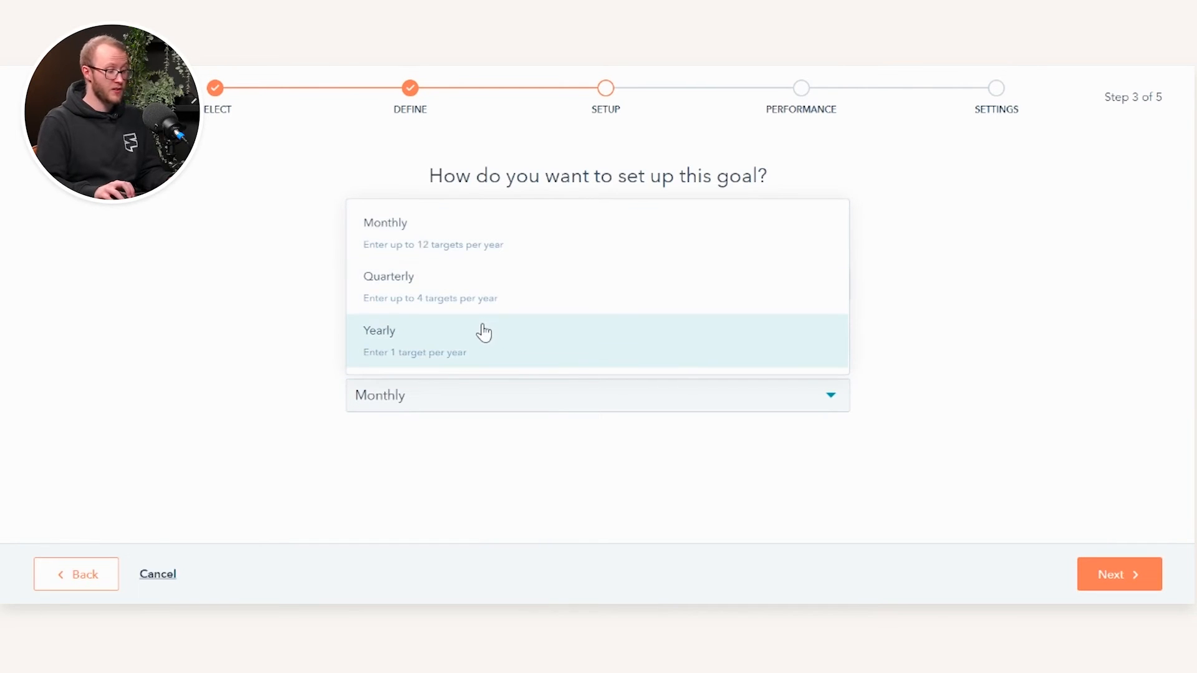
pyautogui.moveTo(489, 313)
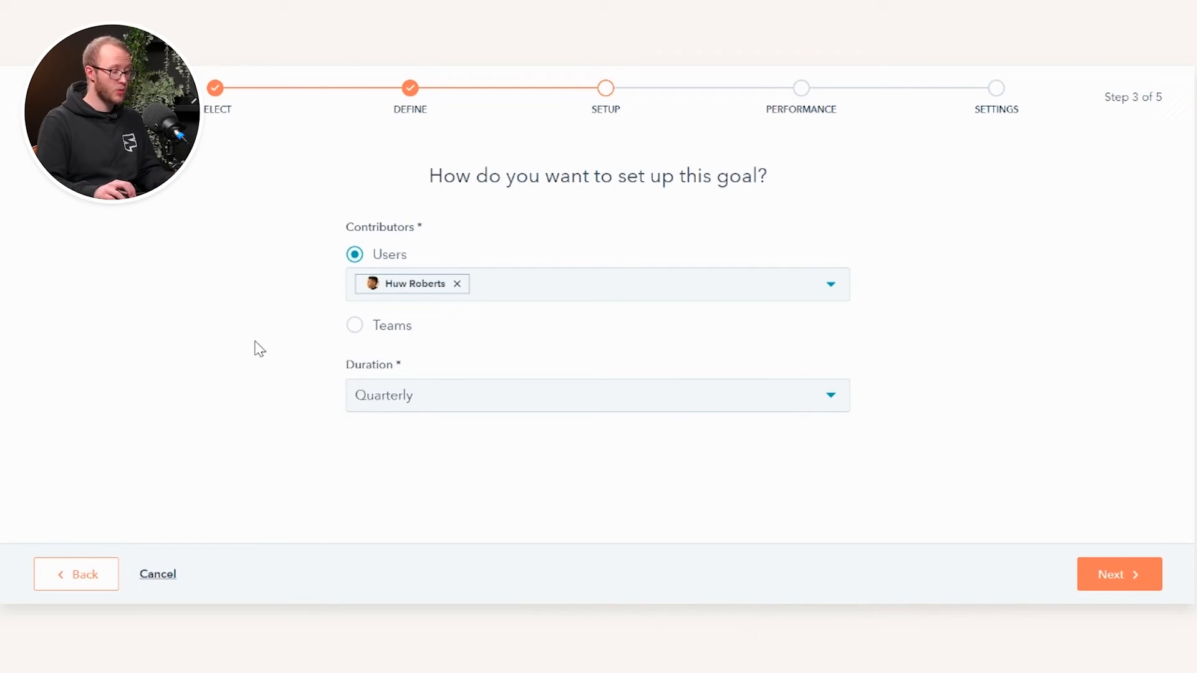
pyautogui.click(1117, 574)
pyautogui.write('3')
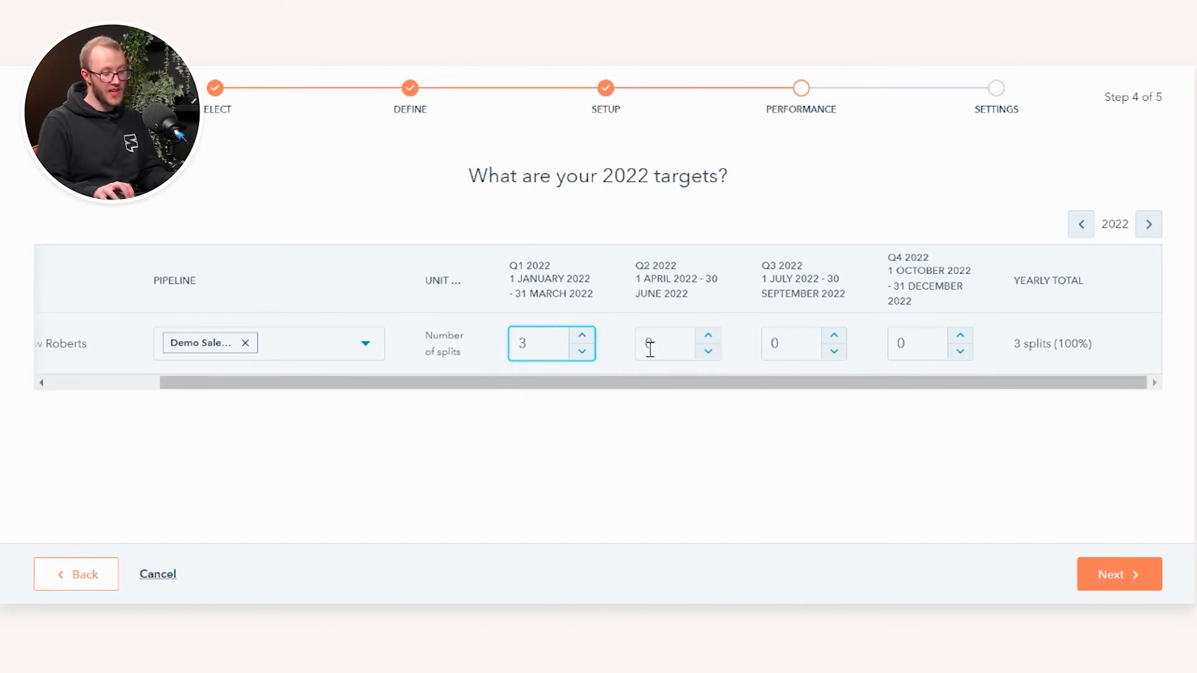
# Enter 2022 quarterly targets 3, 1, 2, 3 totalling 9 splits and continue to notifications
pyautogui.click(662, 344)
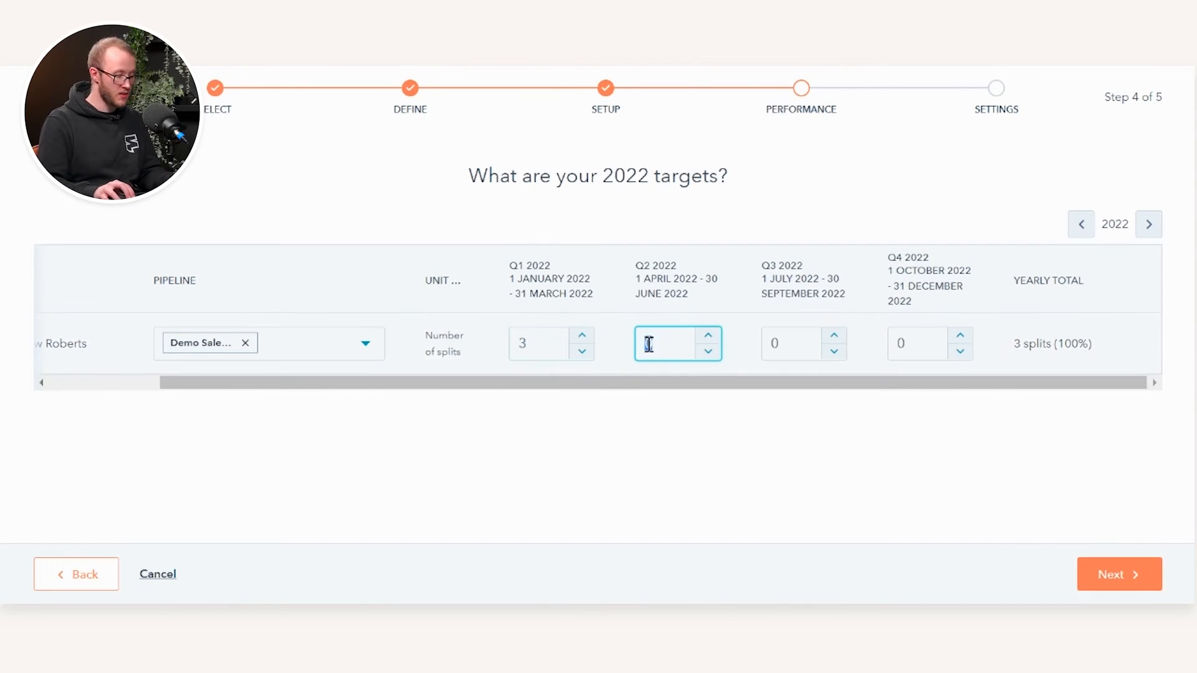
pyautogui.write('0')
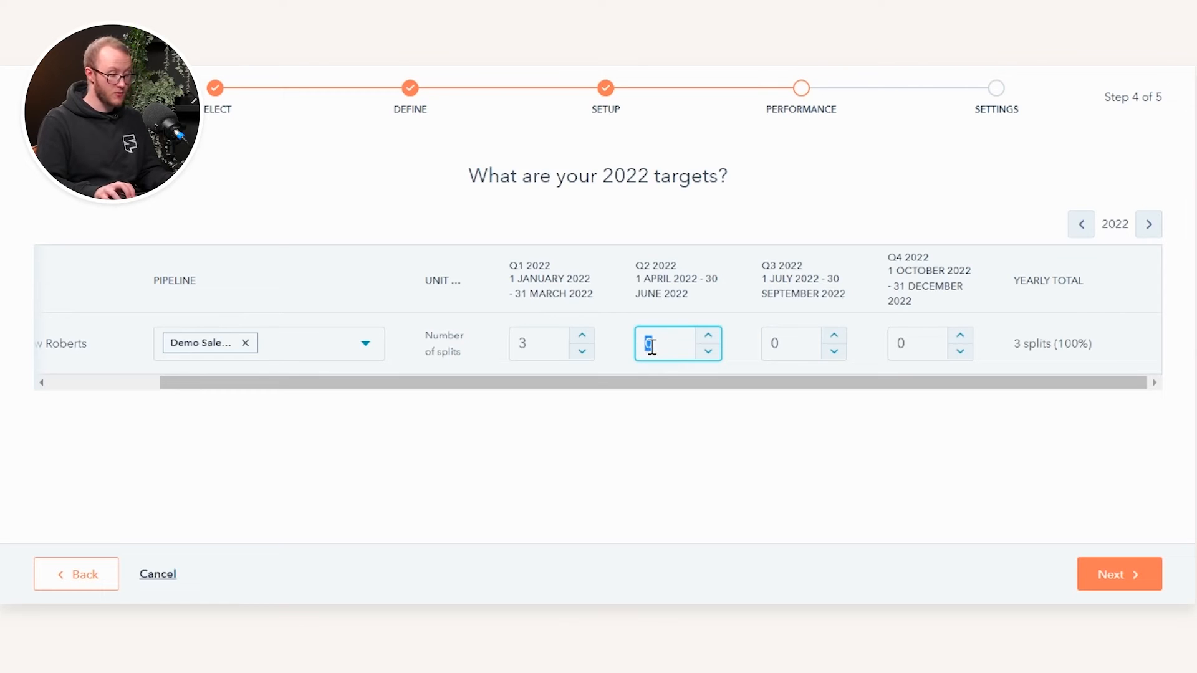
pyautogui.write('1')
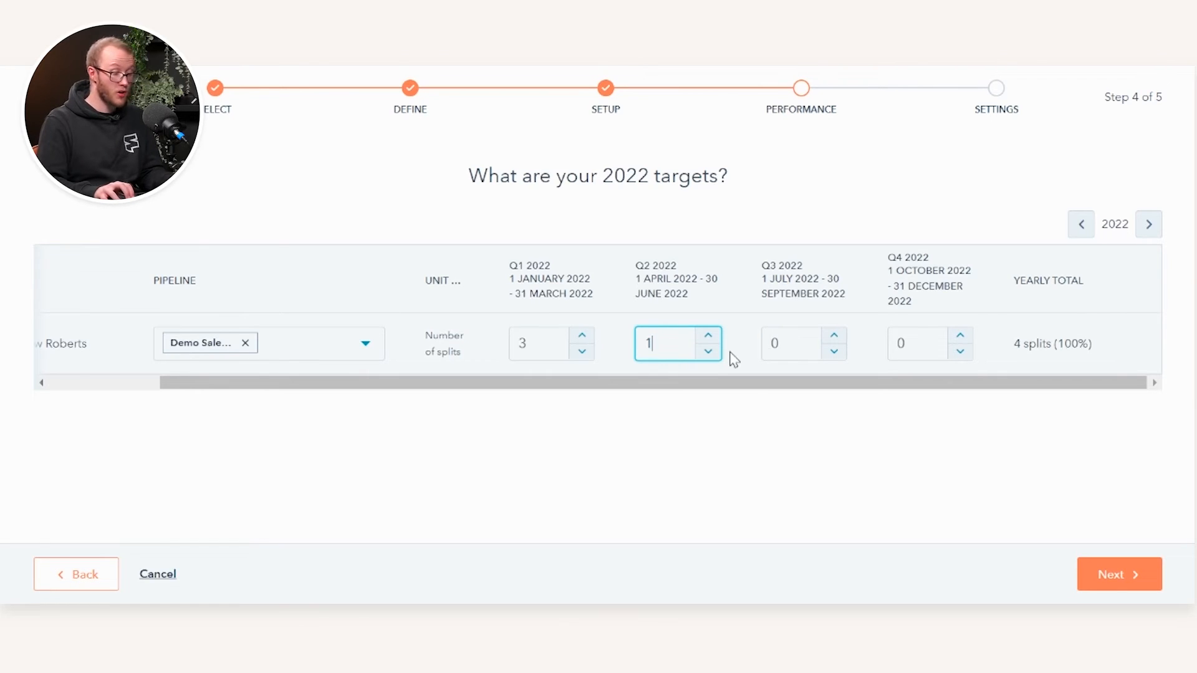
pyautogui.click(792, 344)
pyautogui.write('2')
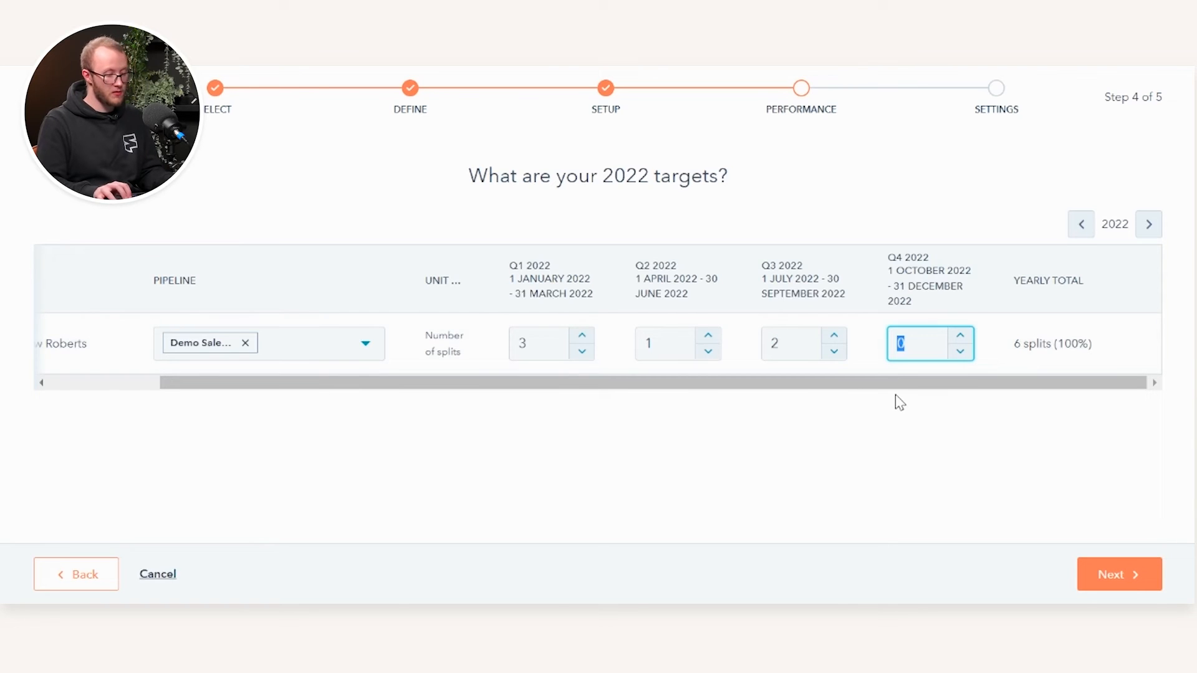
pyautogui.write('3')
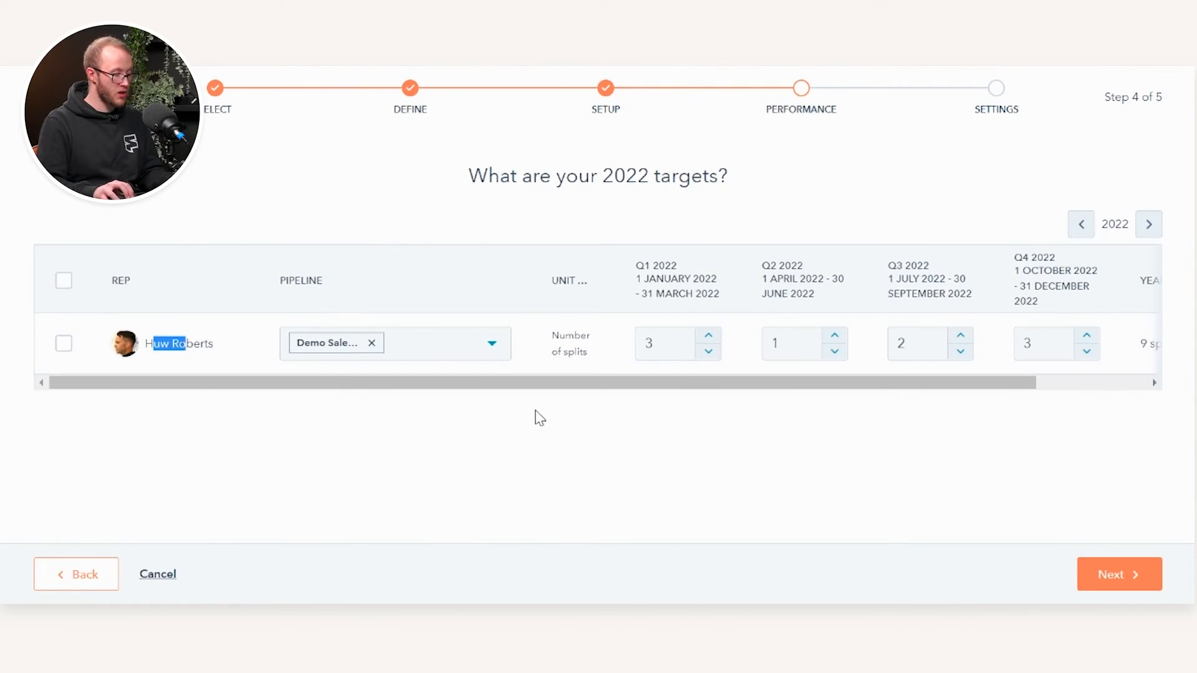
pyautogui.hscroll(3)
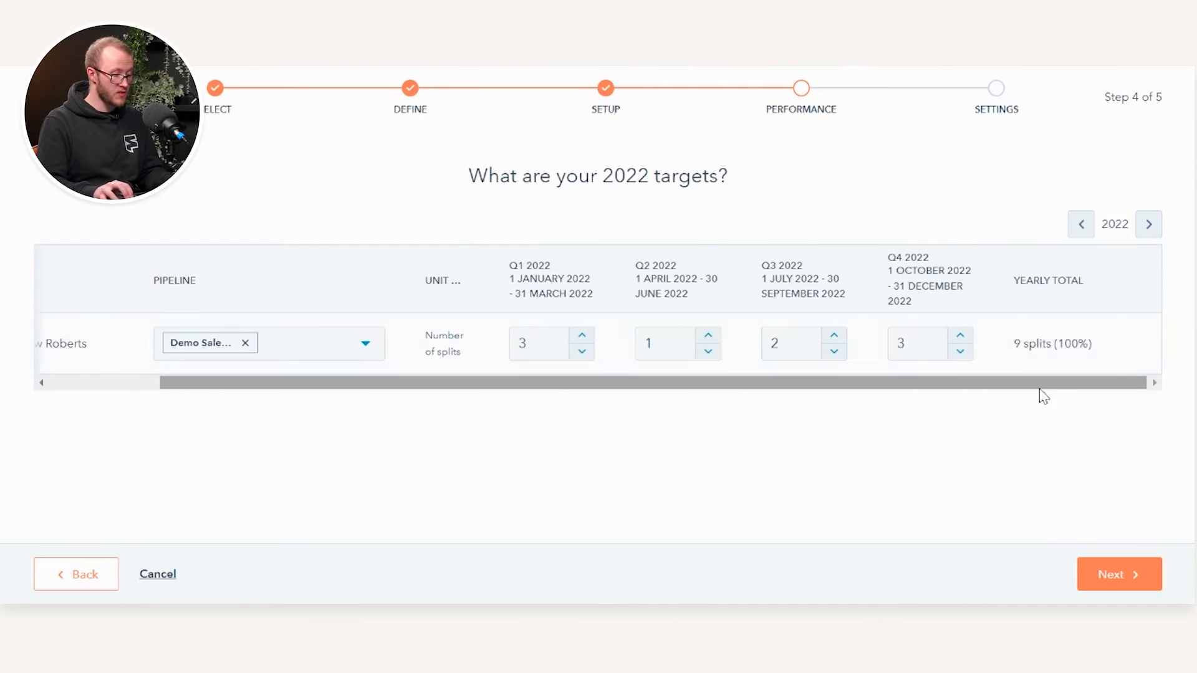
pyautogui.doubleClick(1052, 344)
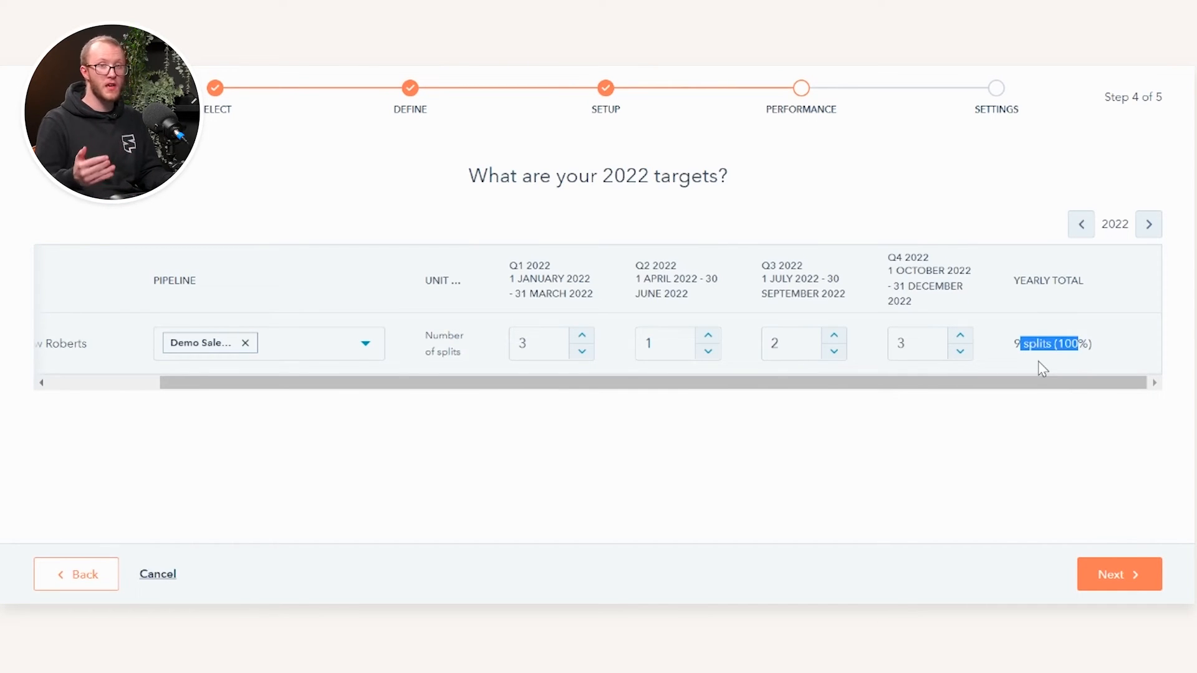
pyautogui.moveTo(1118, 546)
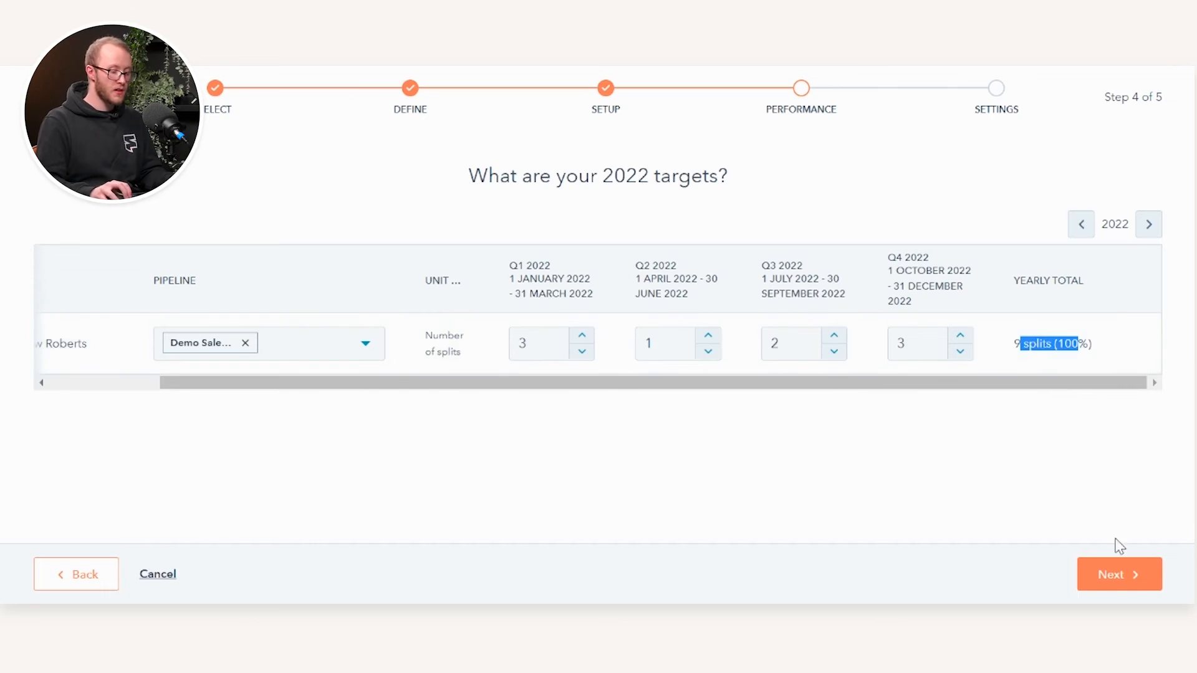
pyautogui.click(1118, 574)
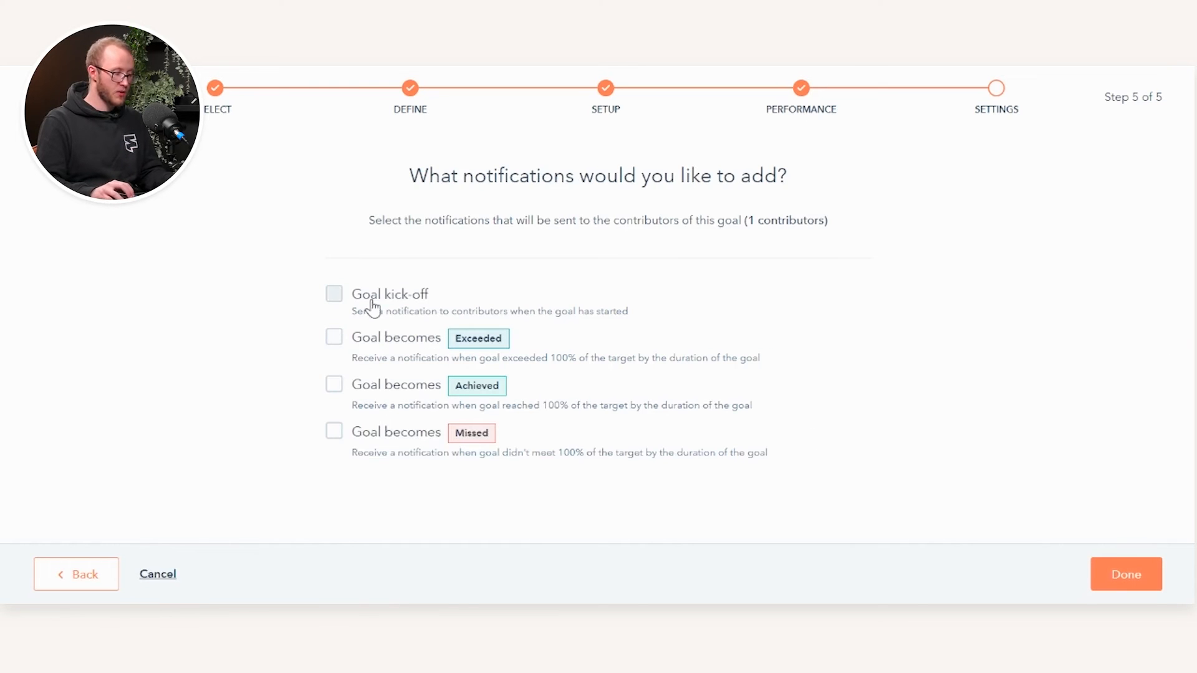
pyautogui.moveTo(392, 342)
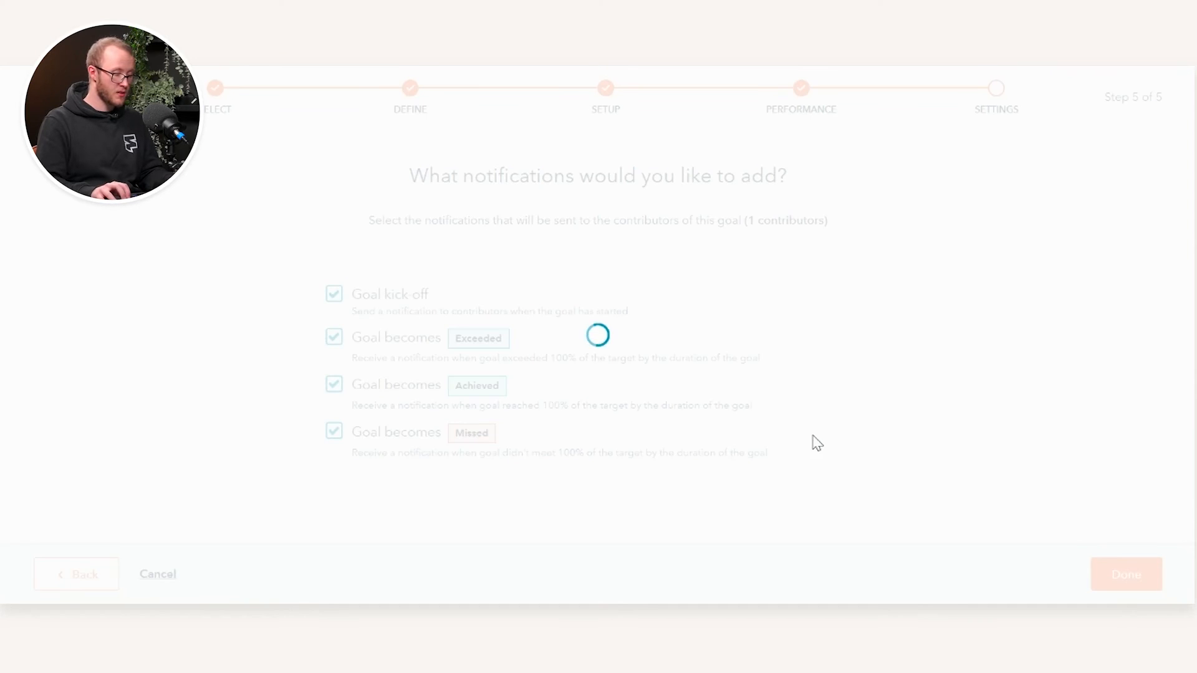
pyautogui.moveTo(756, 367)
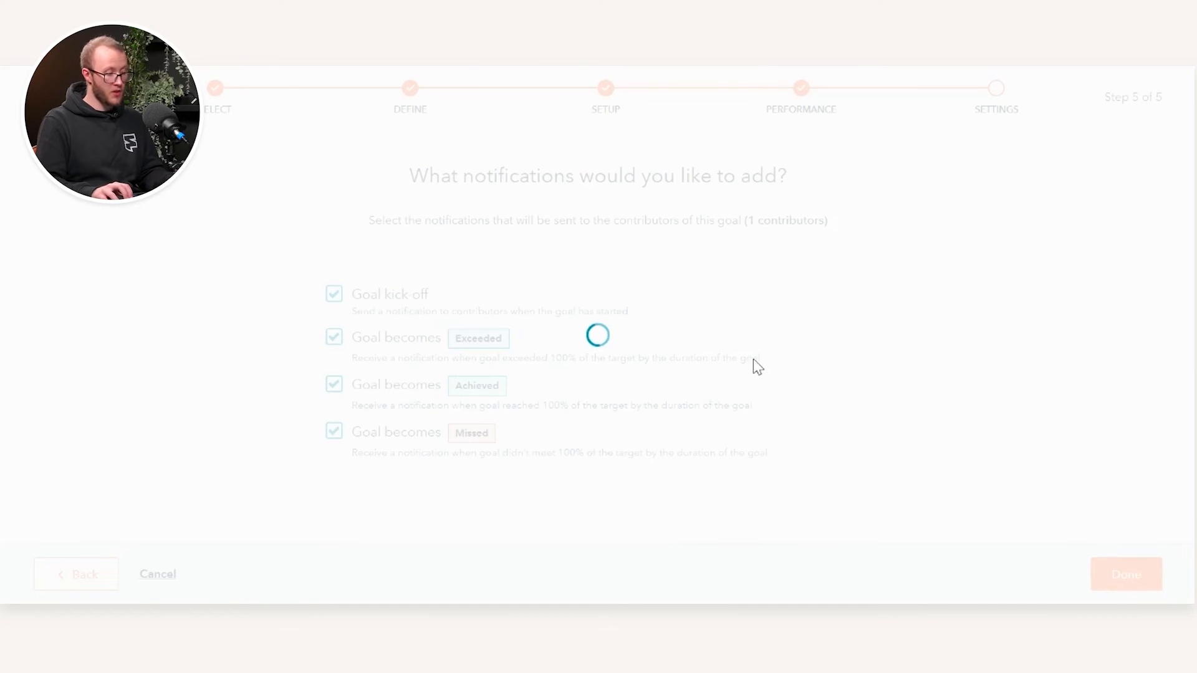
# Finish the goal with Kick-off, Exceeded, Achieved and Missed notifications on, returning to the Goals list
pyautogui.click(1125, 574)
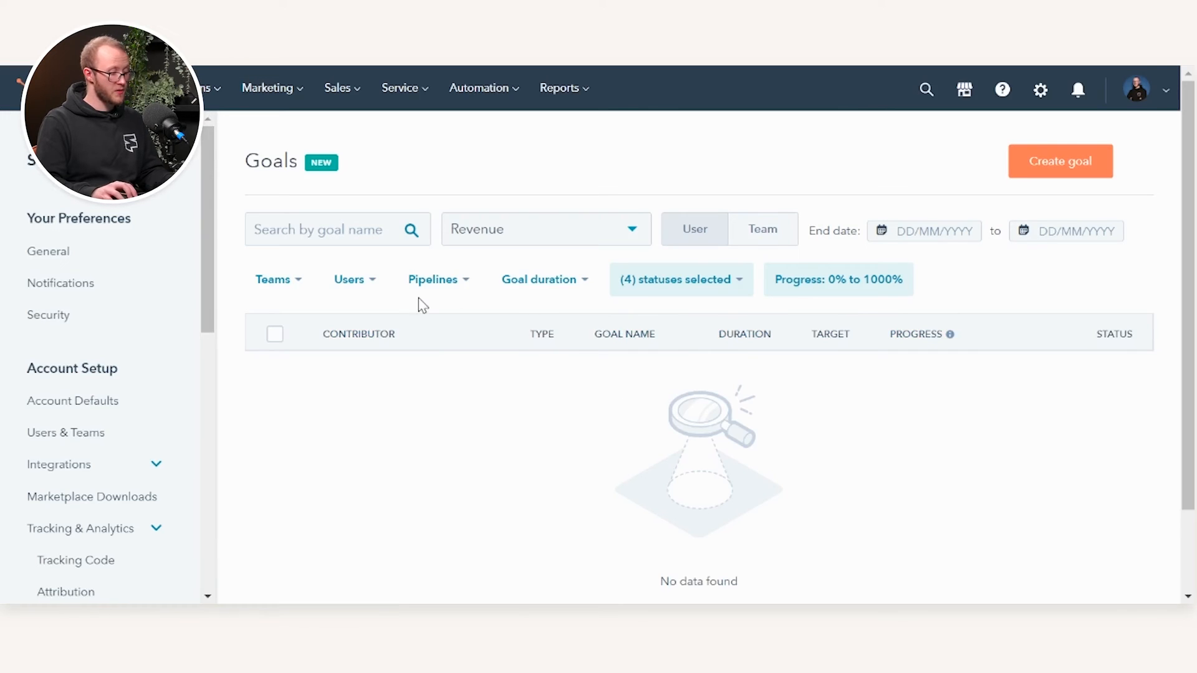
pyautogui.click(675, 280)
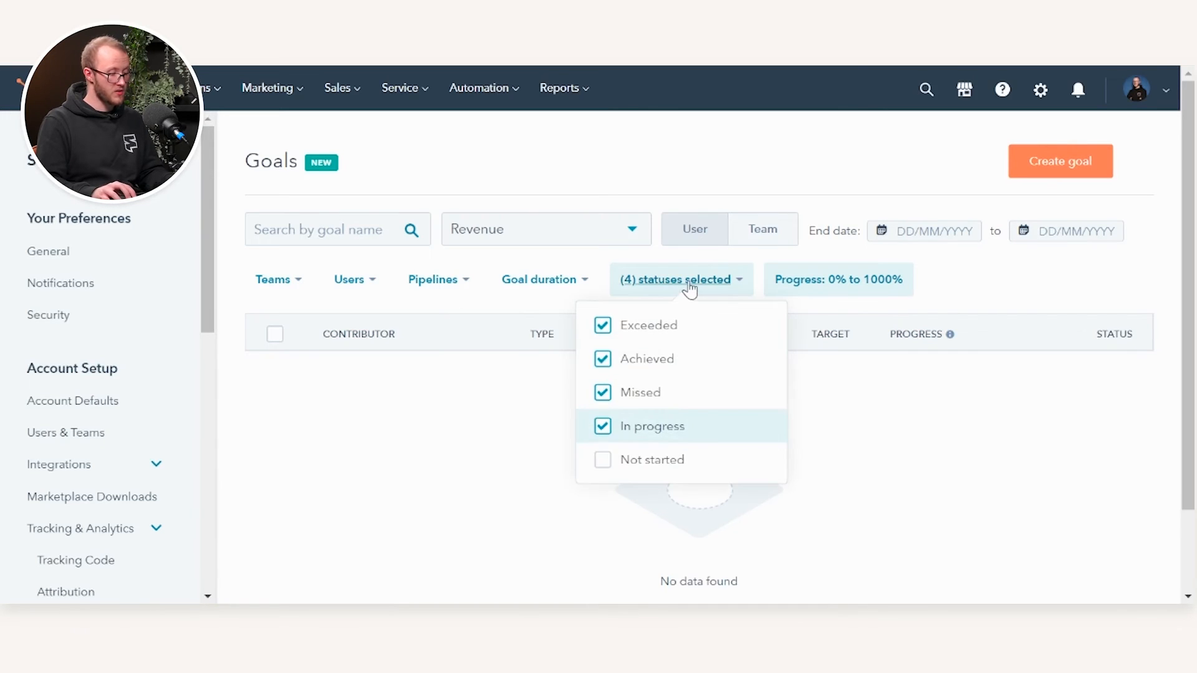
pyautogui.click(545, 229)
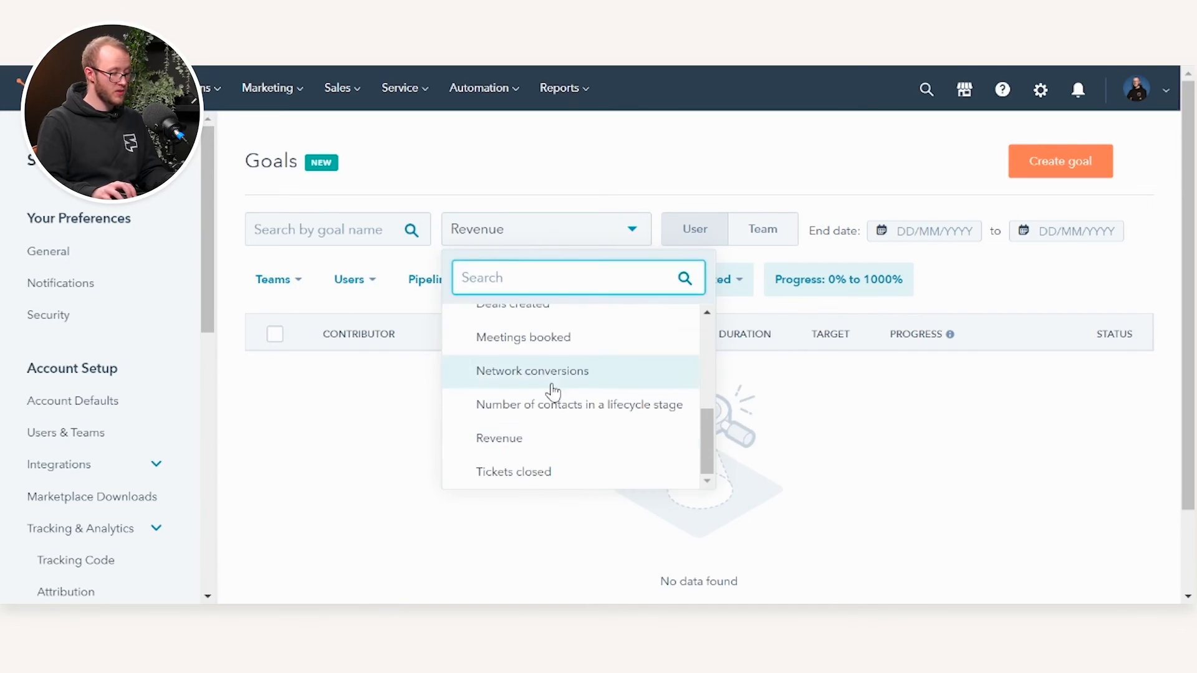
pyautogui.scroll(3)
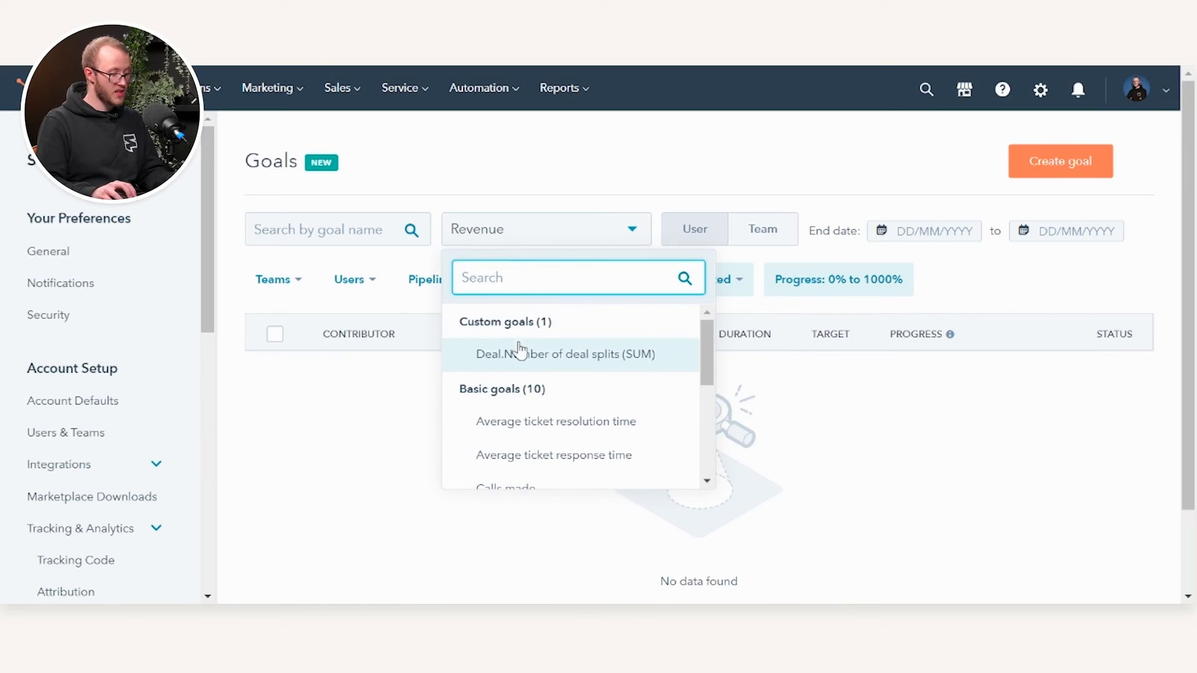
pyautogui.click(561, 354)
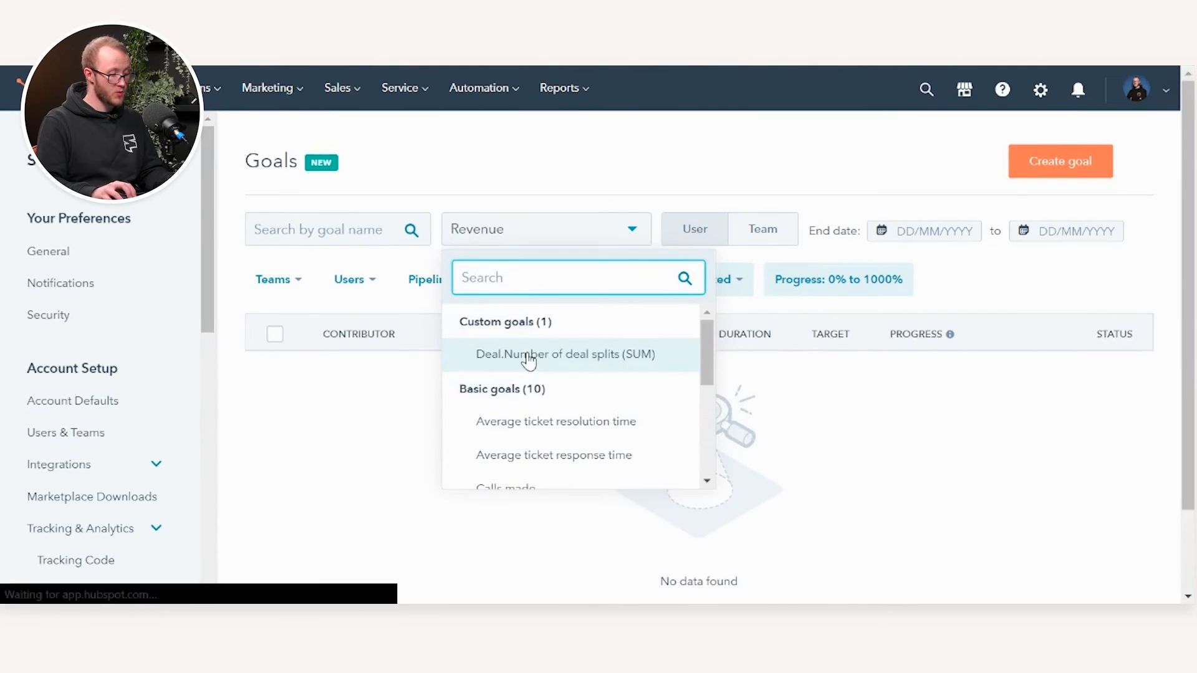
pyautogui.click(564, 354)
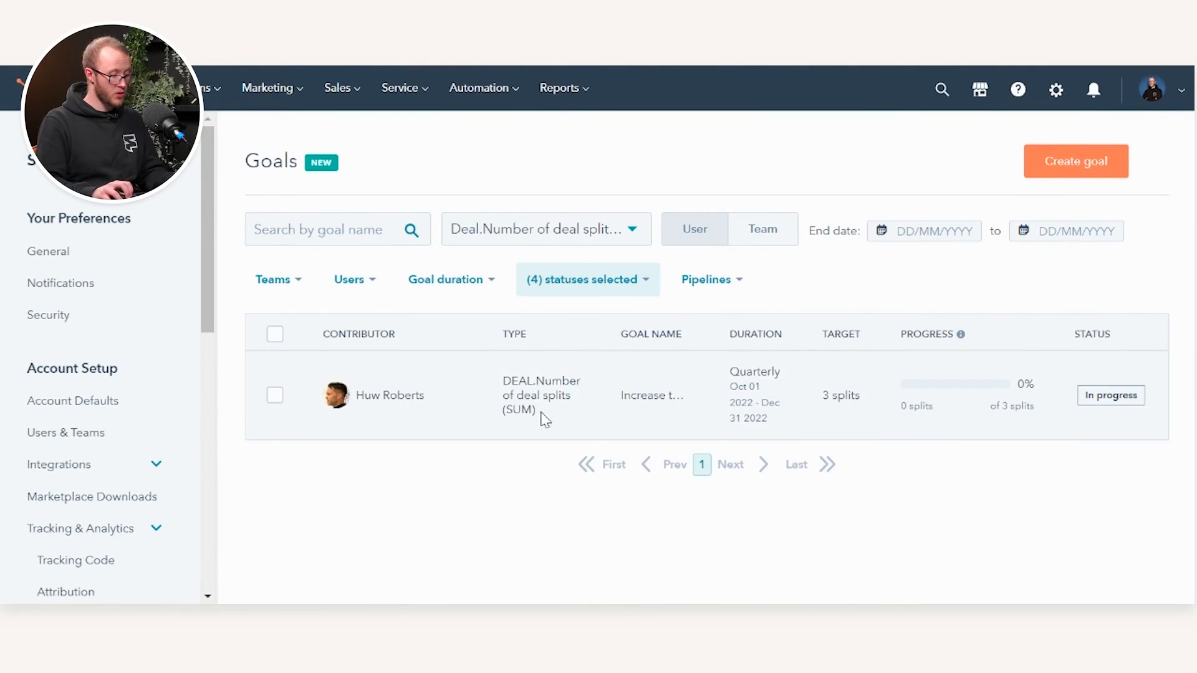
pyautogui.moveTo(659, 409)
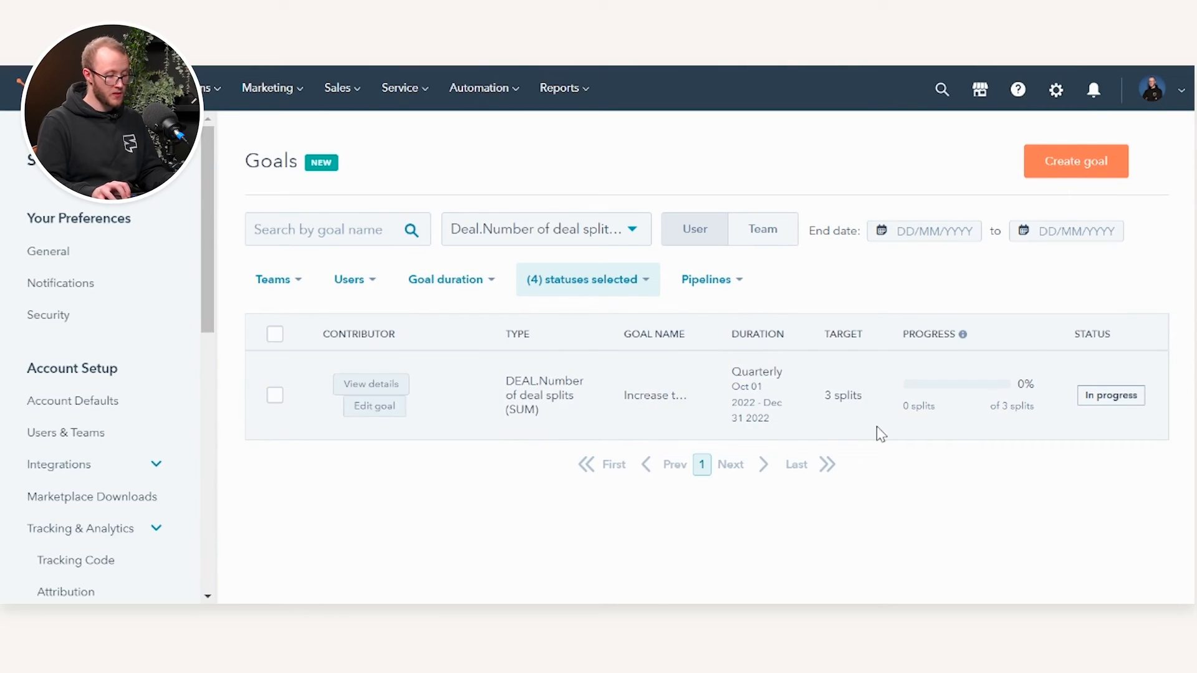
pyautogui.moveTo(874, 414)
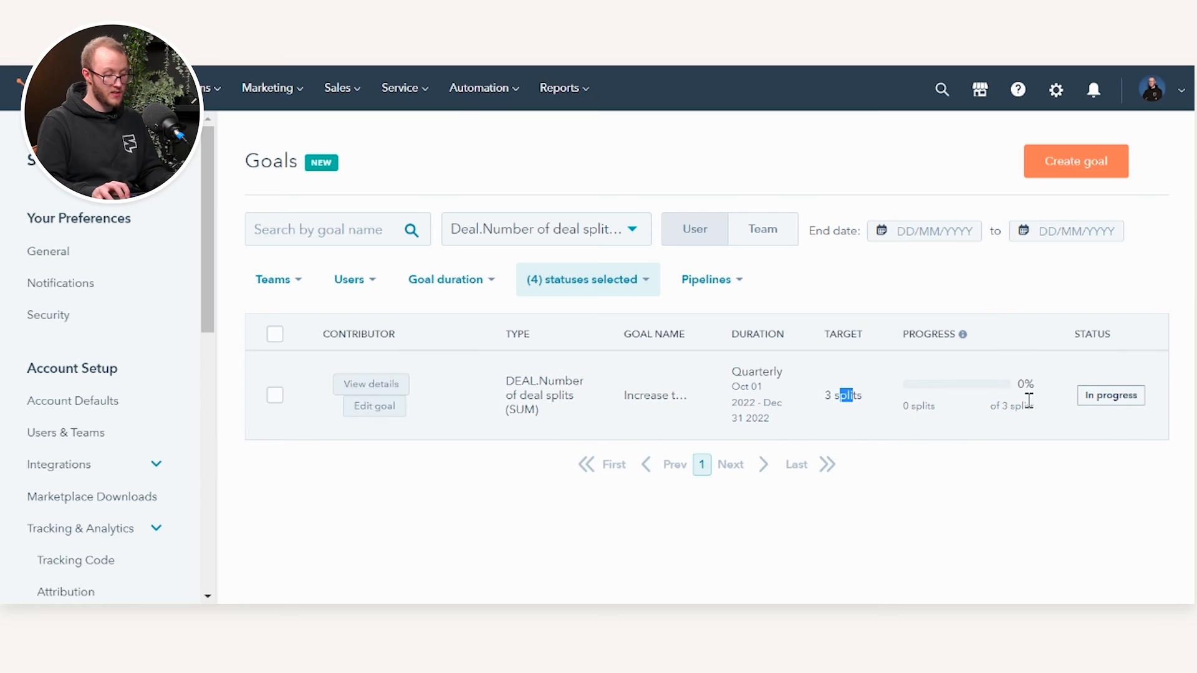
pyautogui.moveTo(845, 430)
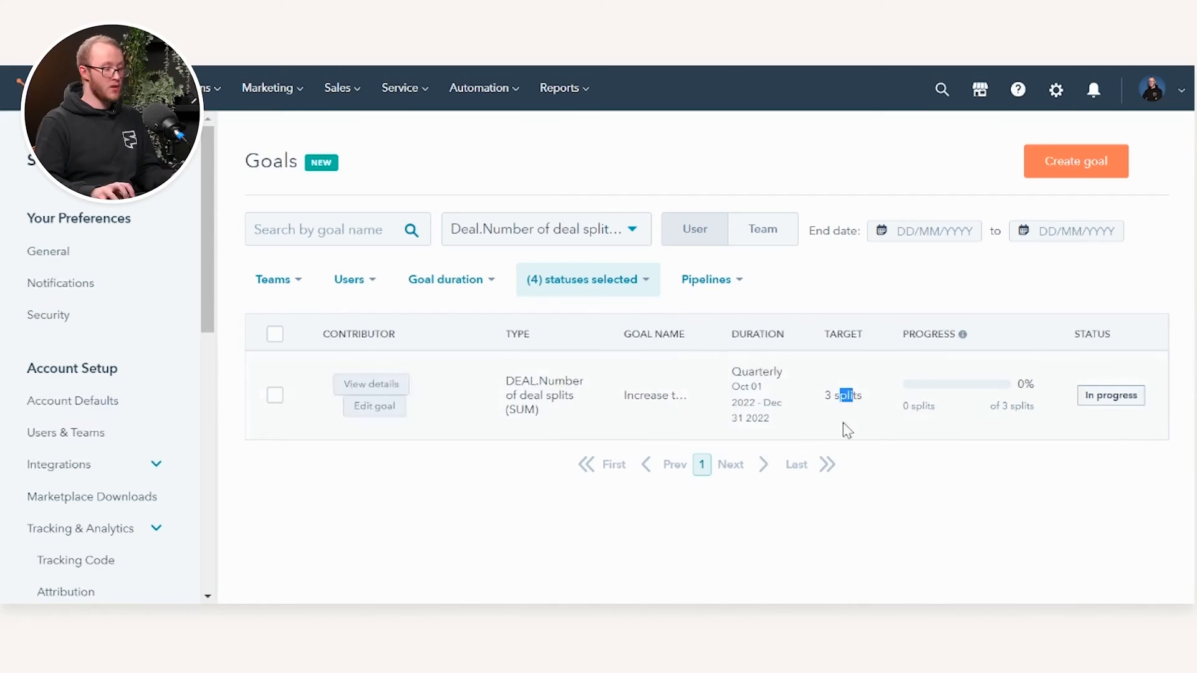
pyautogui.click(338, 87)
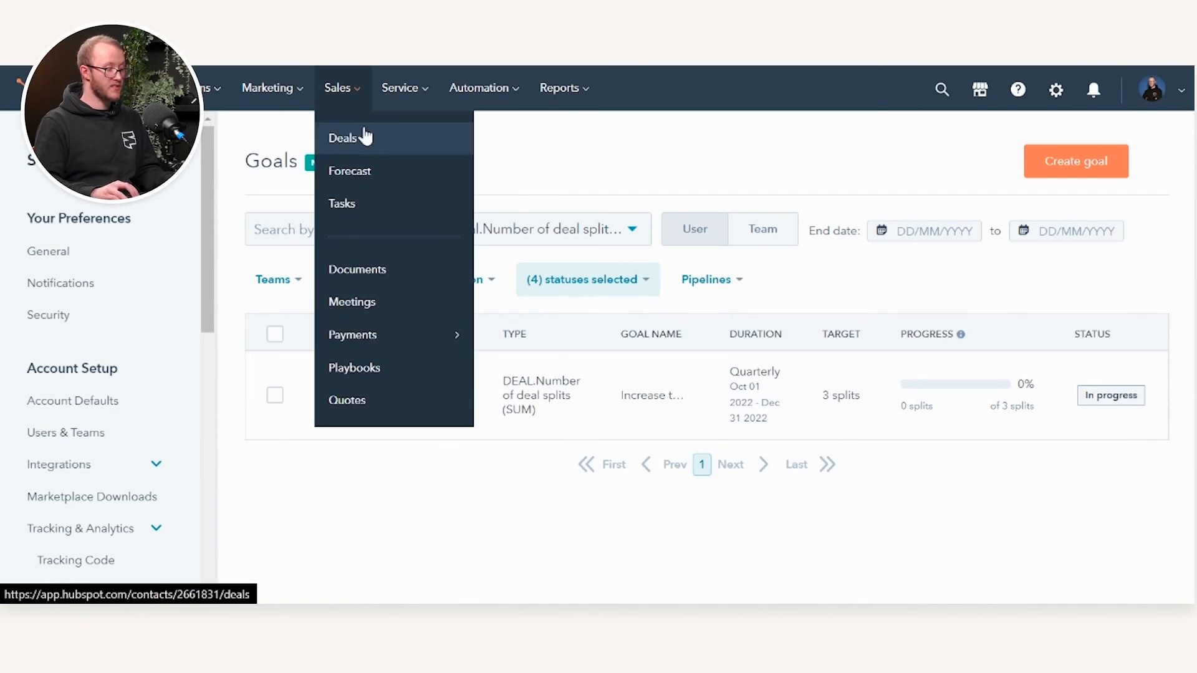
# View the Sales forecast for All Teams and the Test Team, then reach the Forecast setup settings
pyautogui.click(349, 171)
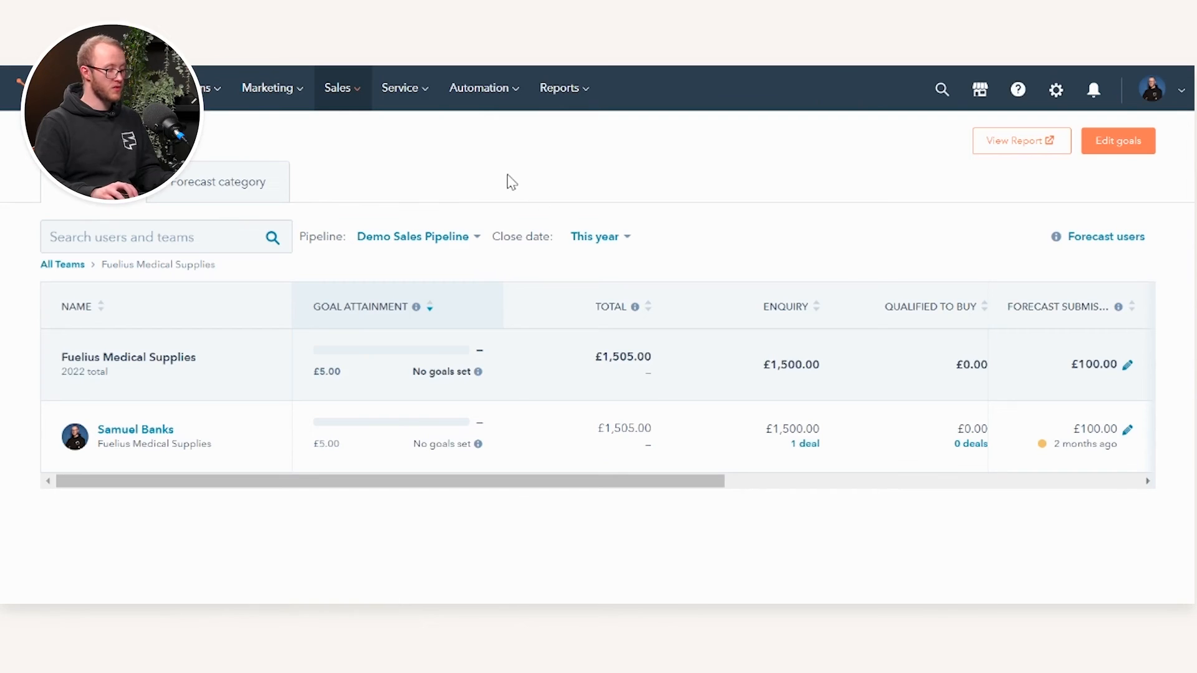
pyautogui.moveTo(849, 250)
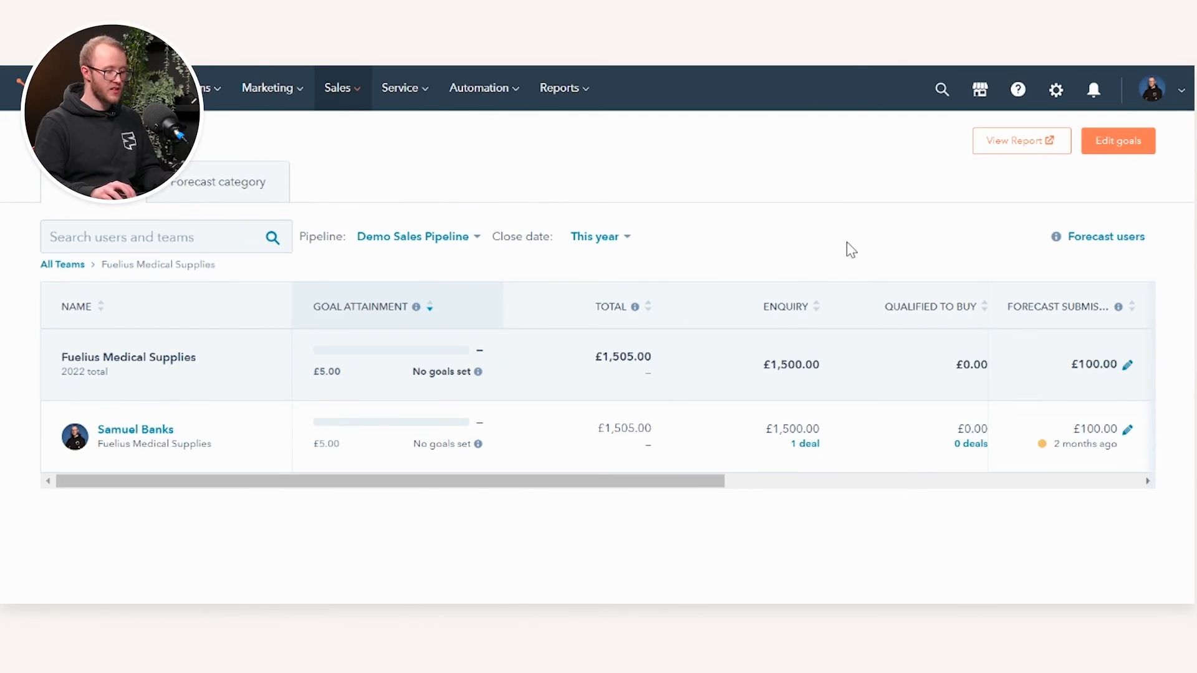
pyautogui.moveTo(605, 509)
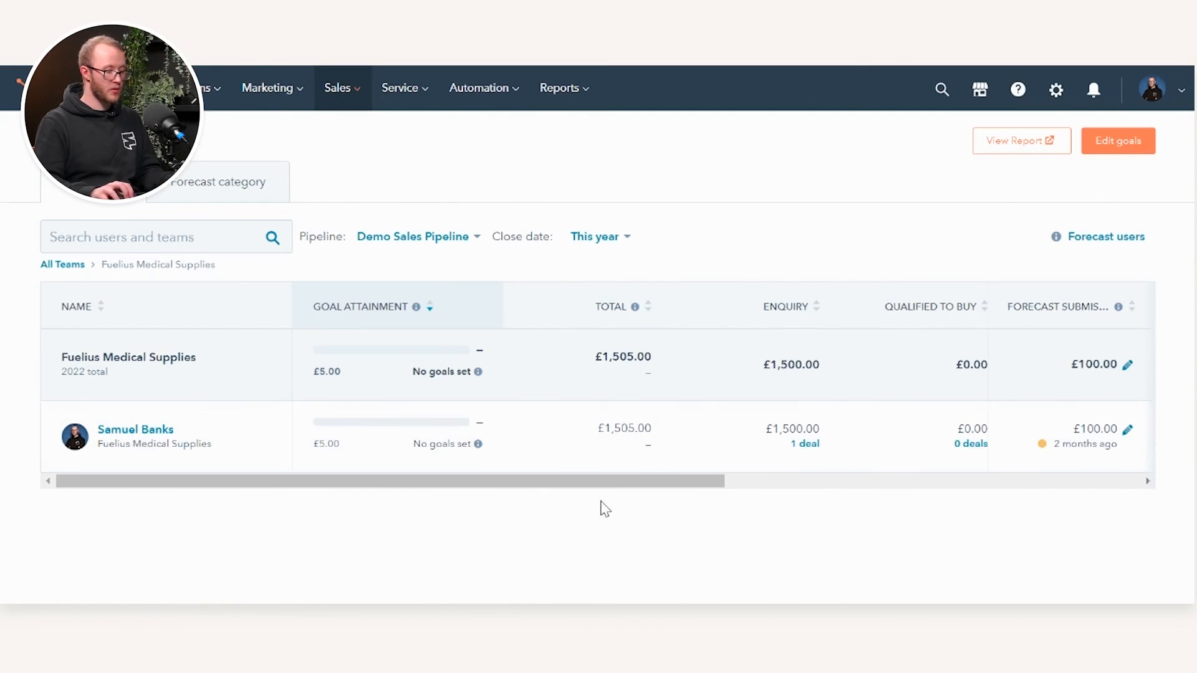
pyautogui.click(62, 265)
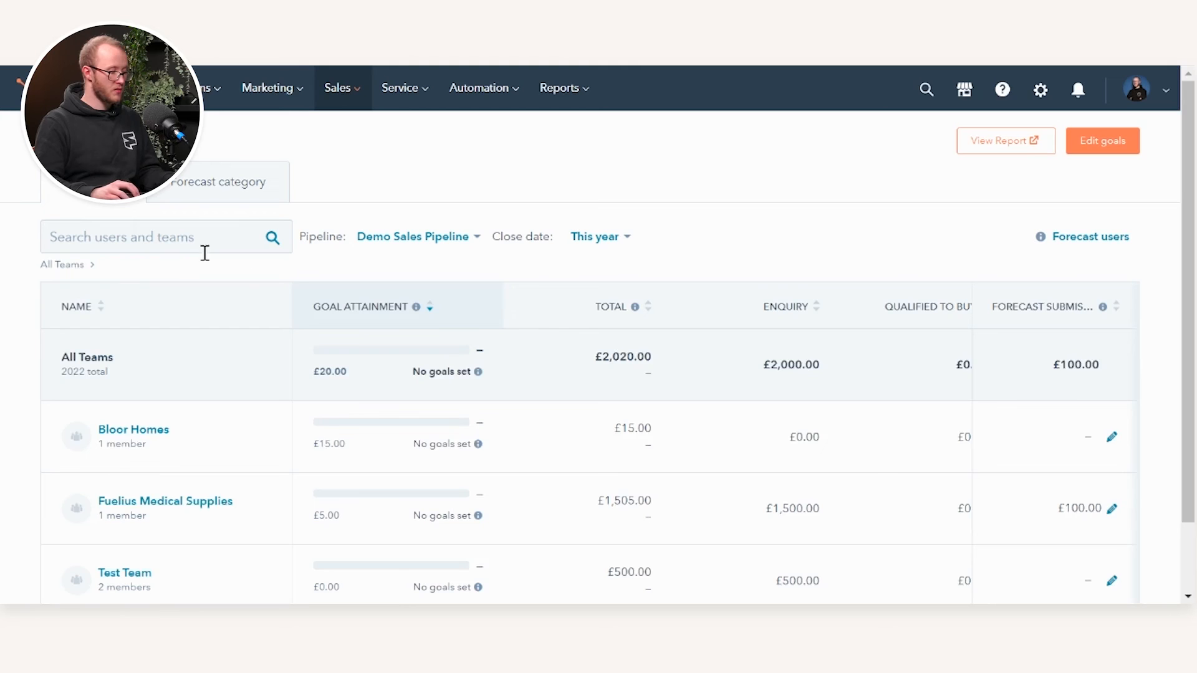
pyautogui.scroll(-3)
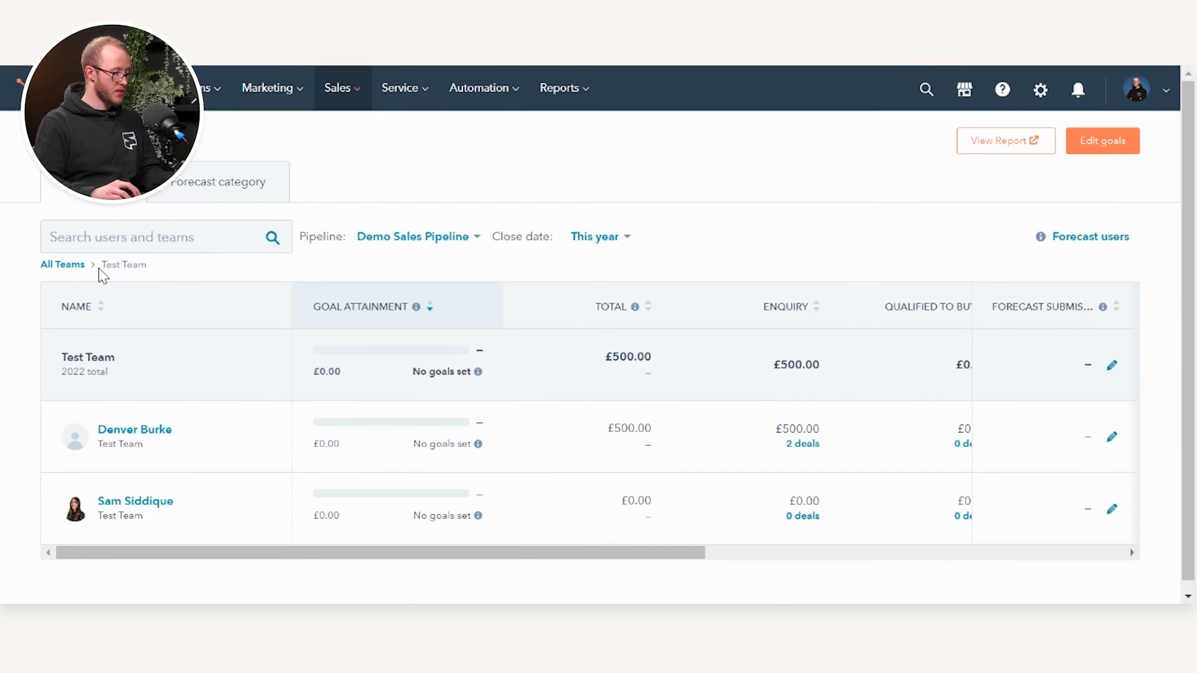
pyautogui.click(63, 264)
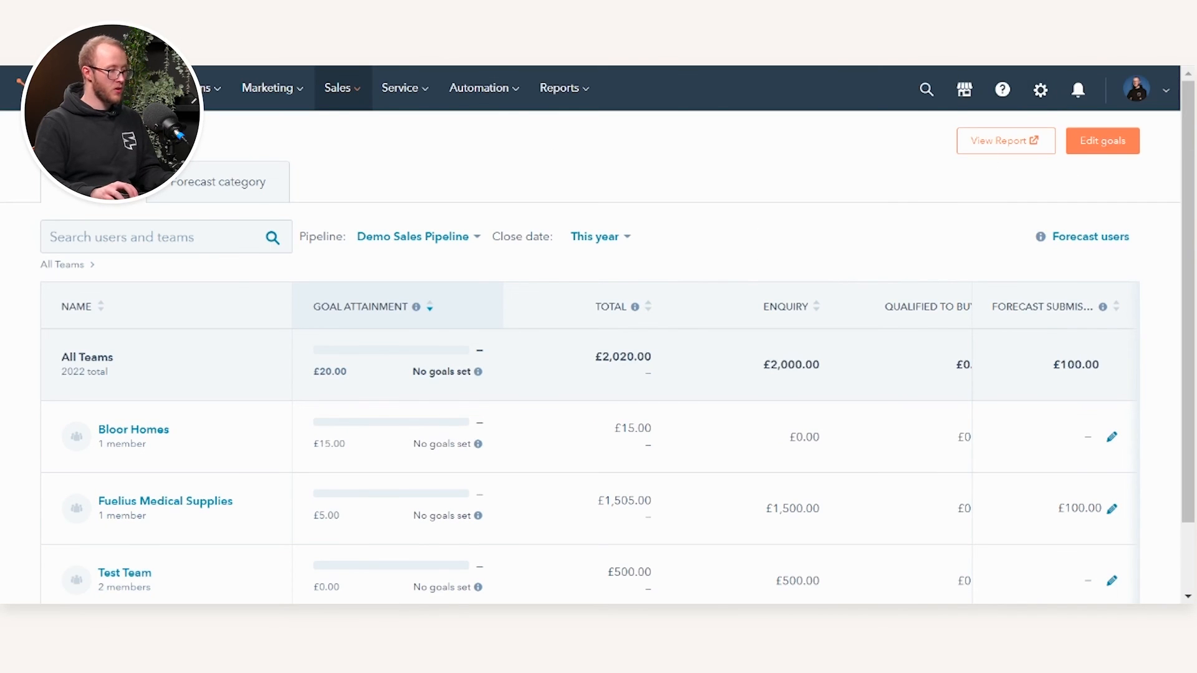
pyautogui.click(124, 574)
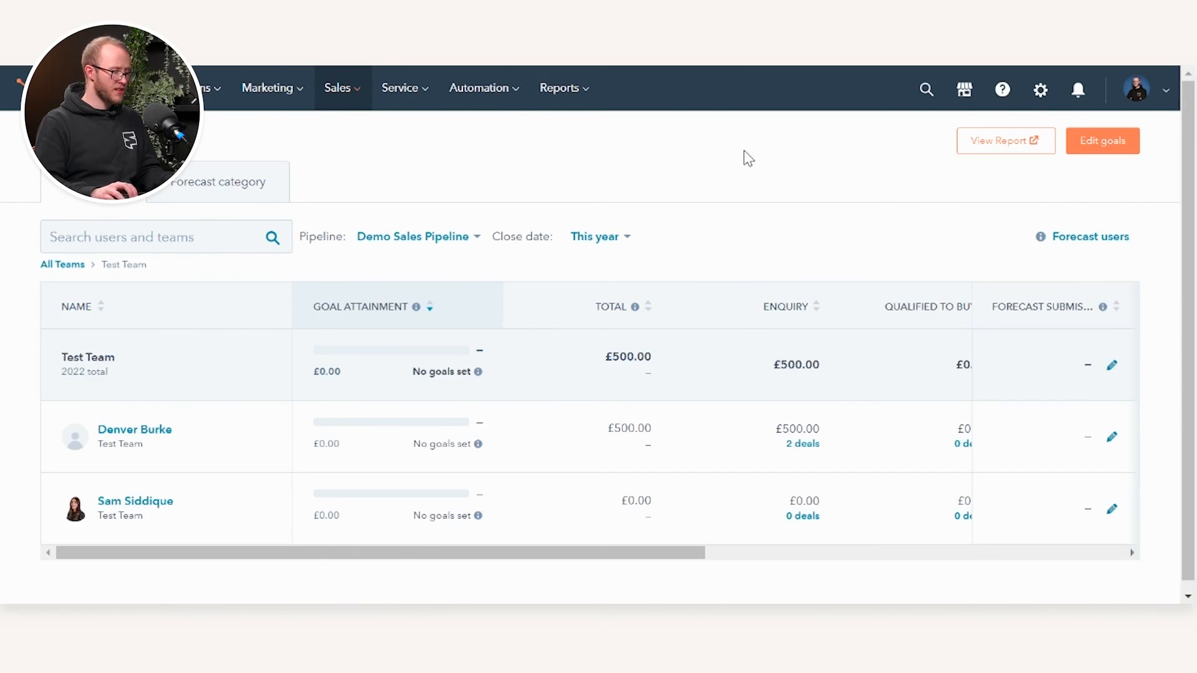
pyautogui.click(1040, 89)
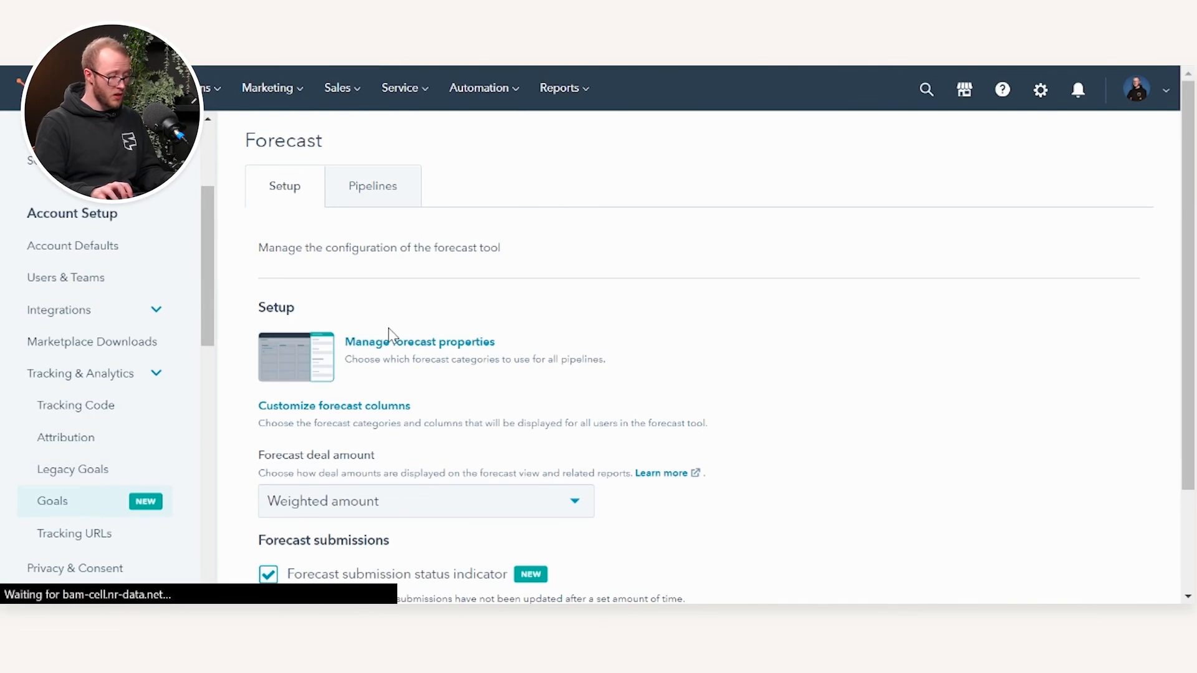
# Return to Goals settings, cancel a new goal, and show the Deal.Number of deal splits (SUM) goals again
pyautogui.click(53, 502)
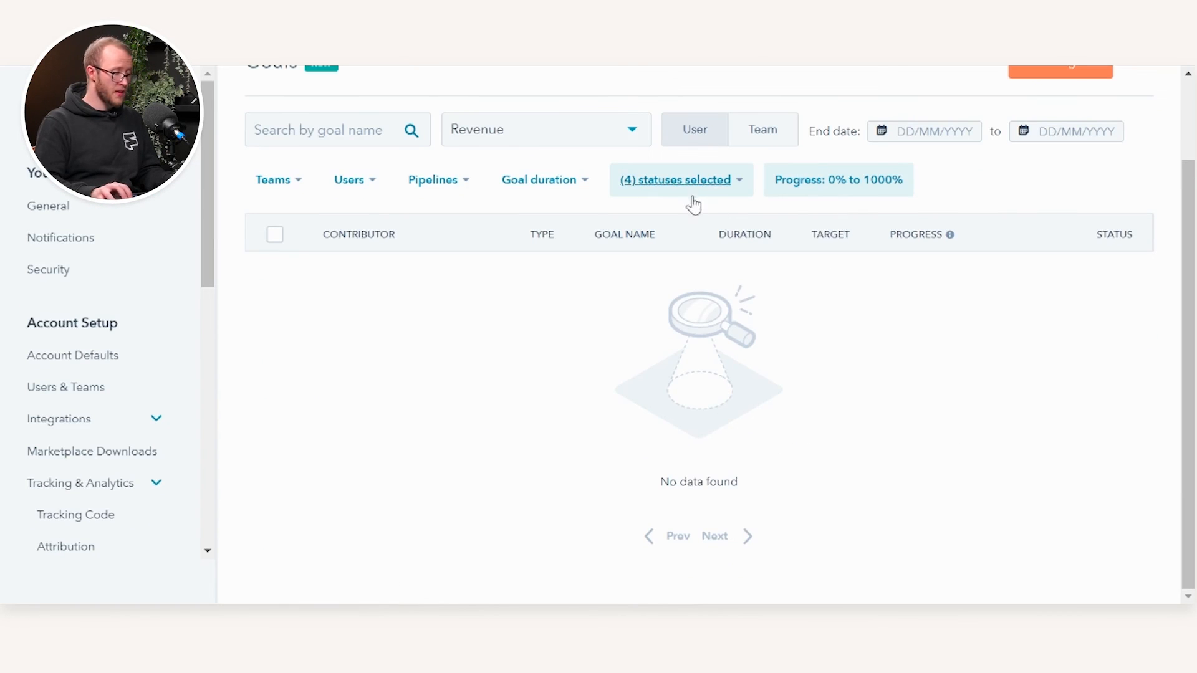
pyautogui.scroll(3)
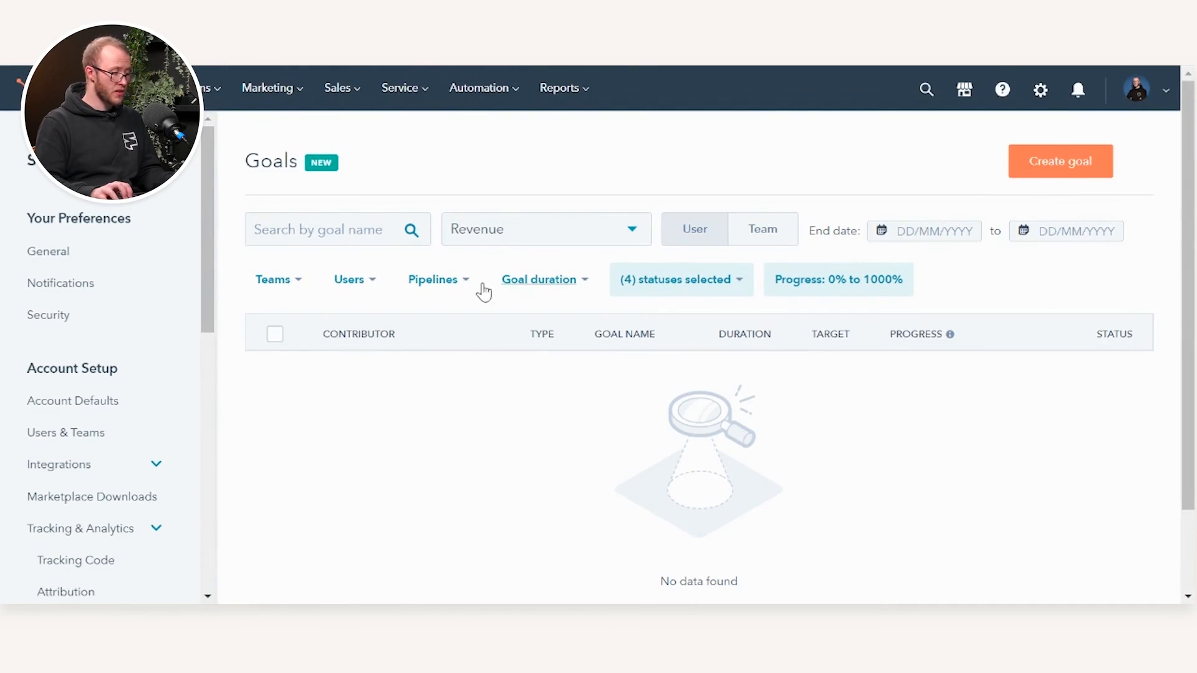
pyautogui.click(1060, 161)
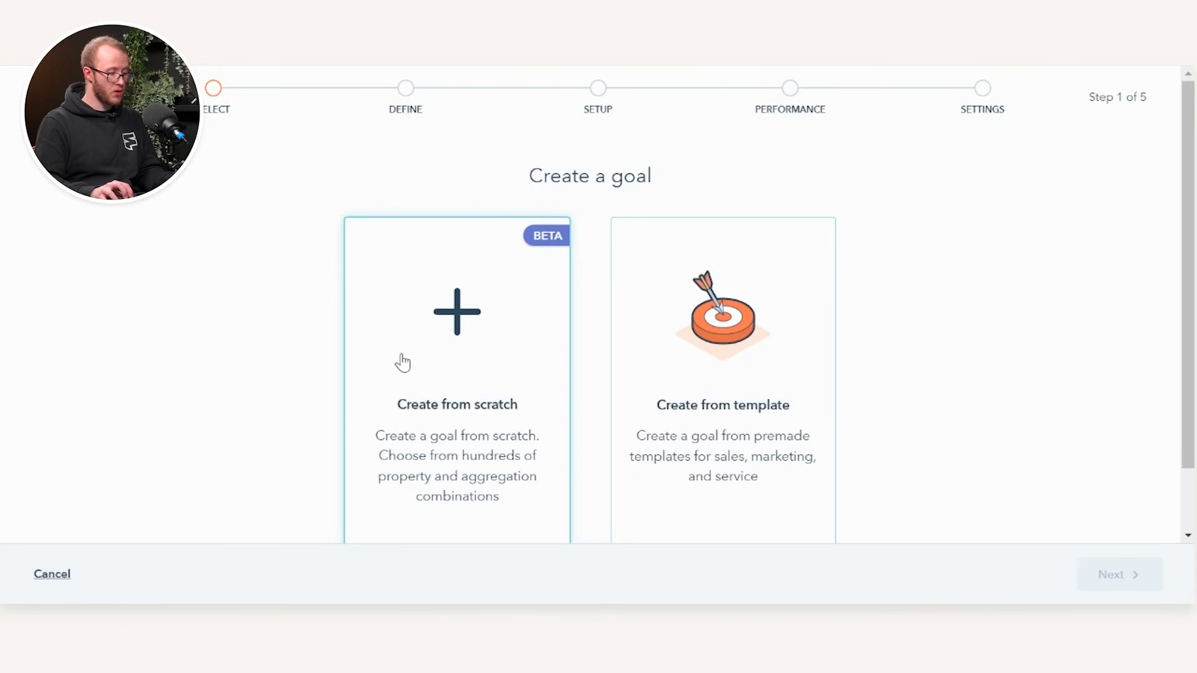
pyautogui.click(52, 573)
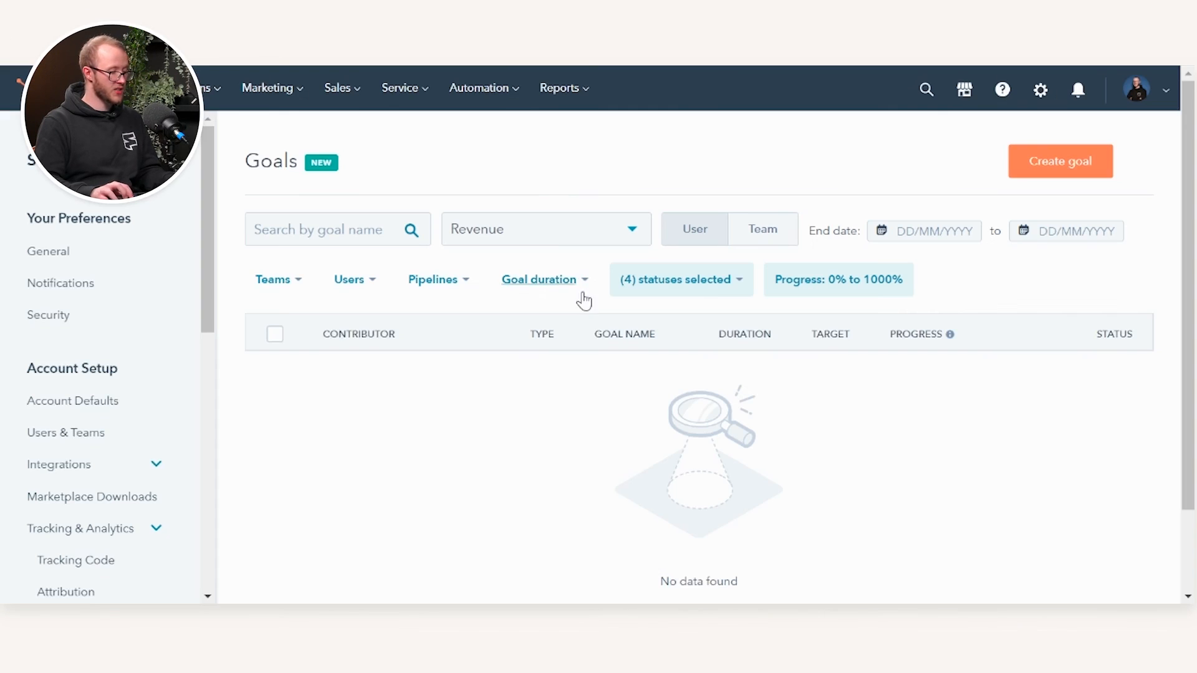
pyautogui.click(546, 229)
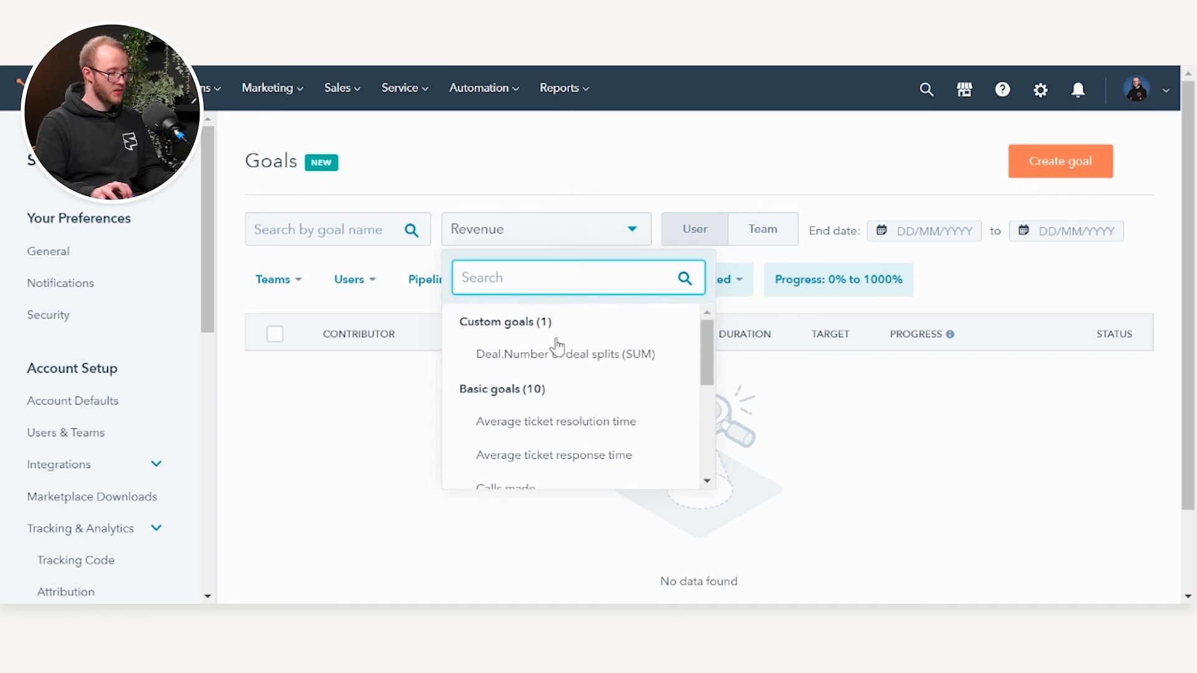
pyautogui.click(565, 353)
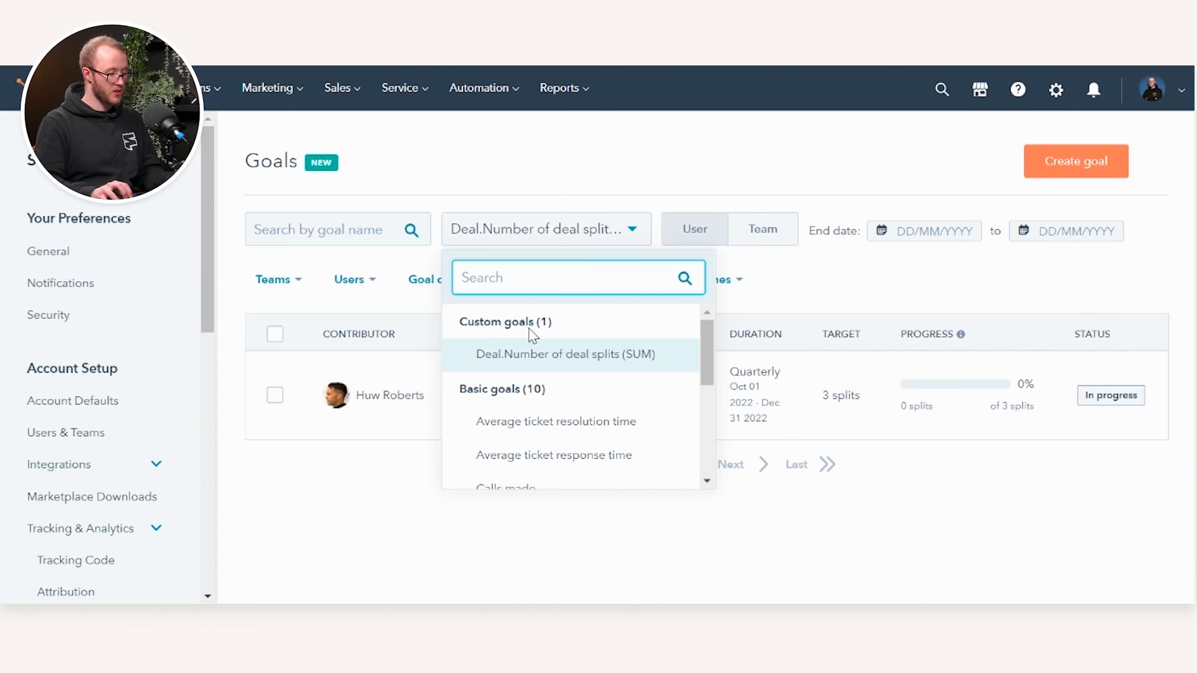